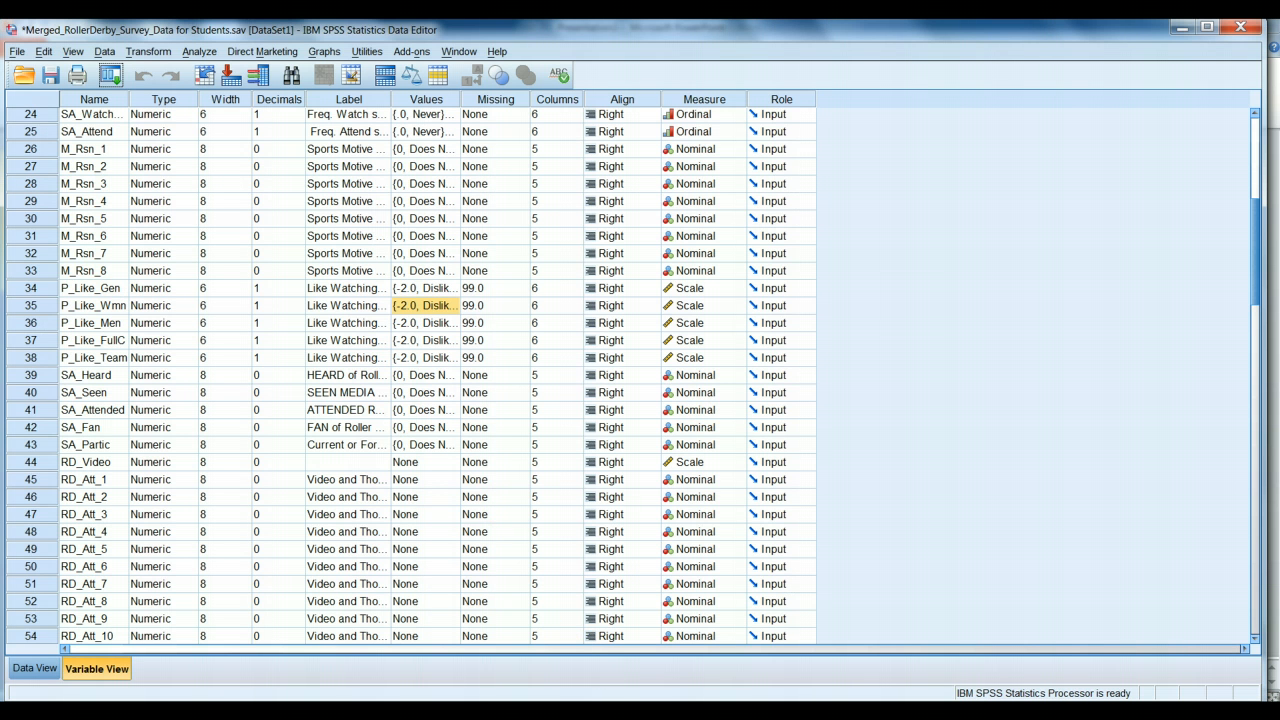
Step: Scroll the Output Viewer to the GGraph histogram of average roller derby evaluations
scroll(up, 3)
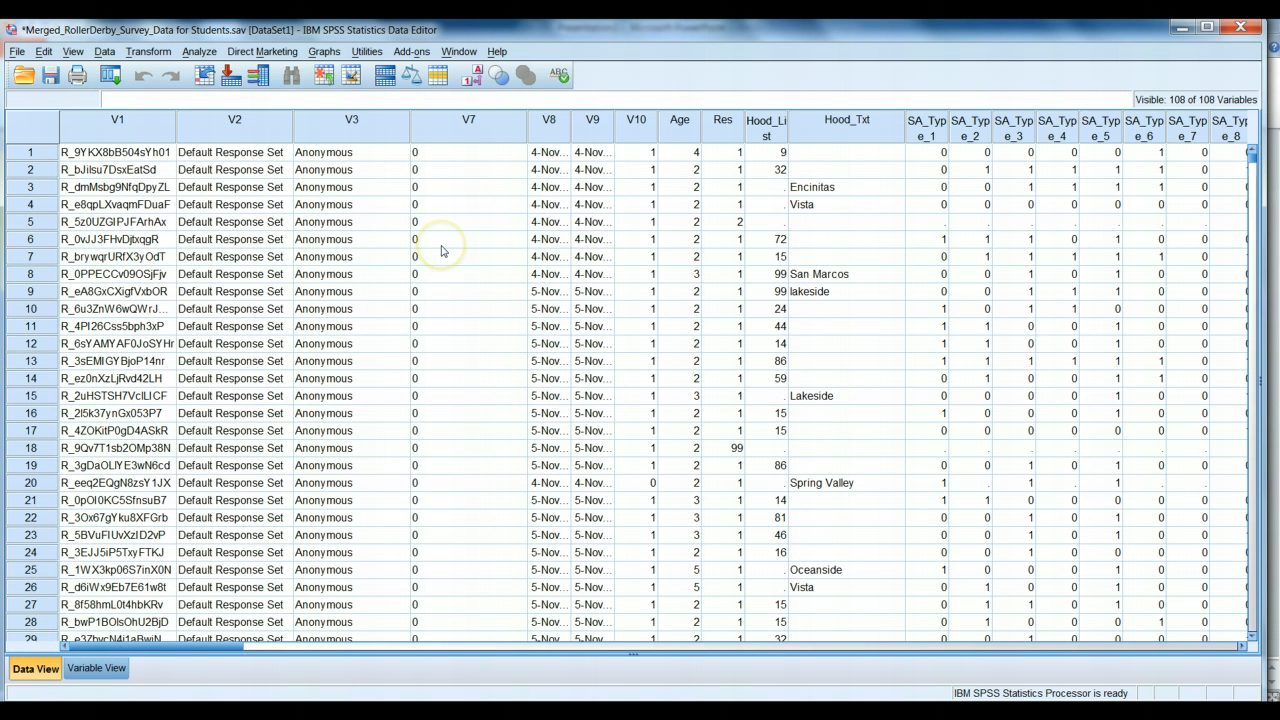
mouse_move(442, 251)
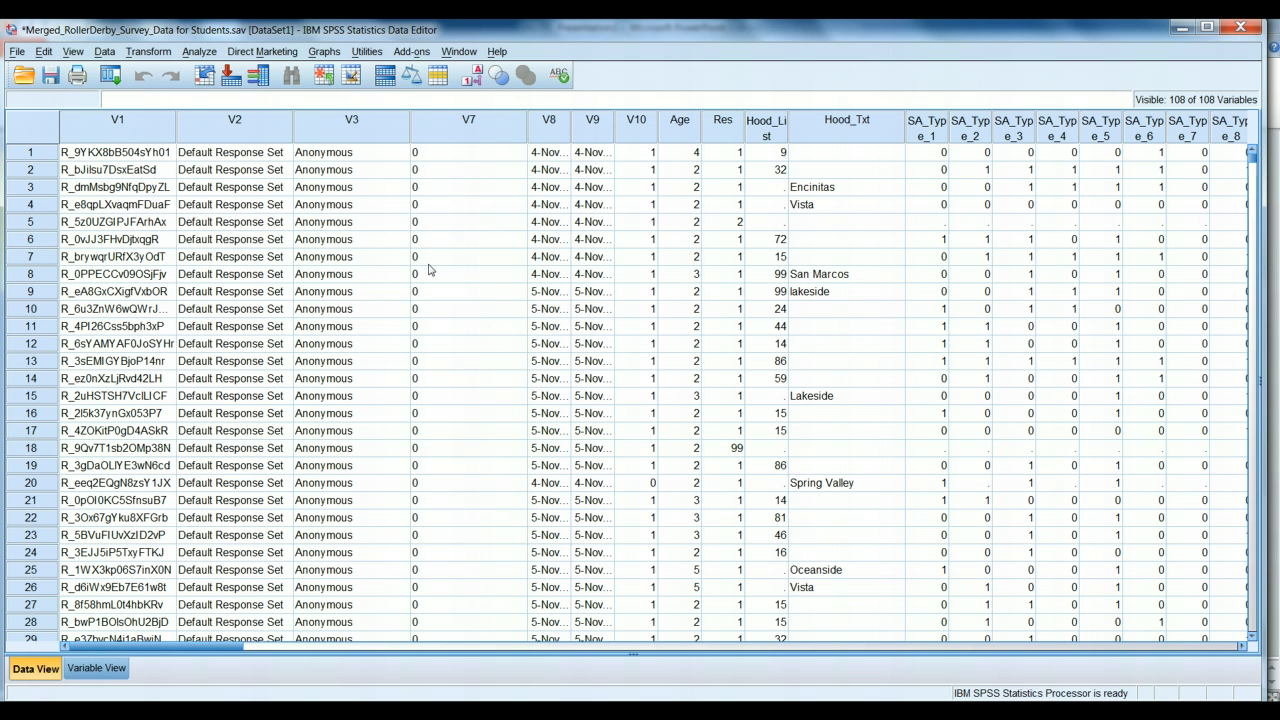
mouse_move(430, 270)
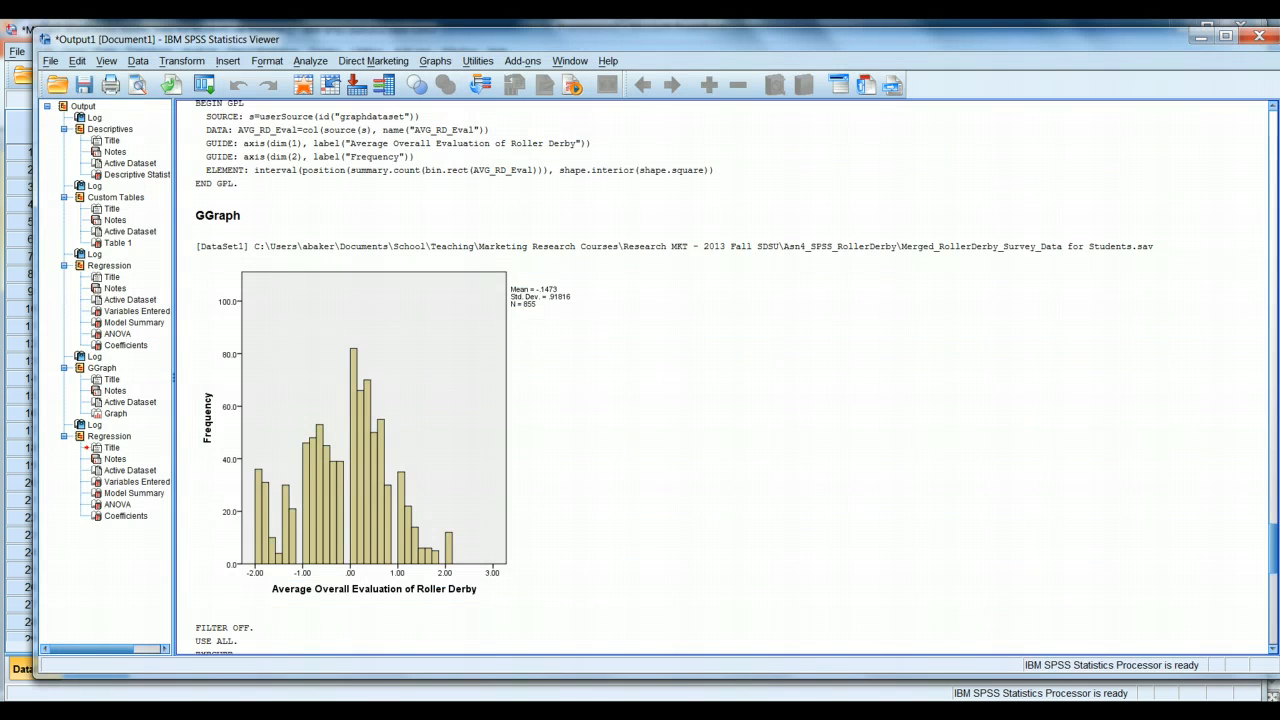
Step: Select the histogram of Average Overall Evaluation of Roller Derby (mean −.1473, N = 855)
click(349, 547)
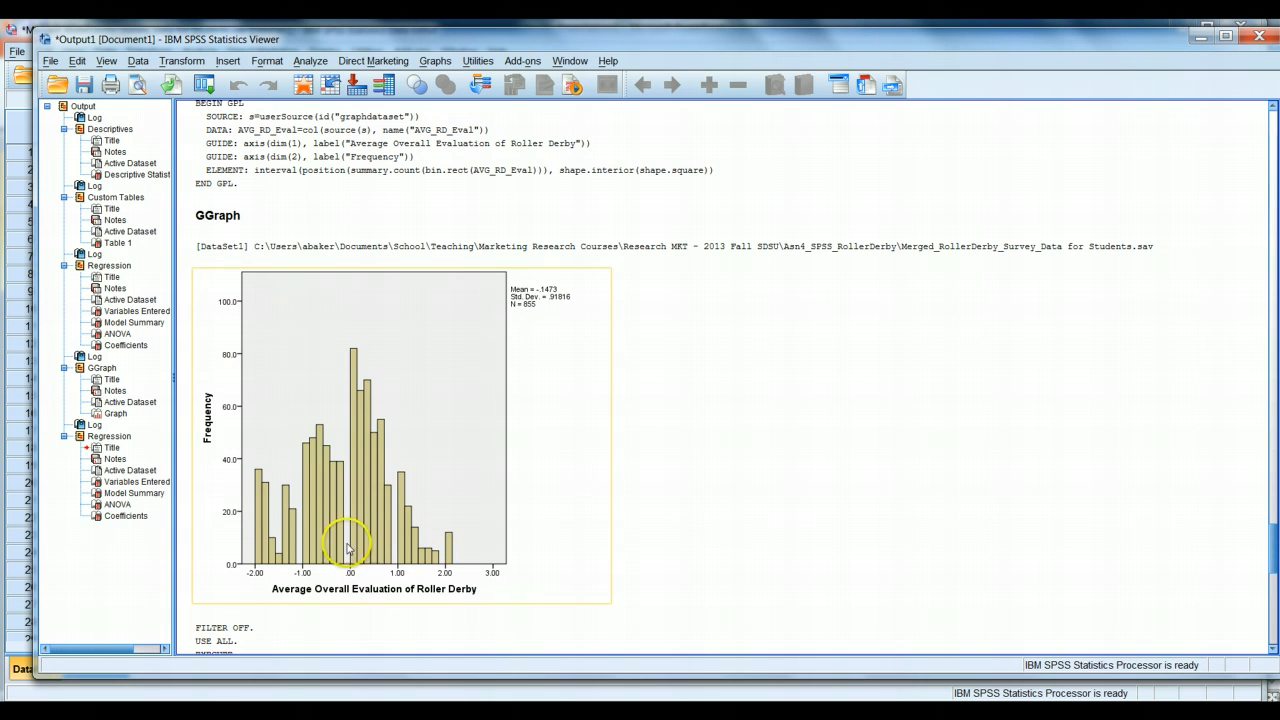
mouse_move(508, 367)
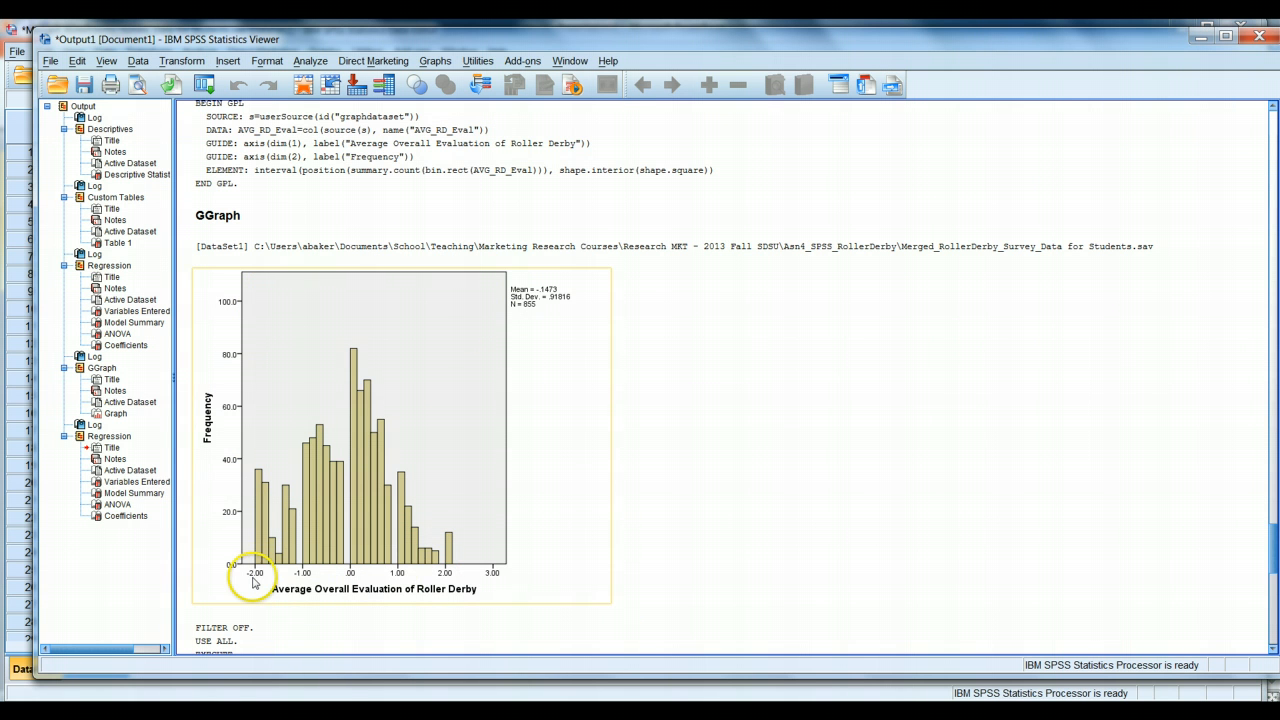
mouse_move(352, 585)
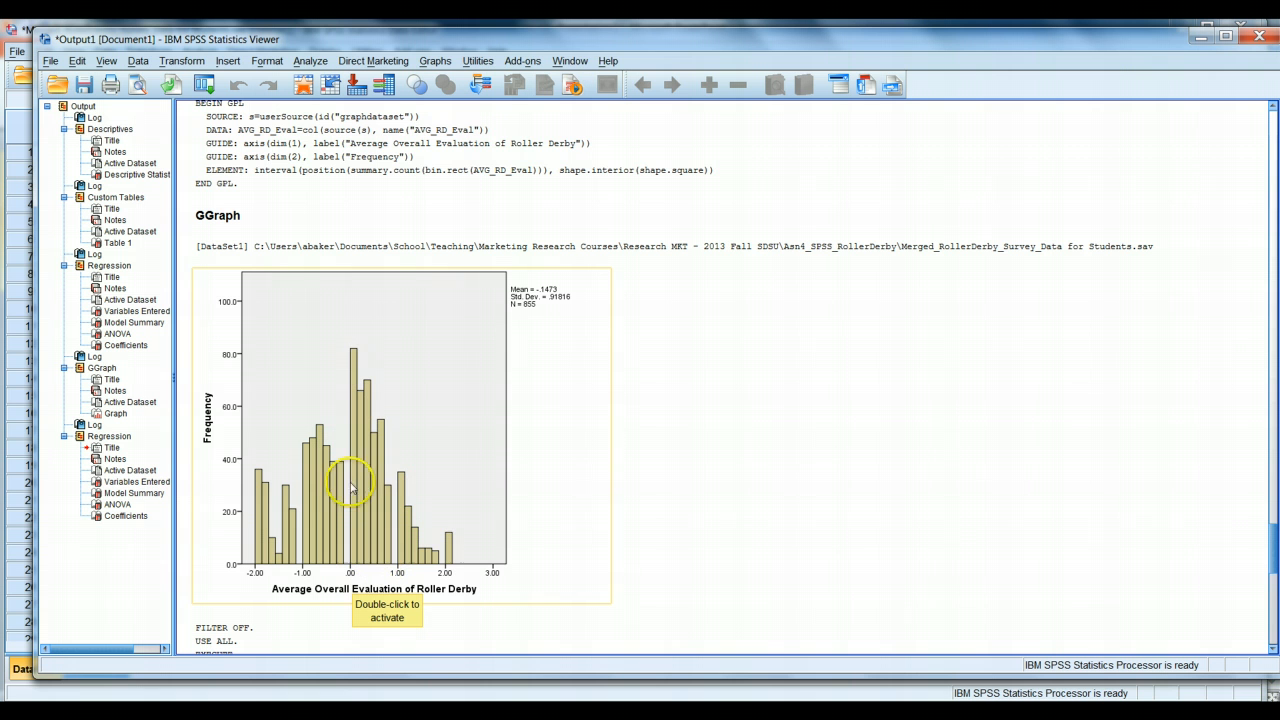
mouse_move(400, 553)
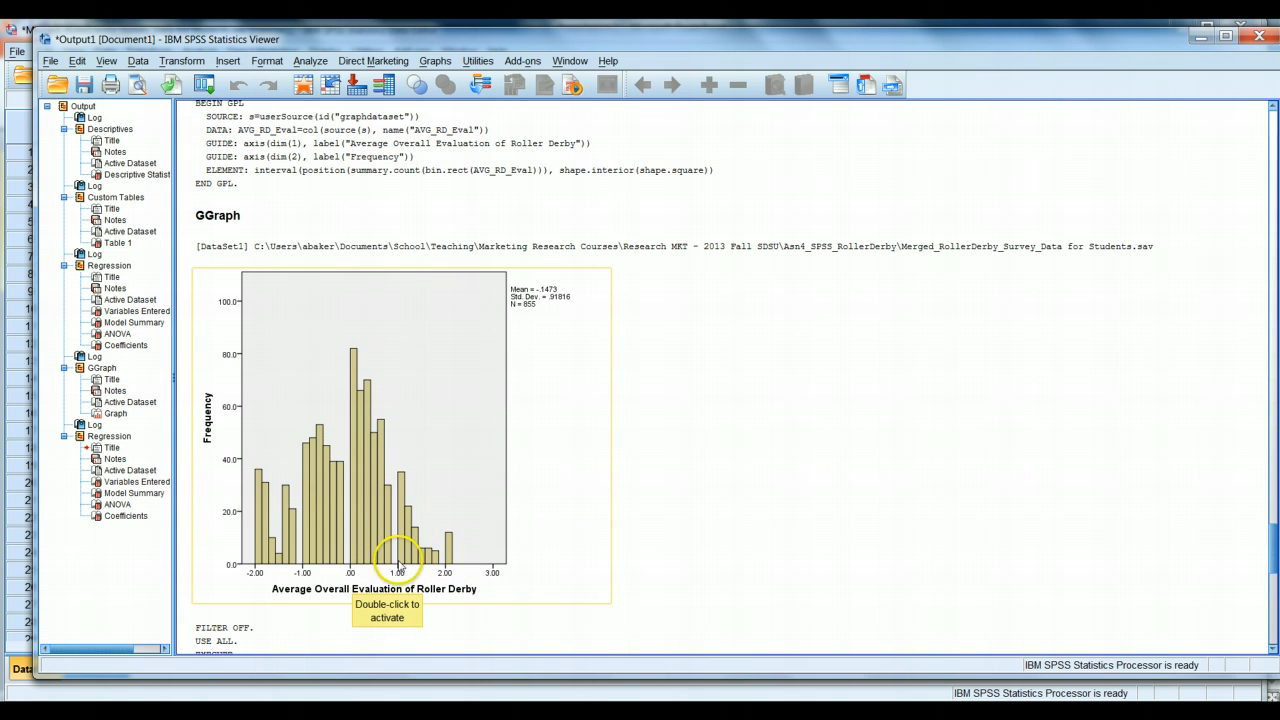
mouse_move(355, 512)
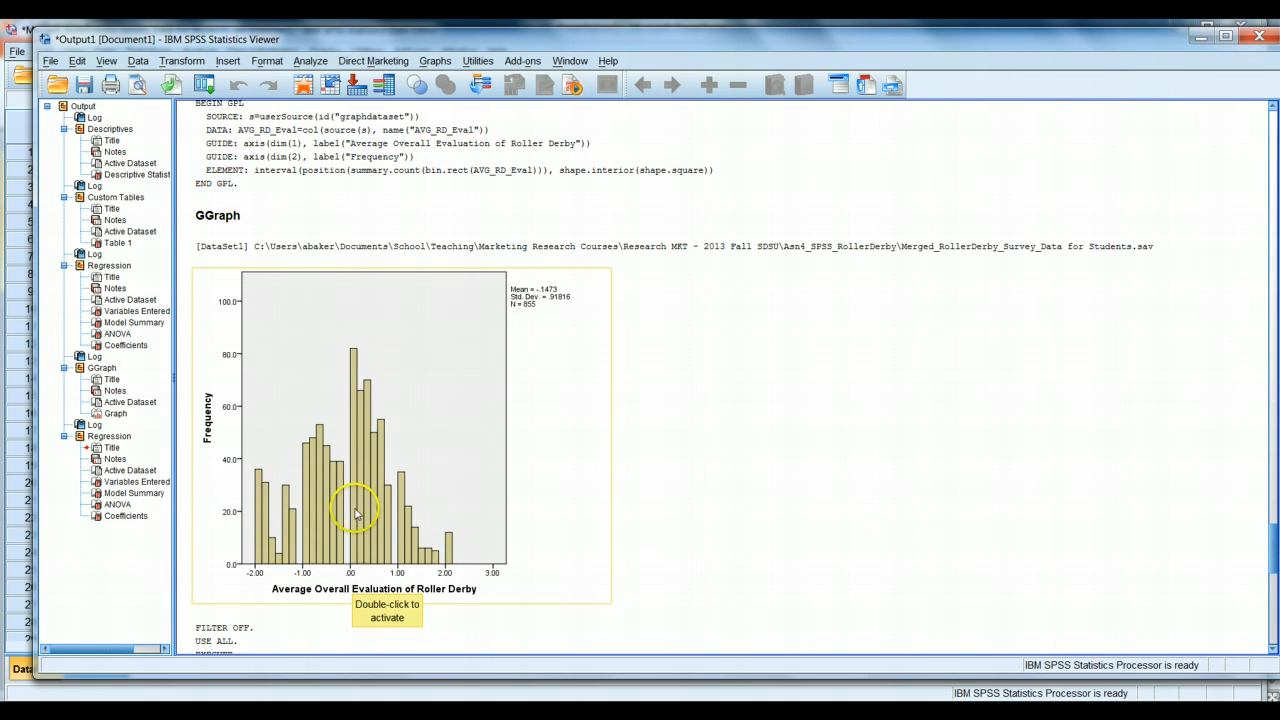
mouse_move(250, 525)
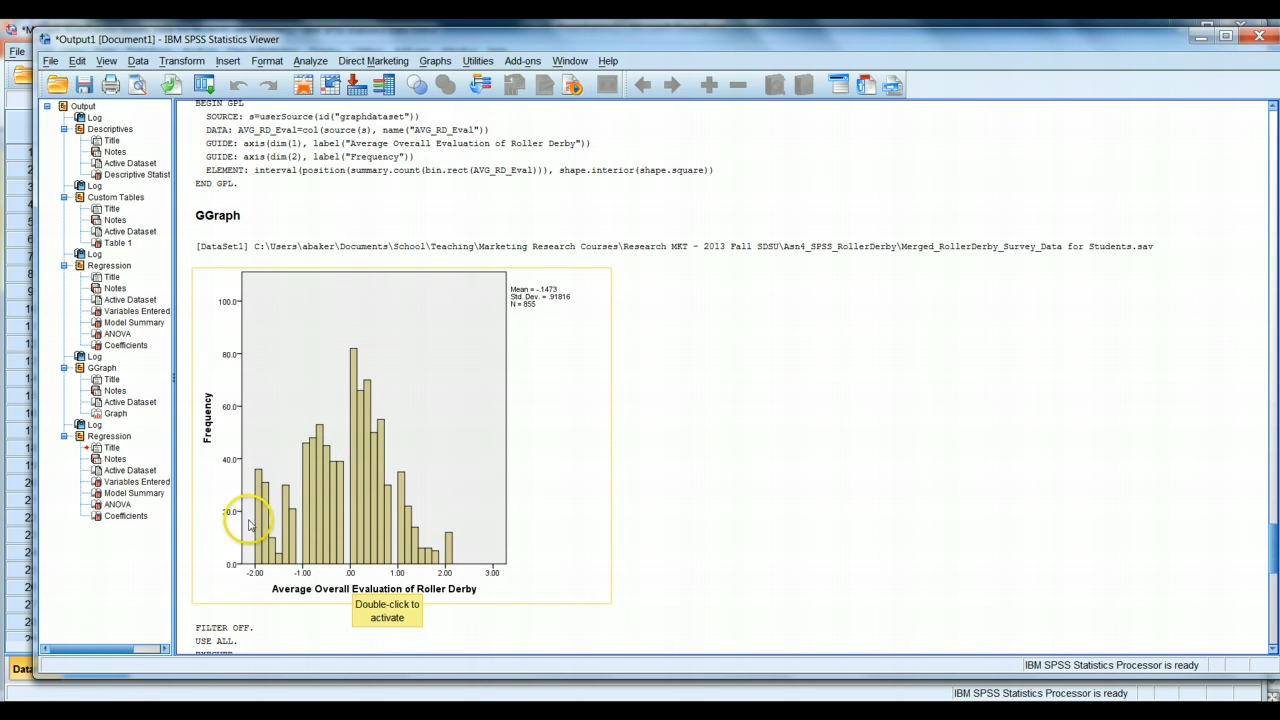
mouse_move(277, 548)
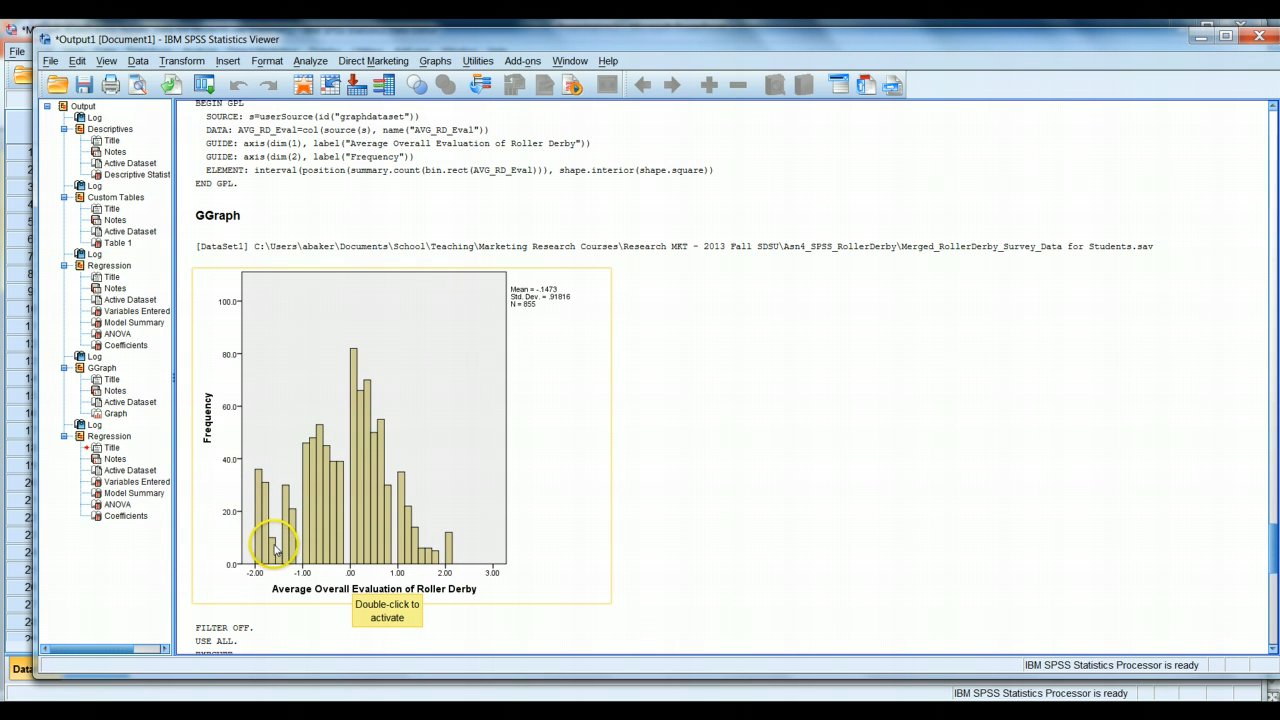
mouse_move(250, 525)
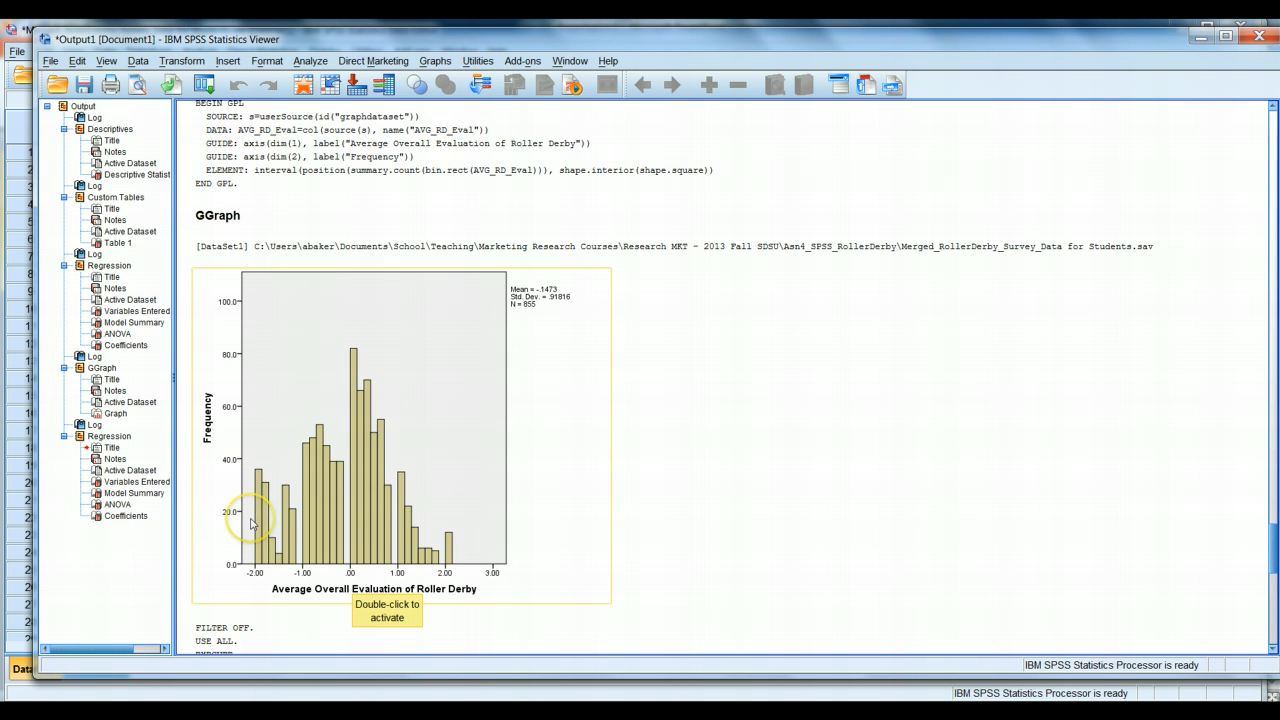
mouse_move(283, 520)
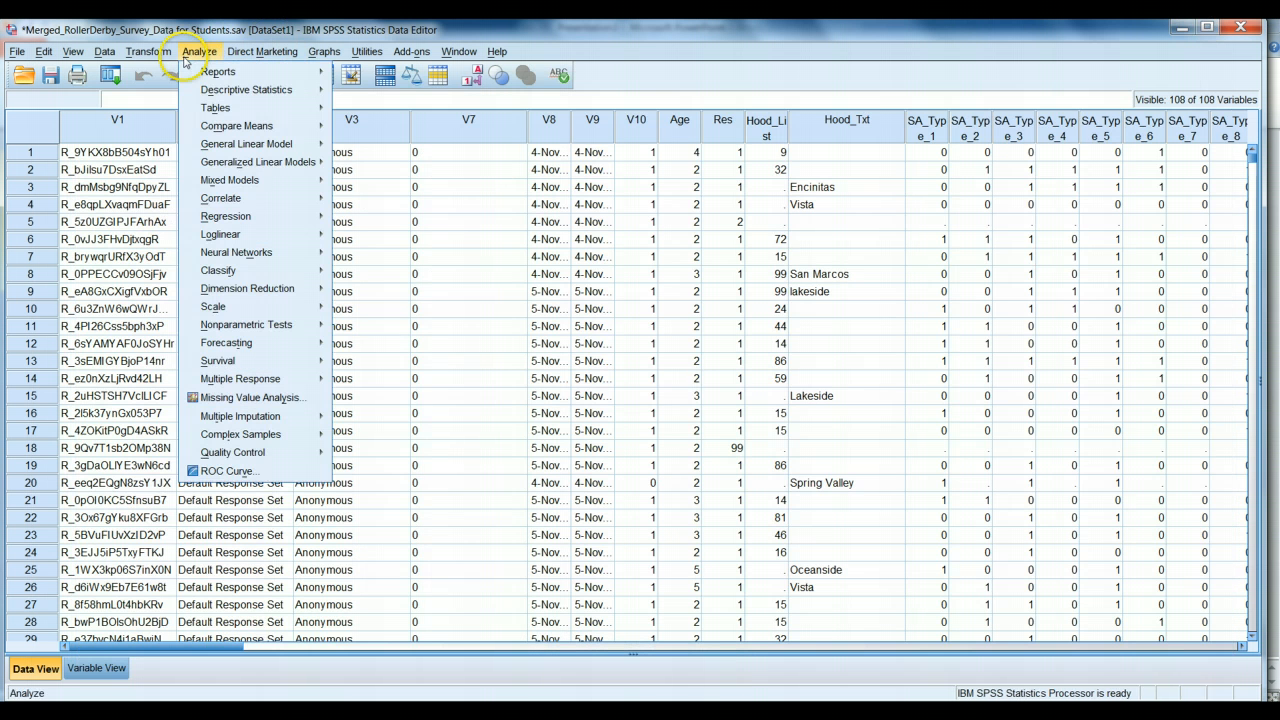
Step: Start a linear regression from Analyze > Regression > Linear
click(220, 198)
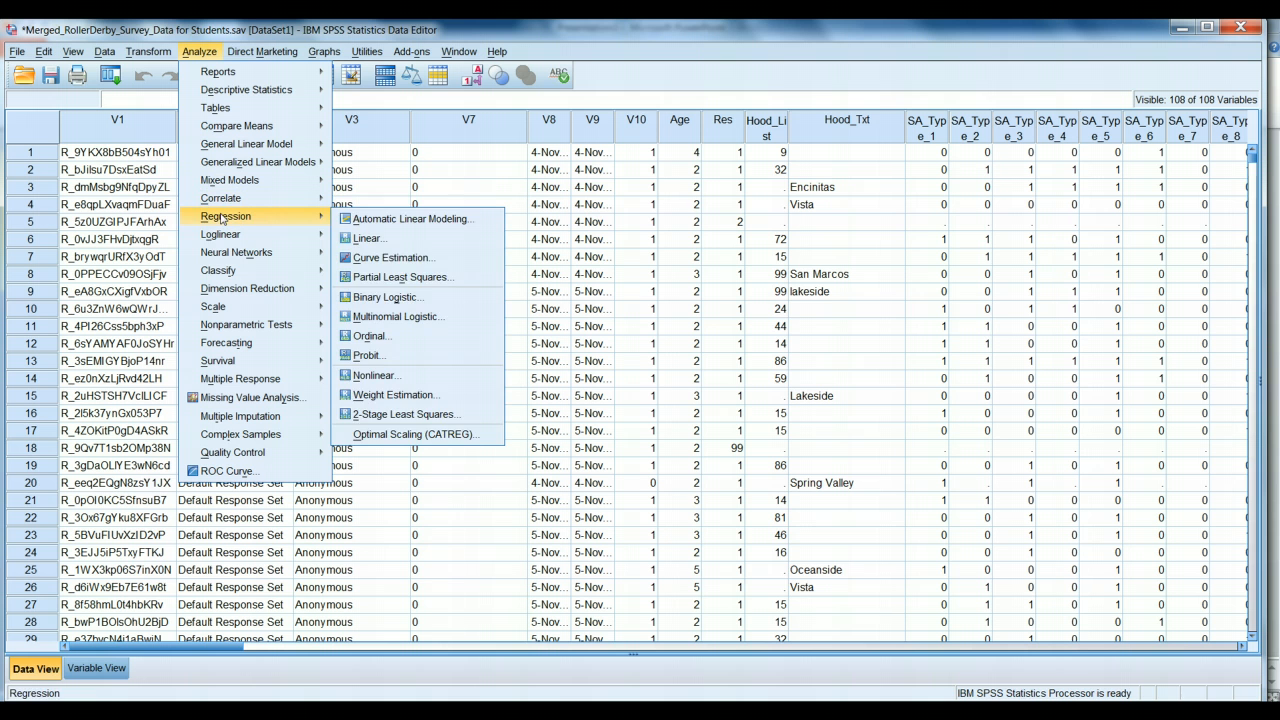
mouse_move(256, 222)
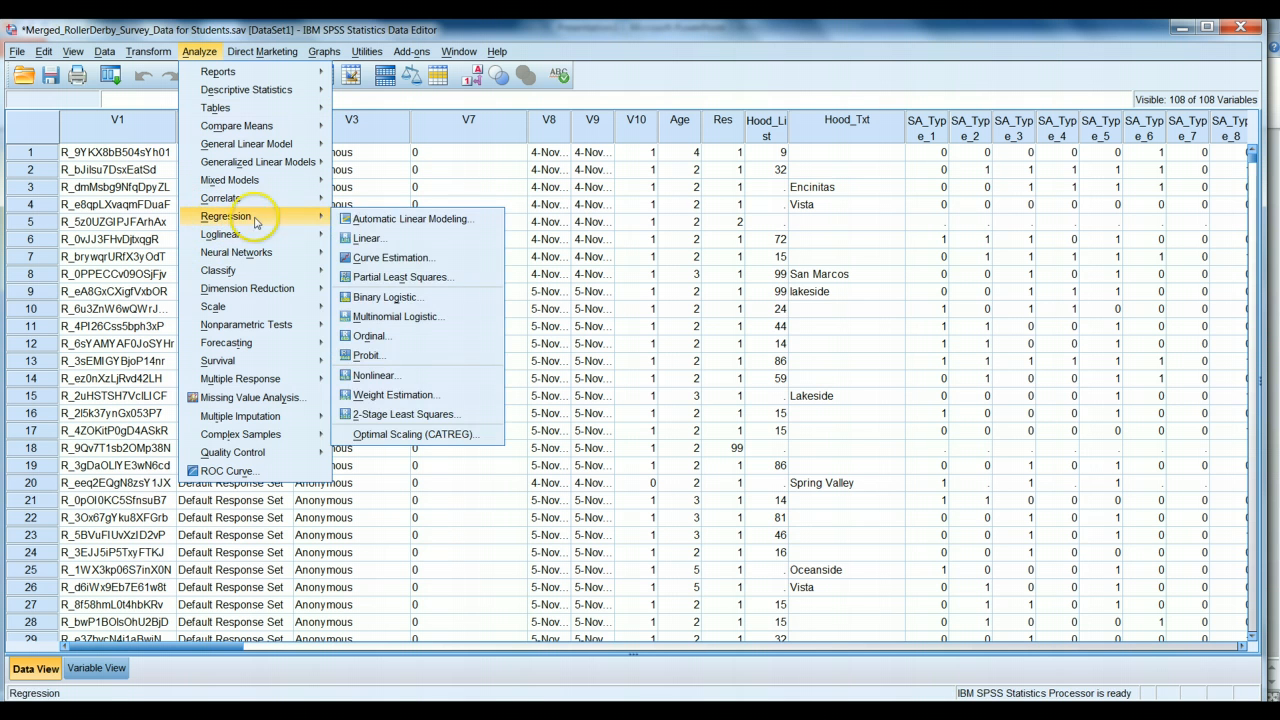
click(369, 238)
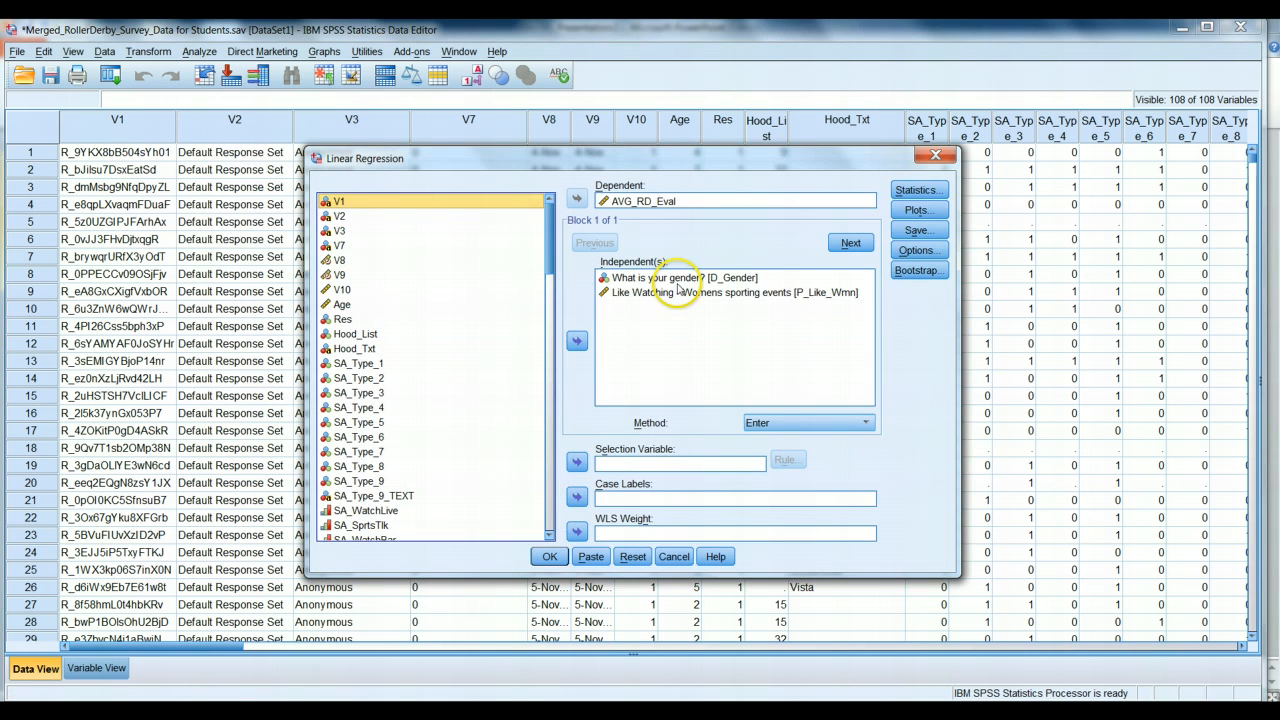
Step: Keep AVG_RD_Eval as dependent and reorder predictors so D_Gender precedes P_Like_Wmn
click(683, 277)
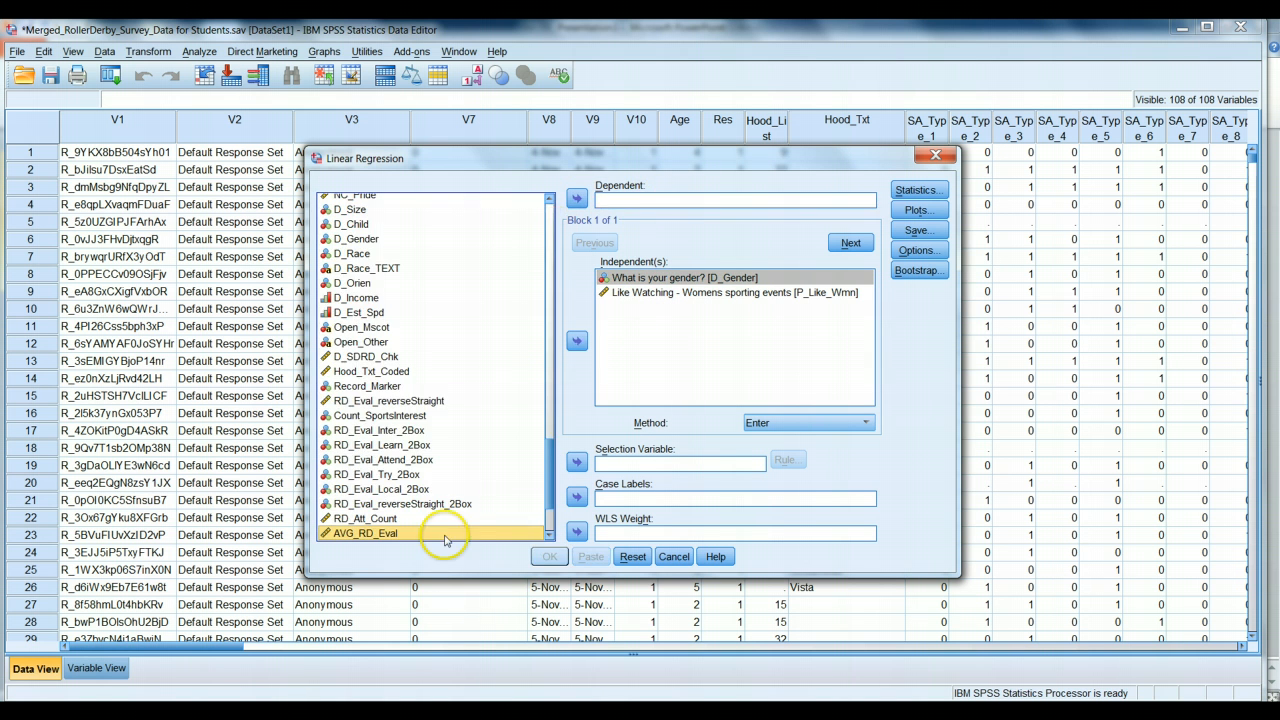
click(577, 198)
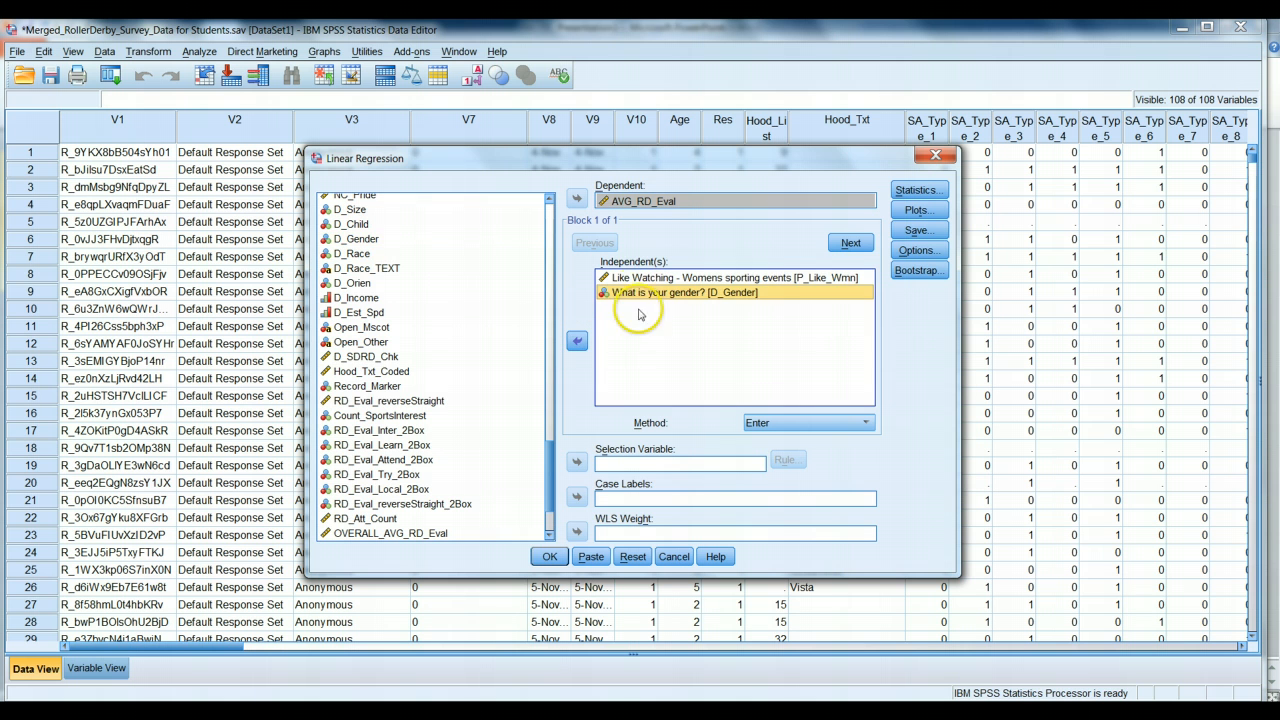
mouse_move(678, 281)
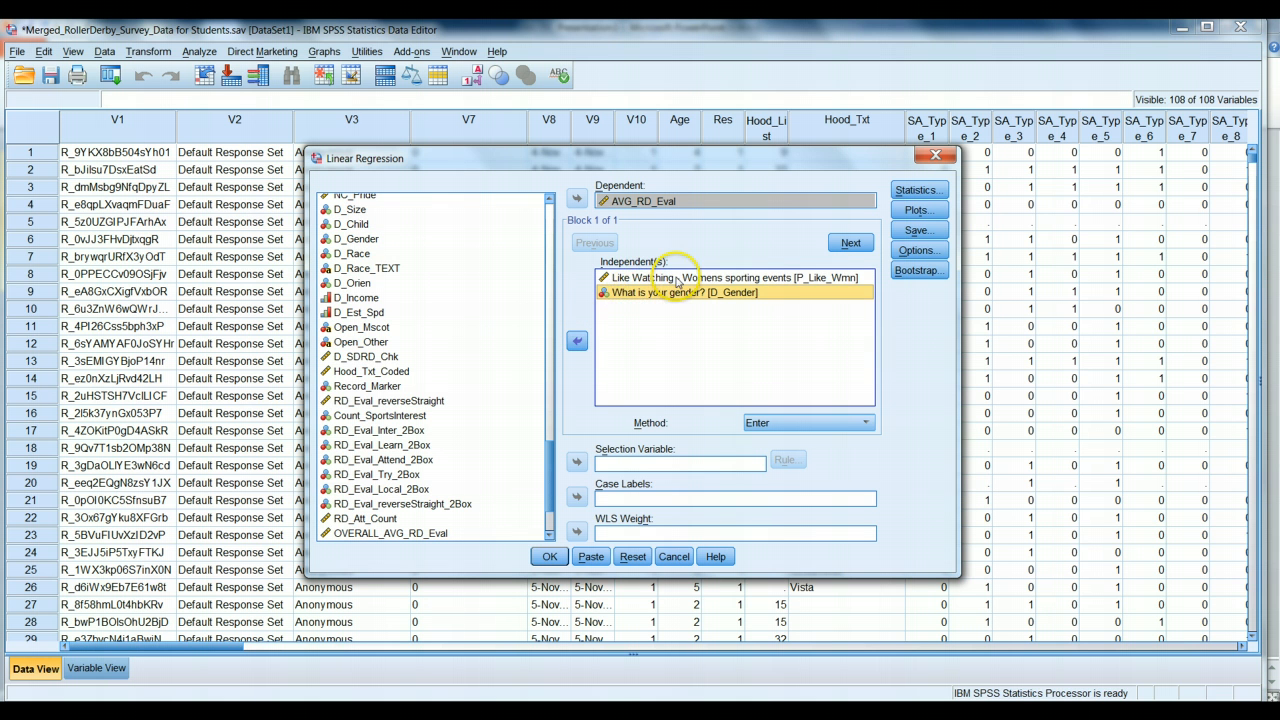
click(735, 277)
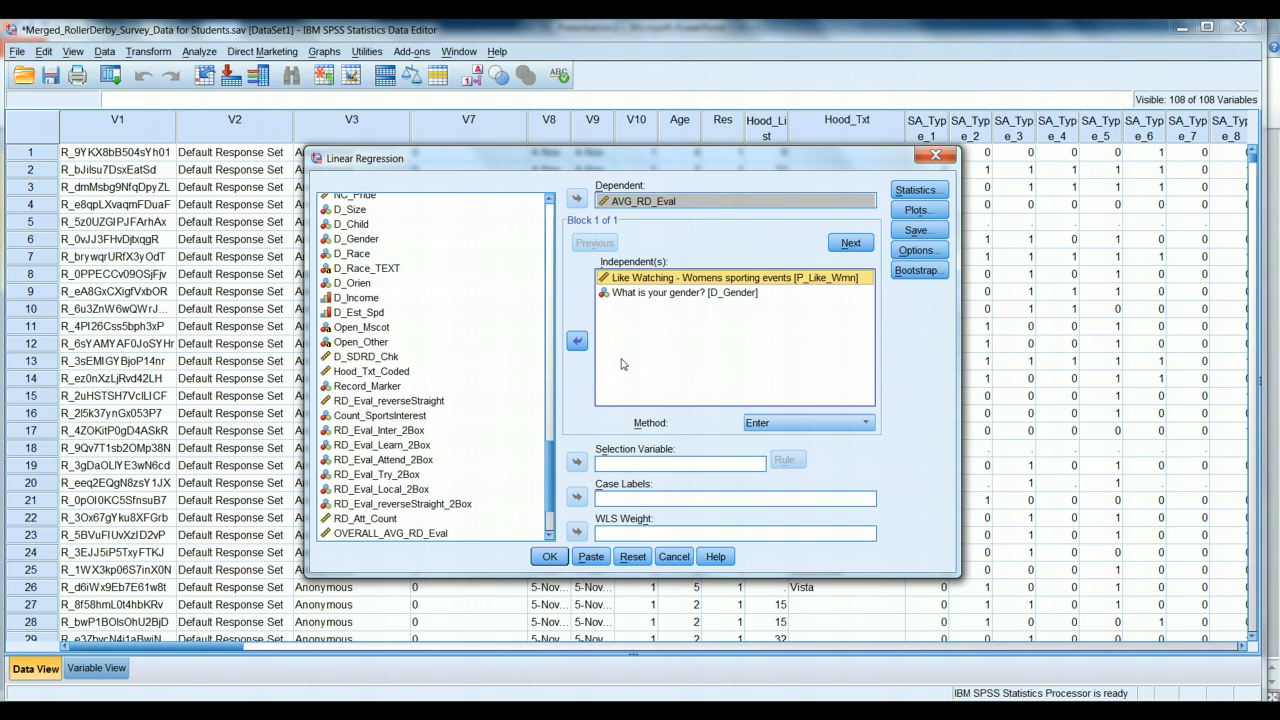
mouse_move(808, 278)
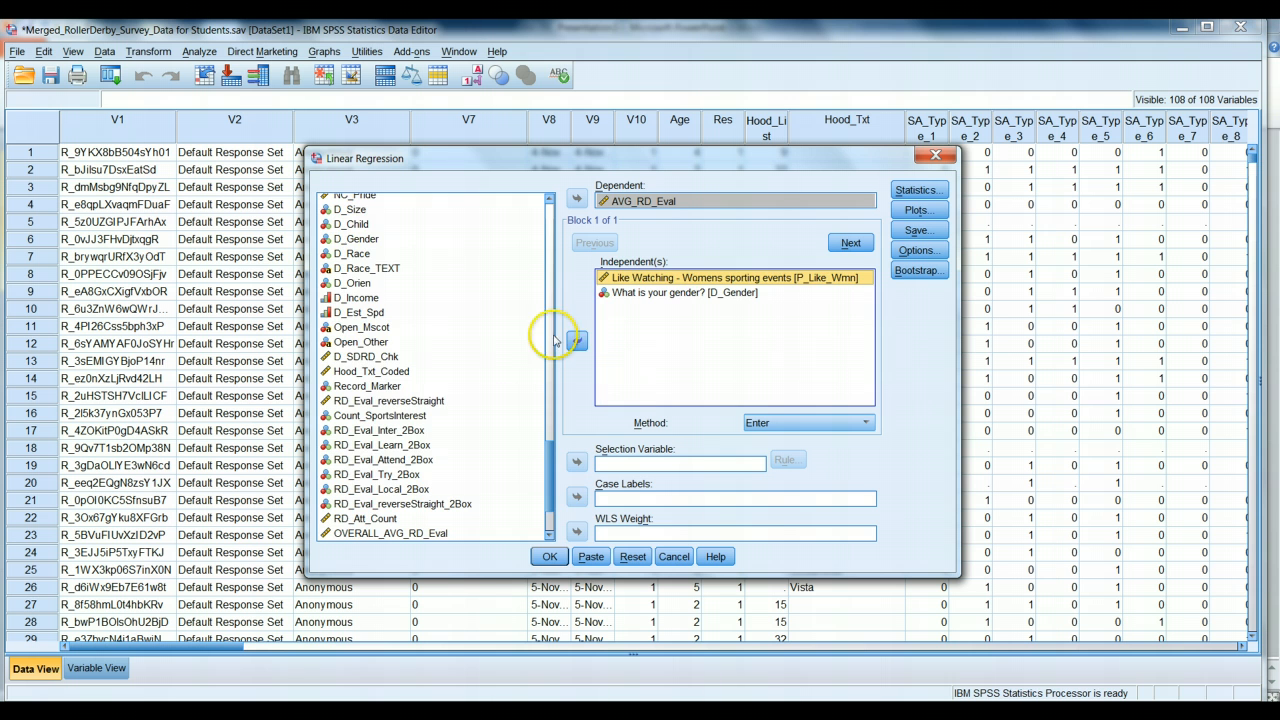
click(577, 340)
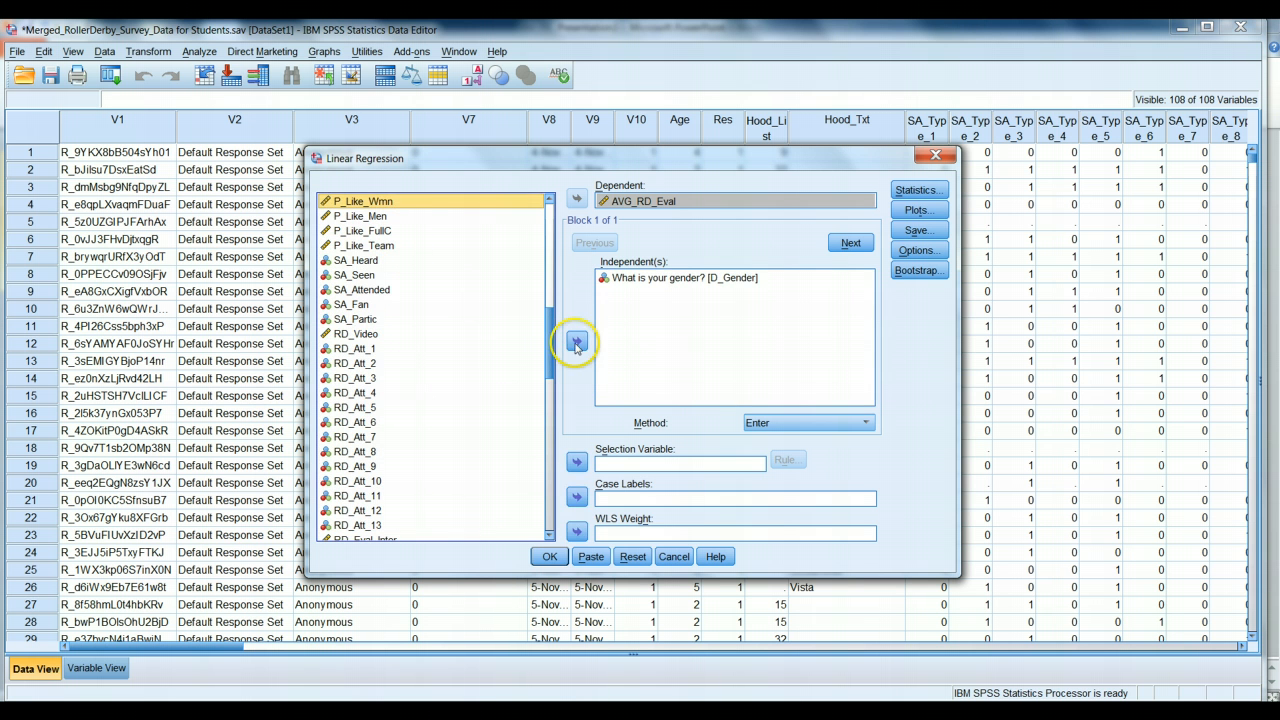
click(577, 341)
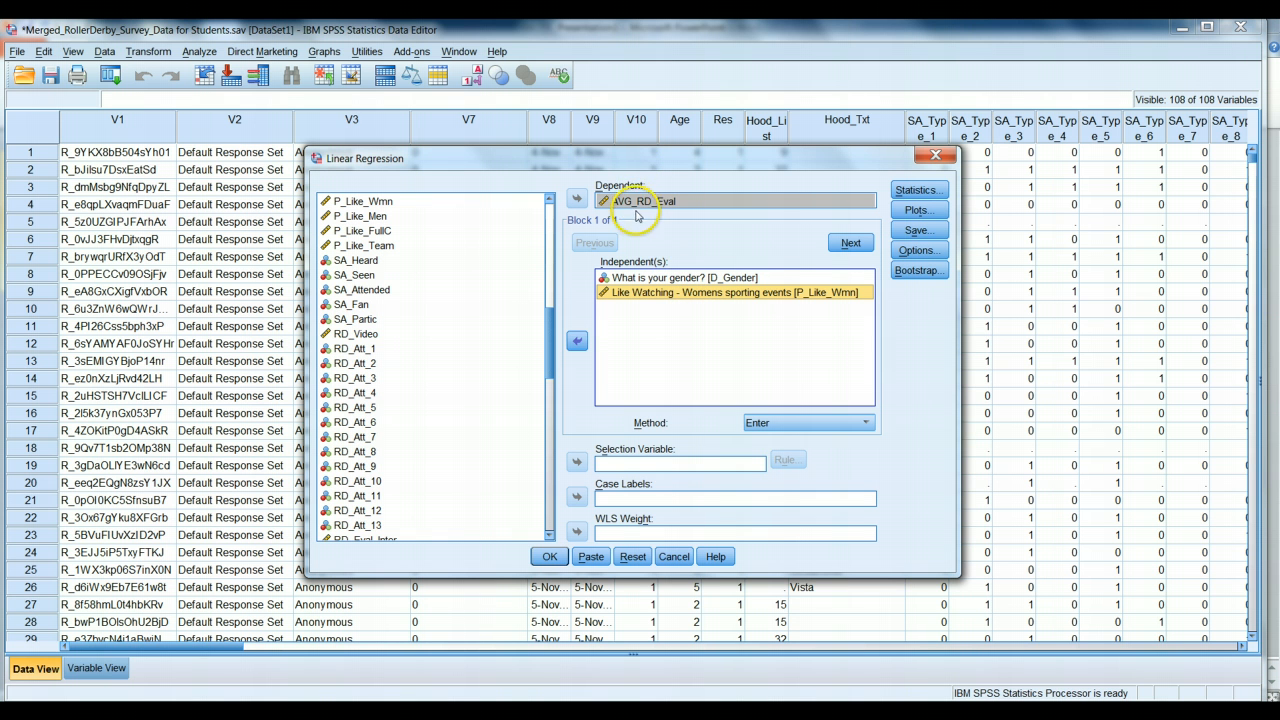
mouse_move(688, 289)
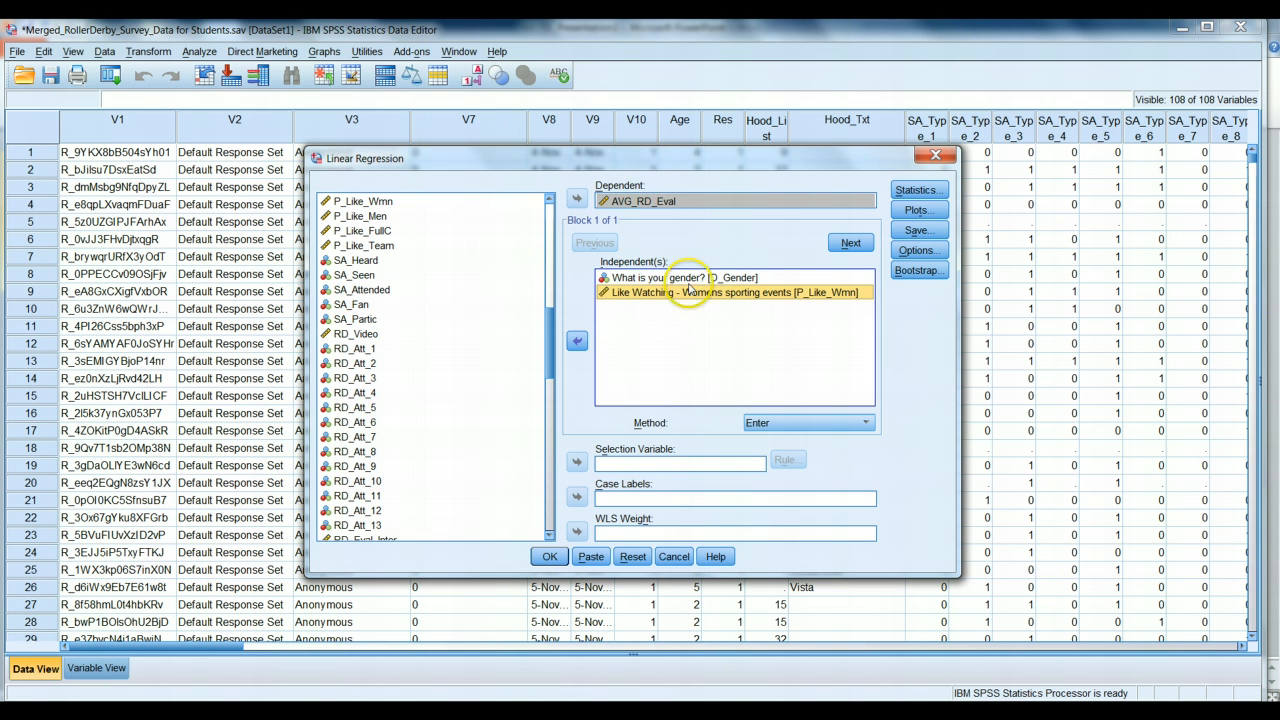
mouse_move(710, 347)
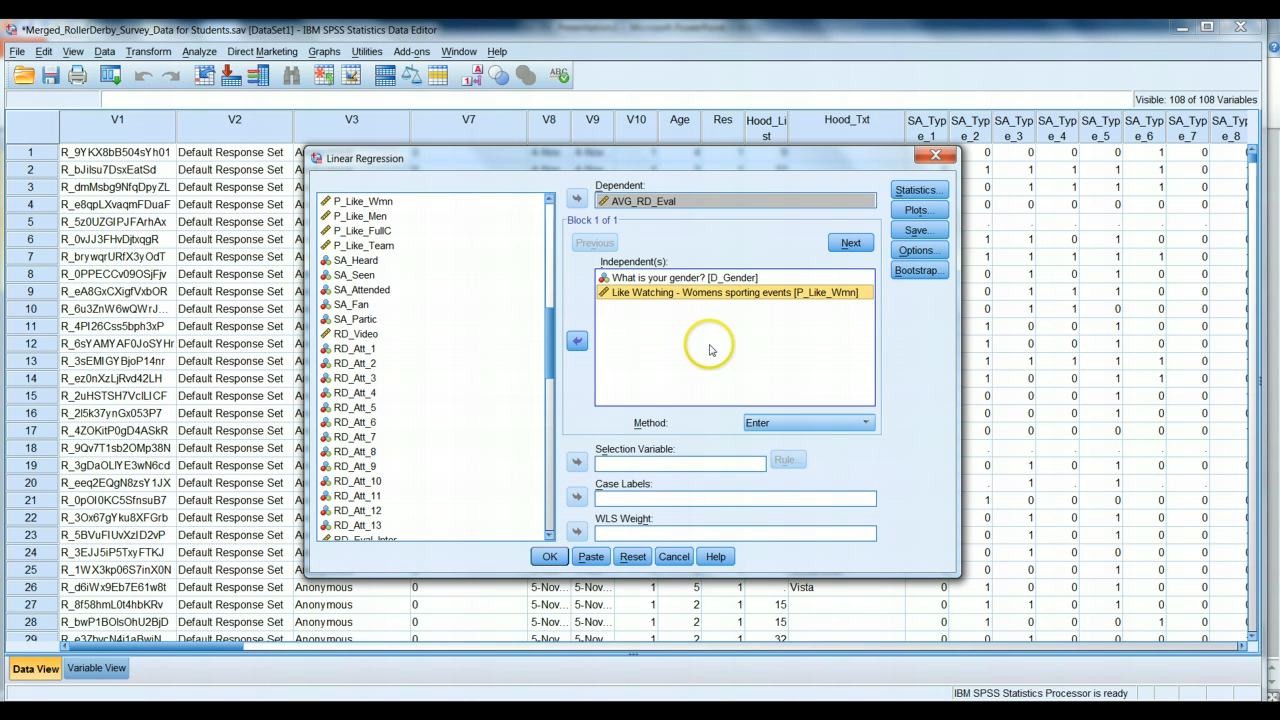
mouse_move(600, 295)
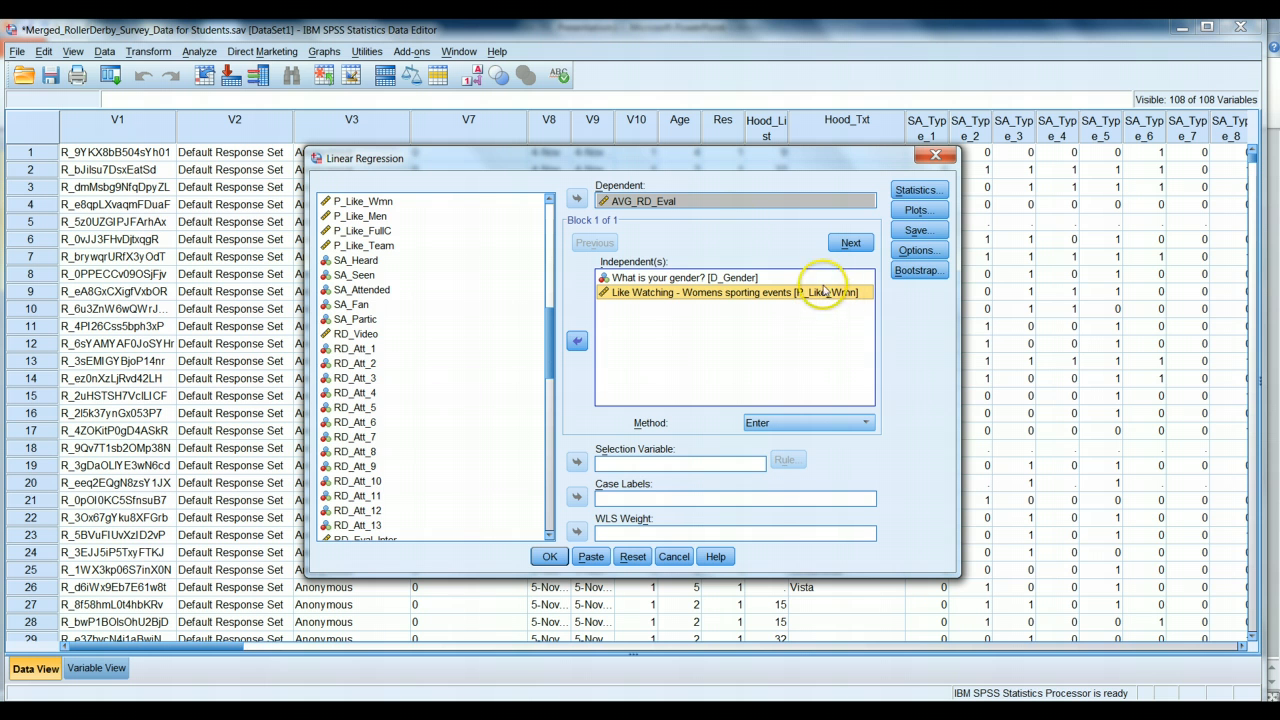
click(683, 278)
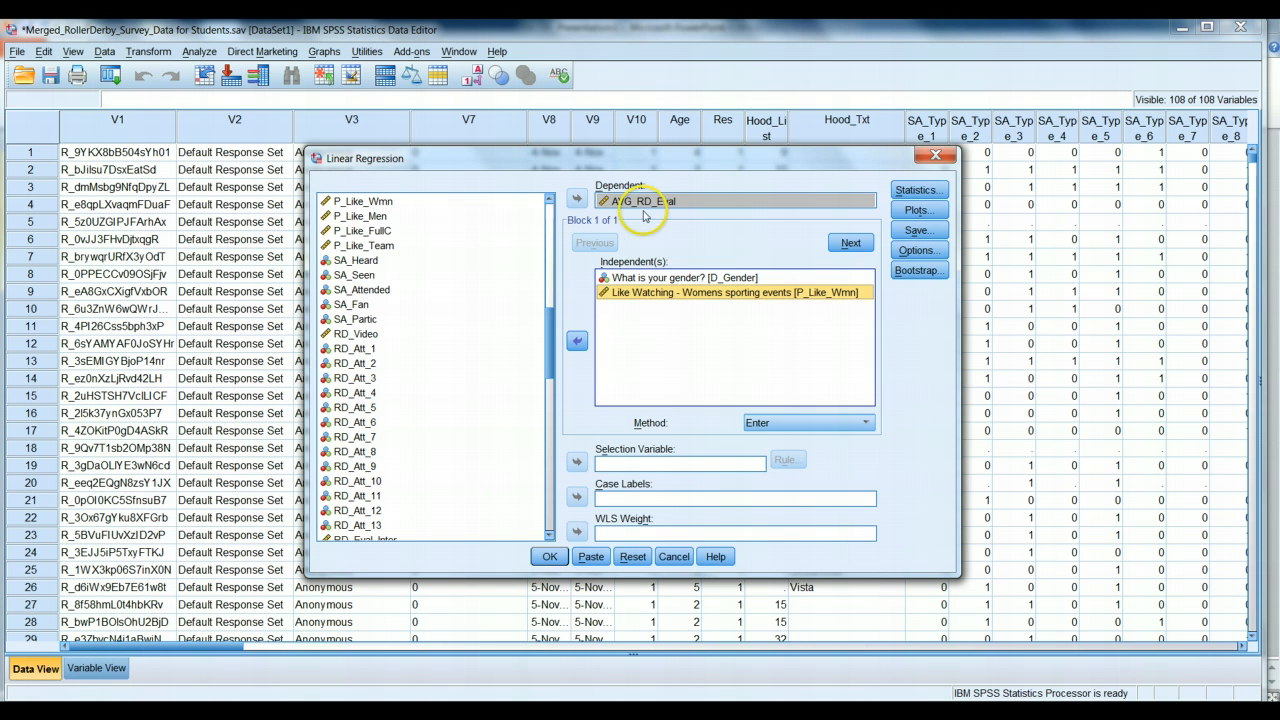
mouse_move(655, 345)
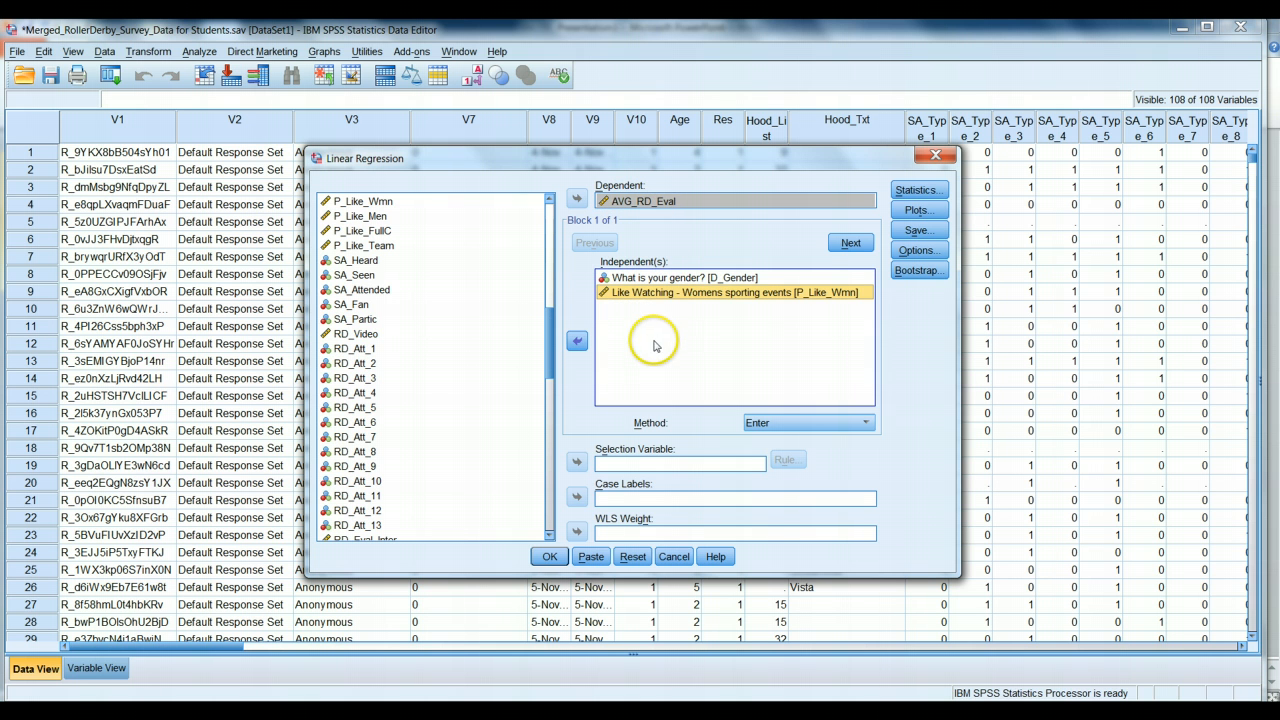
mouse_move(878, 200)
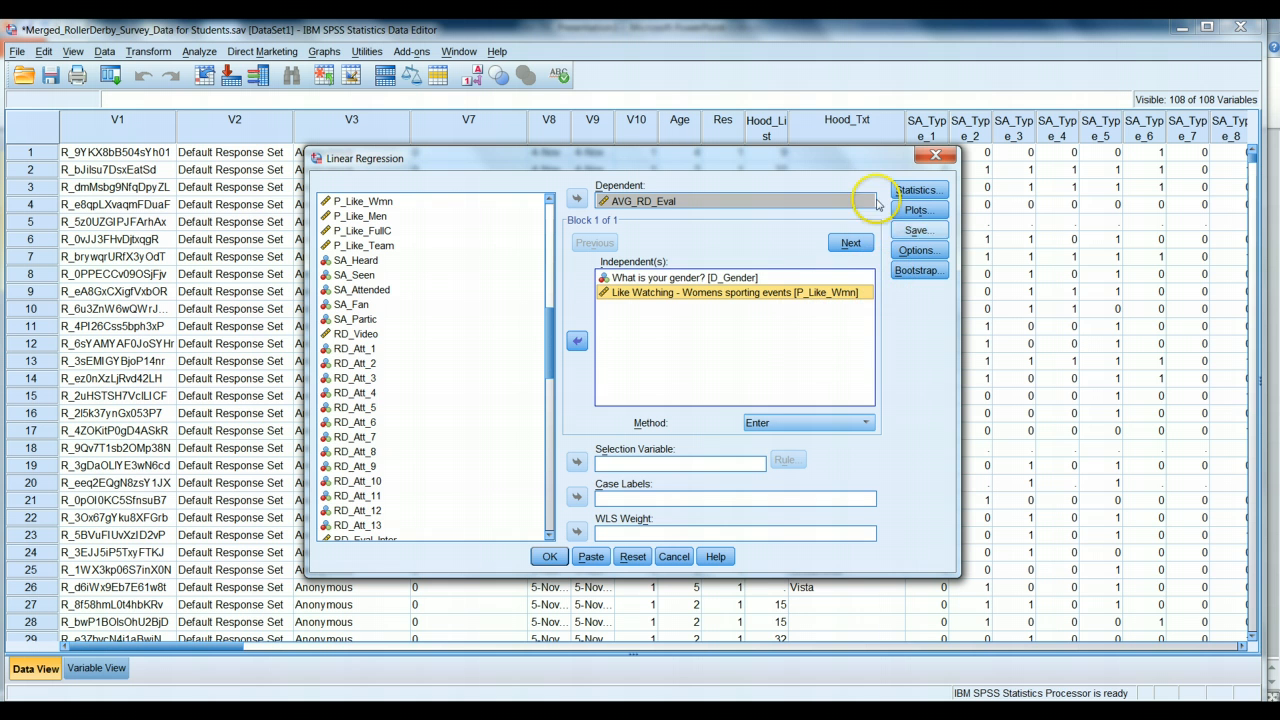
mouse_move(928, 373)
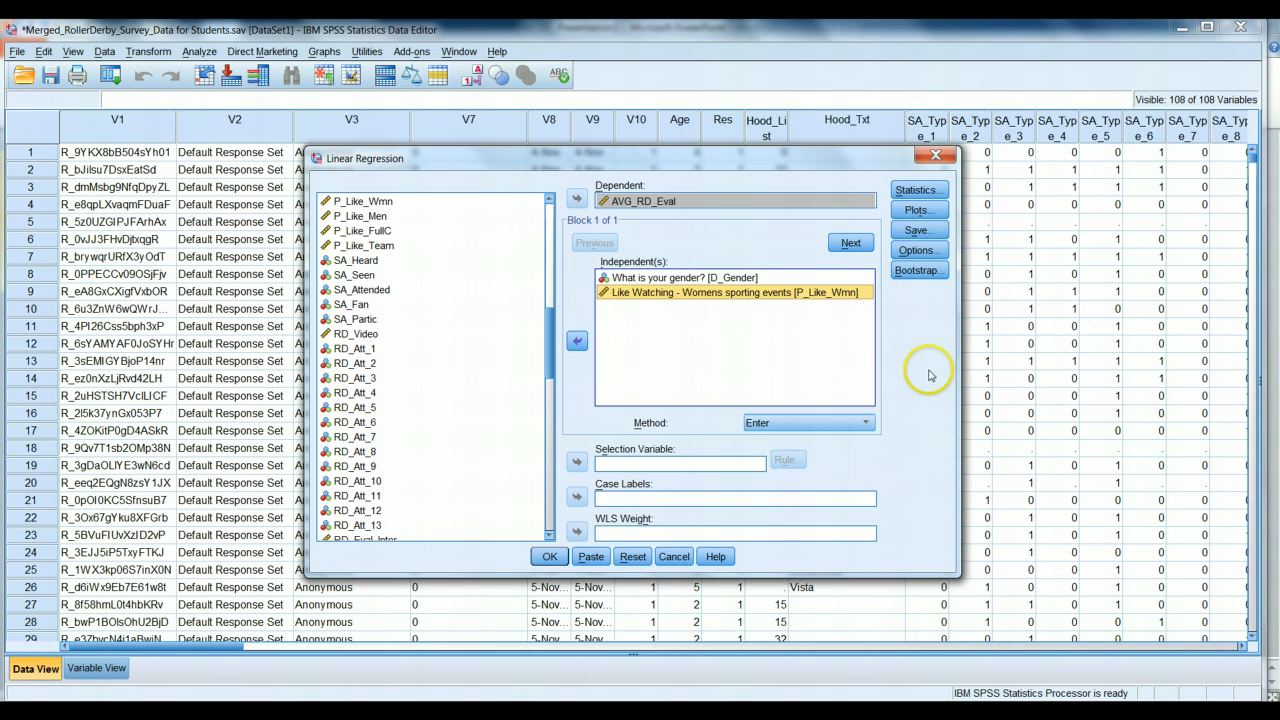
Step: Include estimates, 95% confidence intervals and model fit in the regression statistics
click(917, 190)
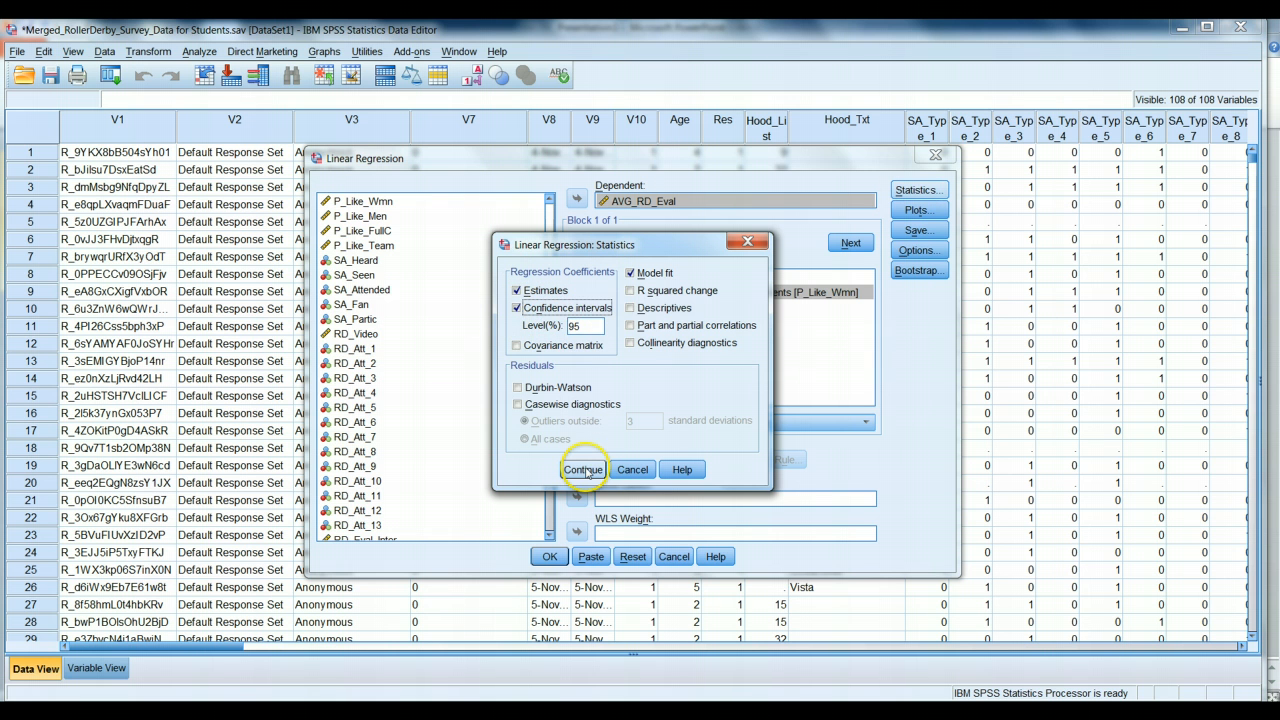
click(583, 469)
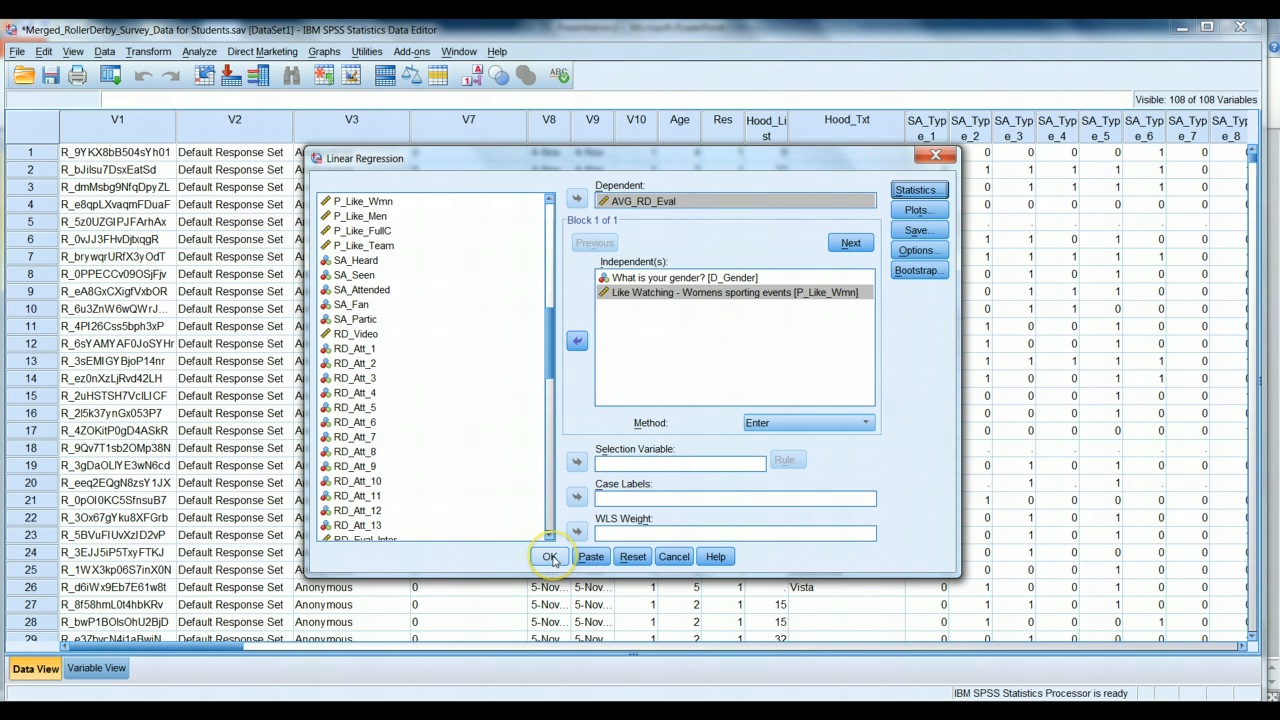
Step: Run the regression and scroll to the Coefficients table (R² .134)
click(550, 557)
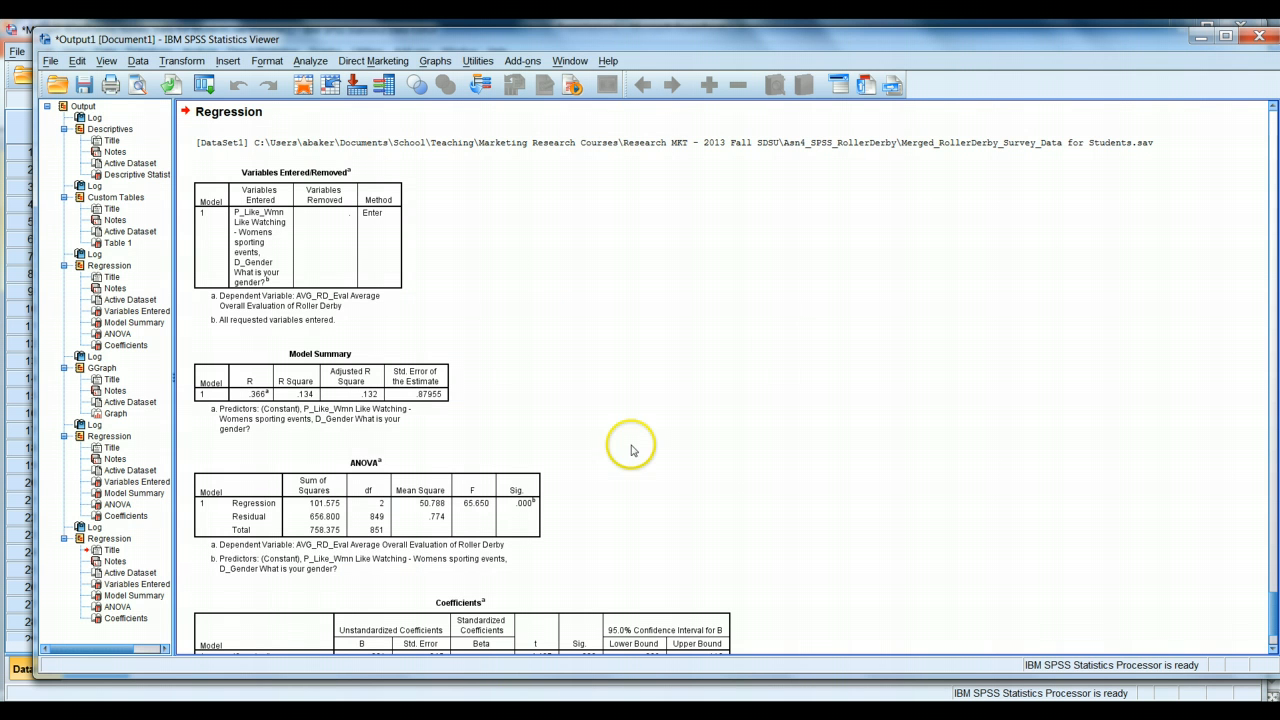
mouse_move(1268, 607)
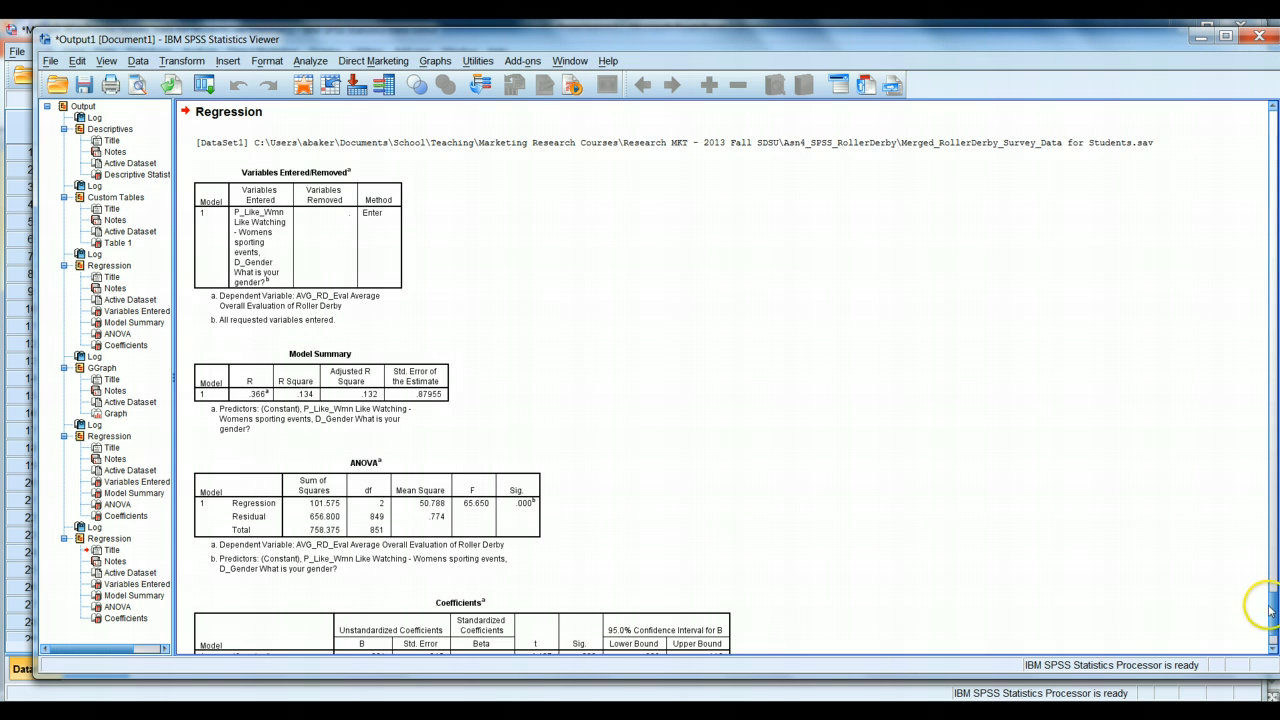
scroll(down, 3)
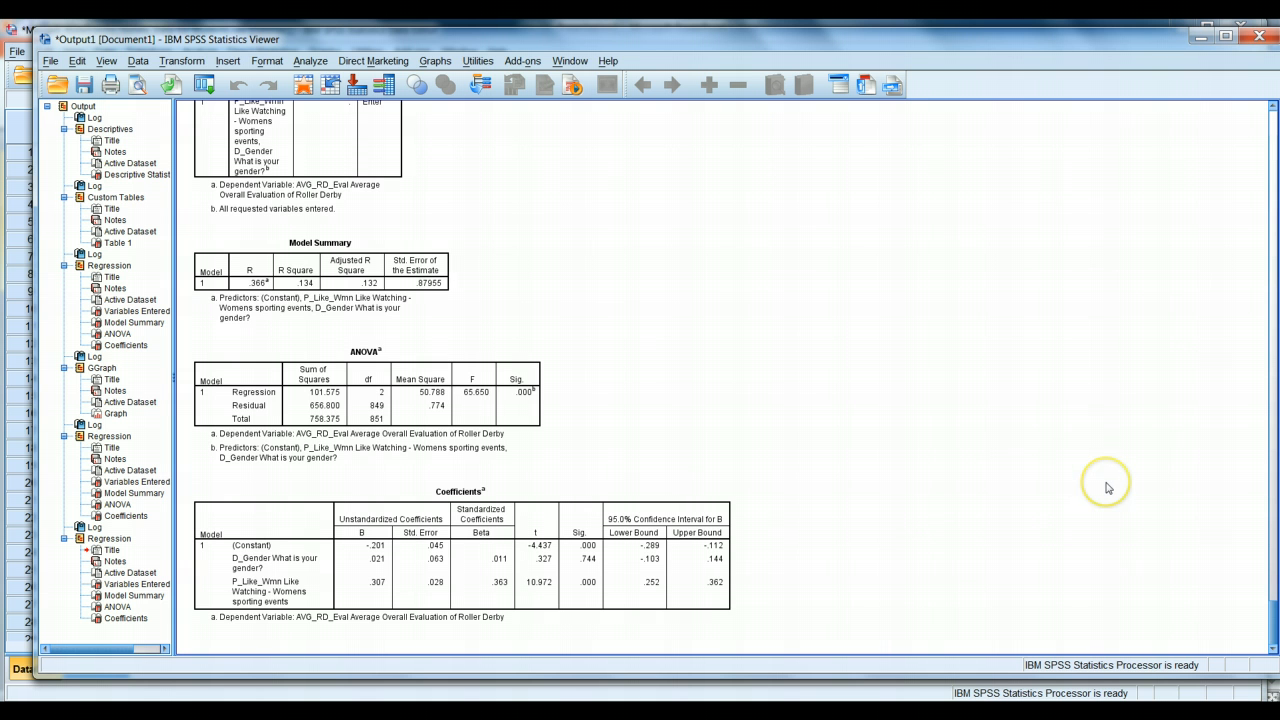
mouse_move(911, 445)
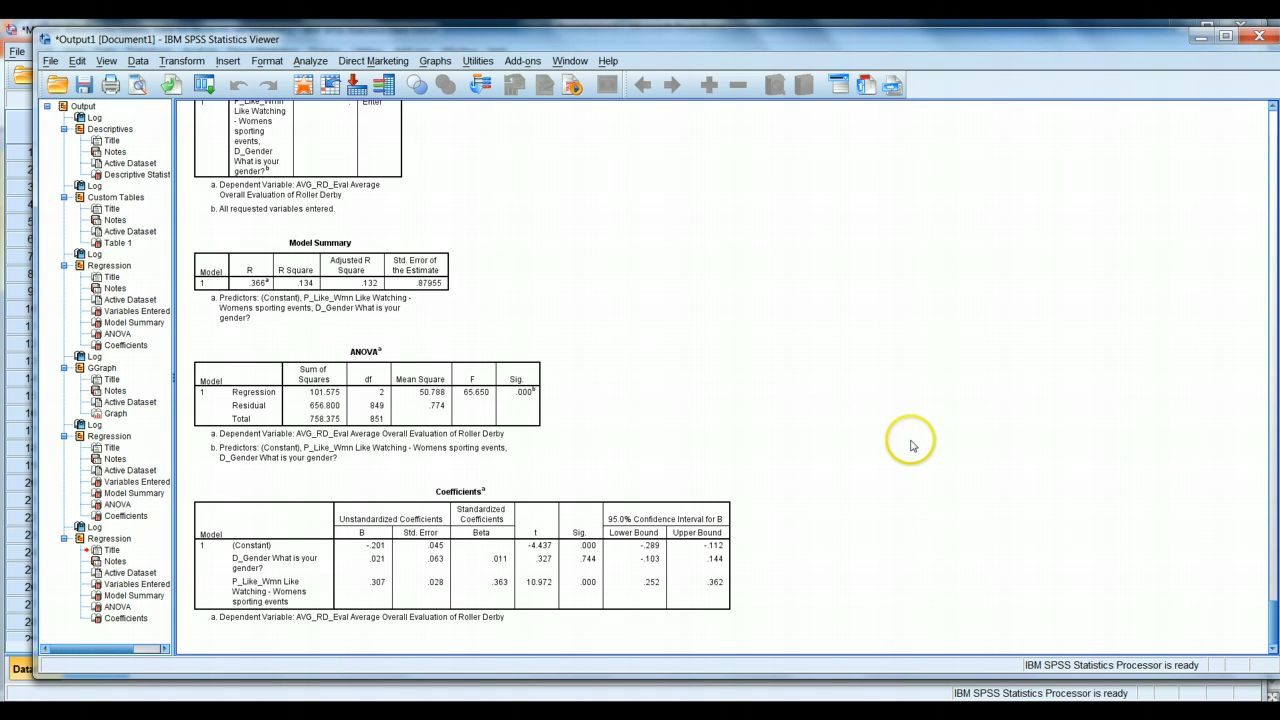
mouse_move(403, 513)
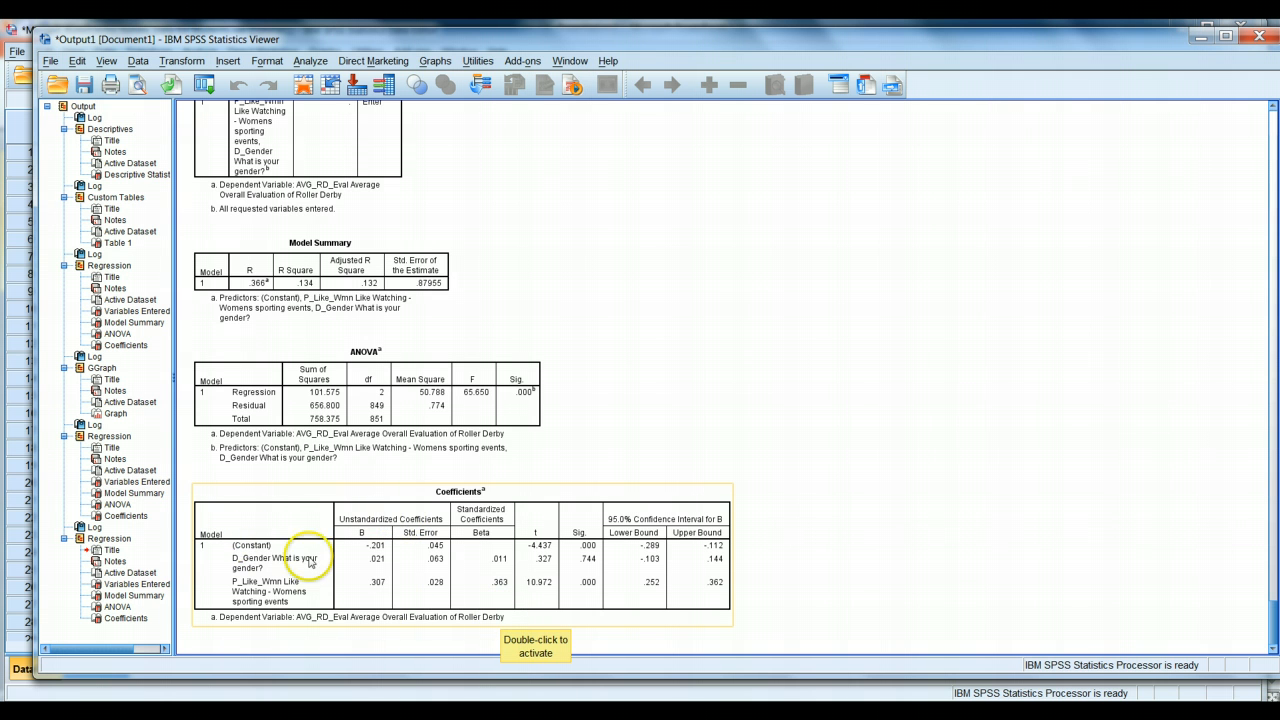
mouse_move(260, 560)
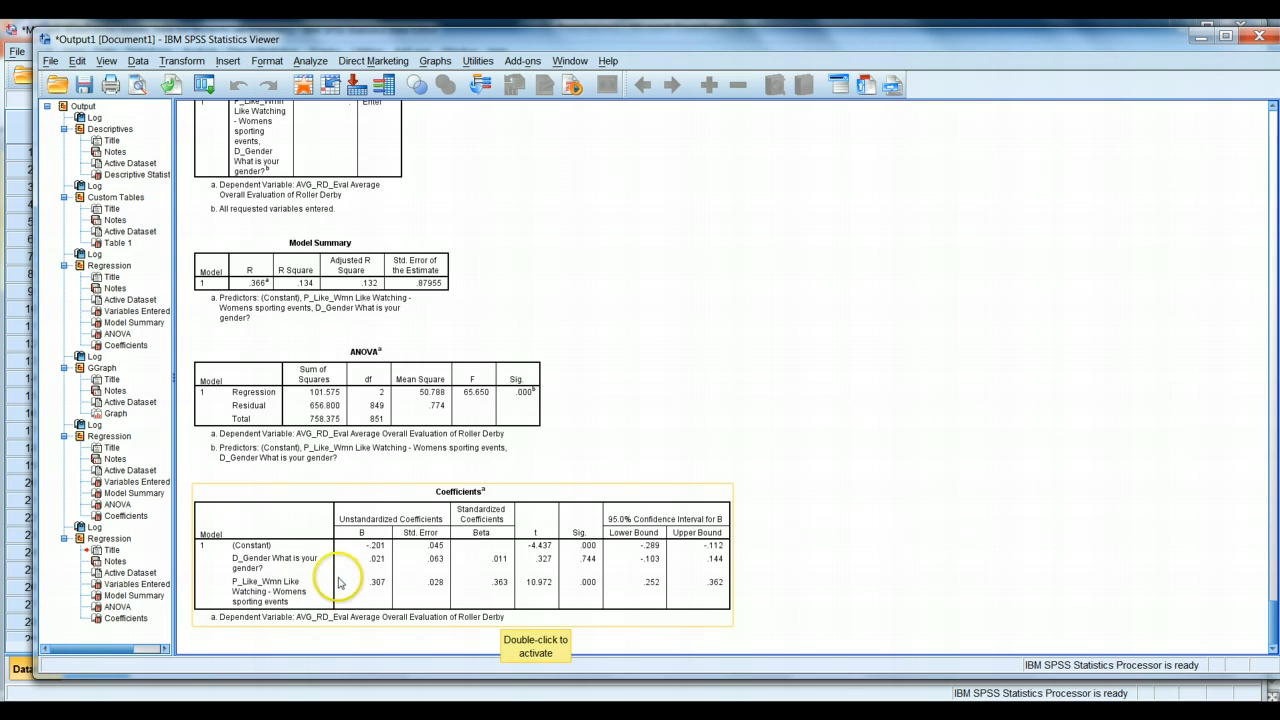
mouse_move(377, 515)
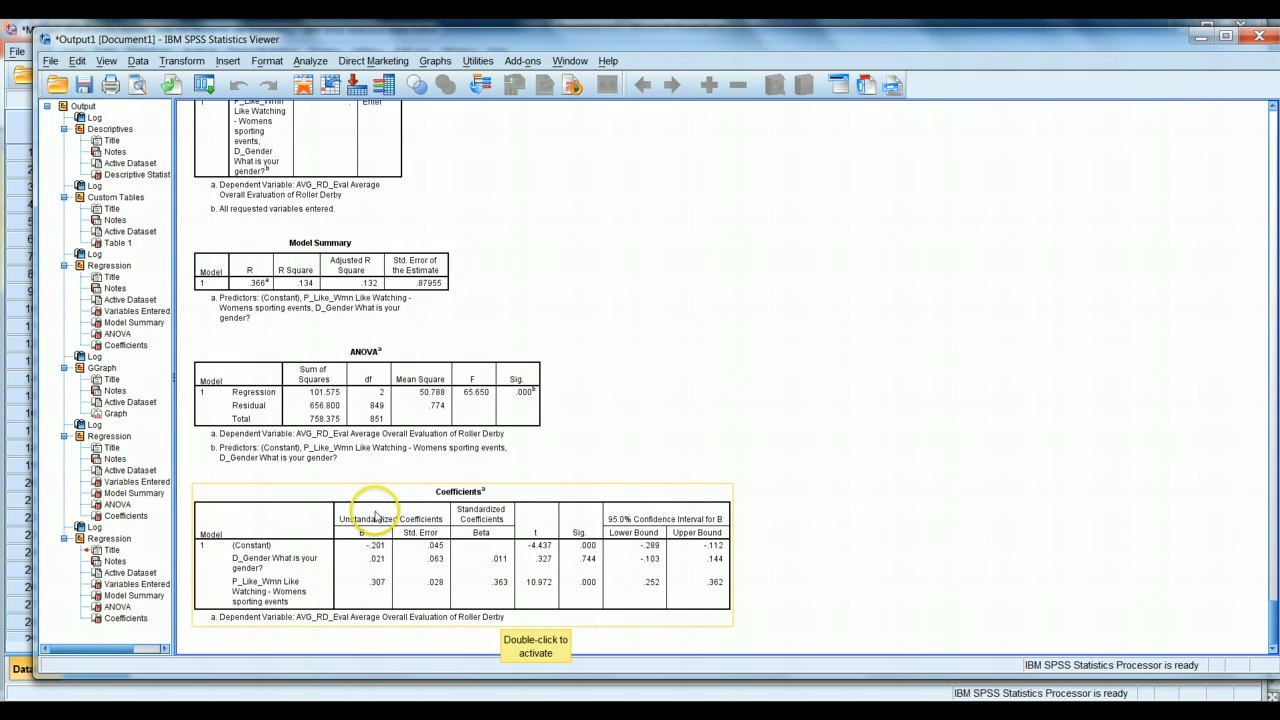
mouse_move(428, 530)
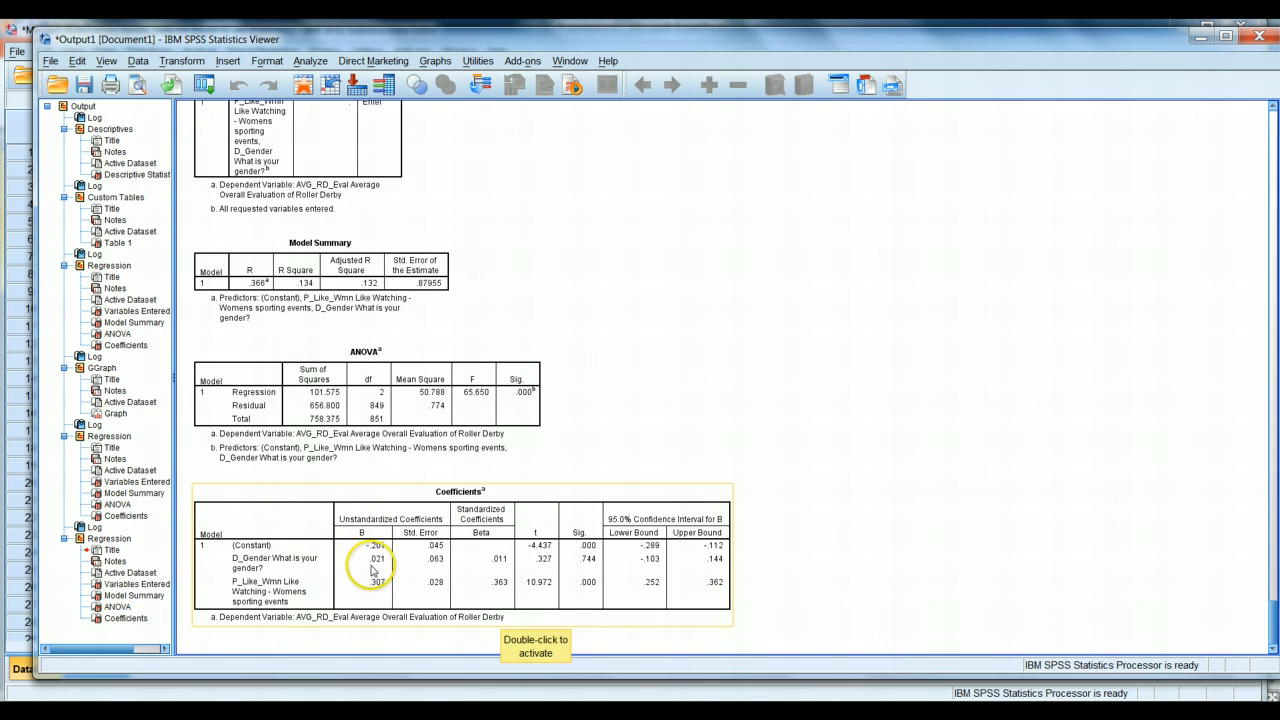
mouse_move(373, 585)
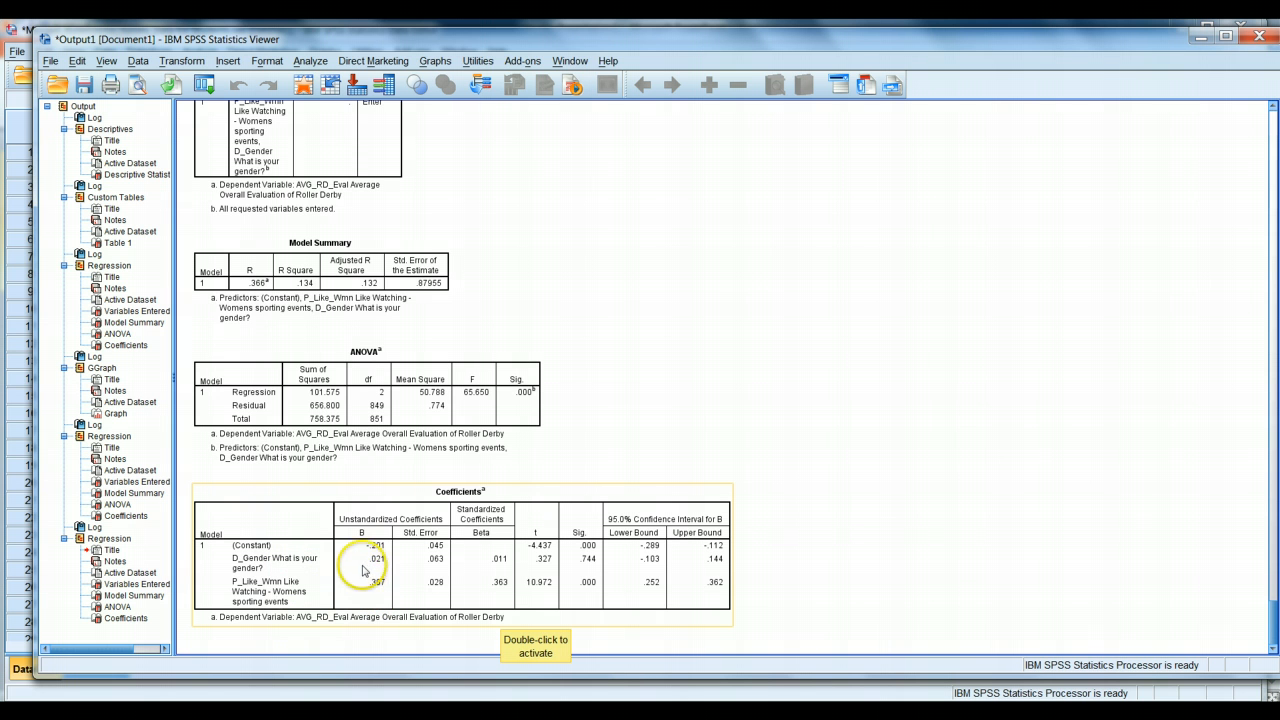
mouse_move(532, 558)
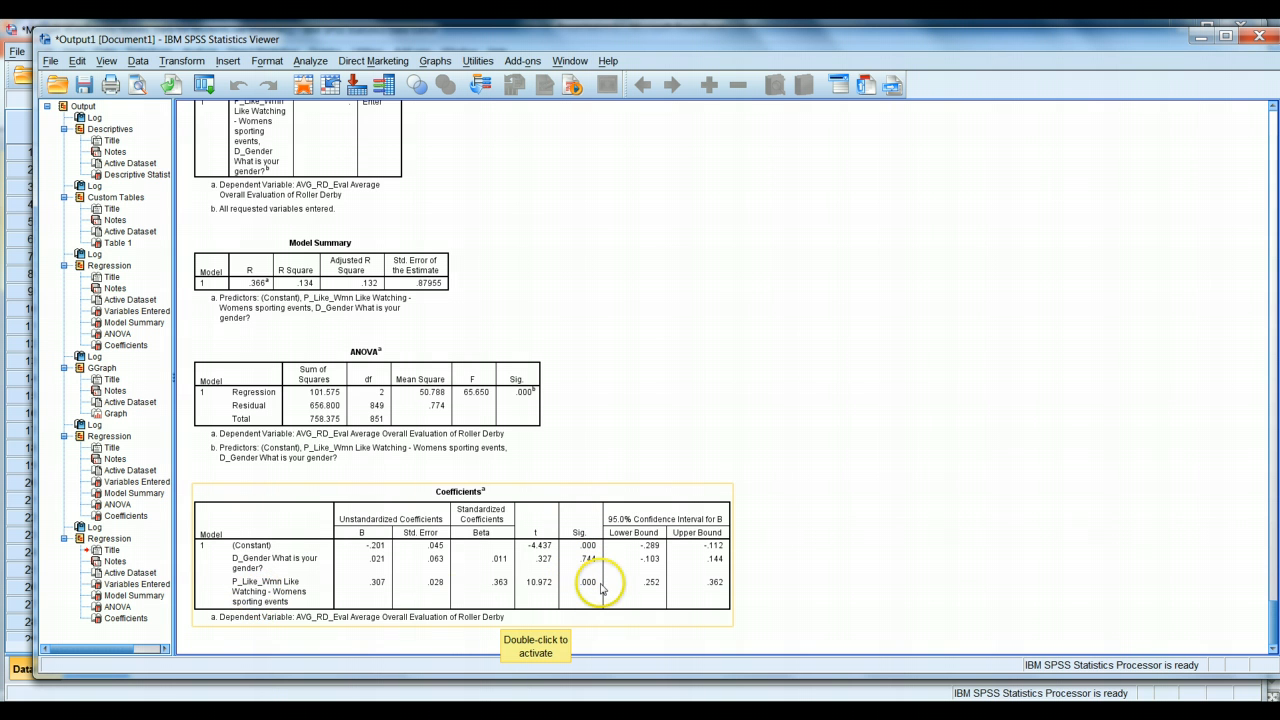
mouse_move(590, 595)
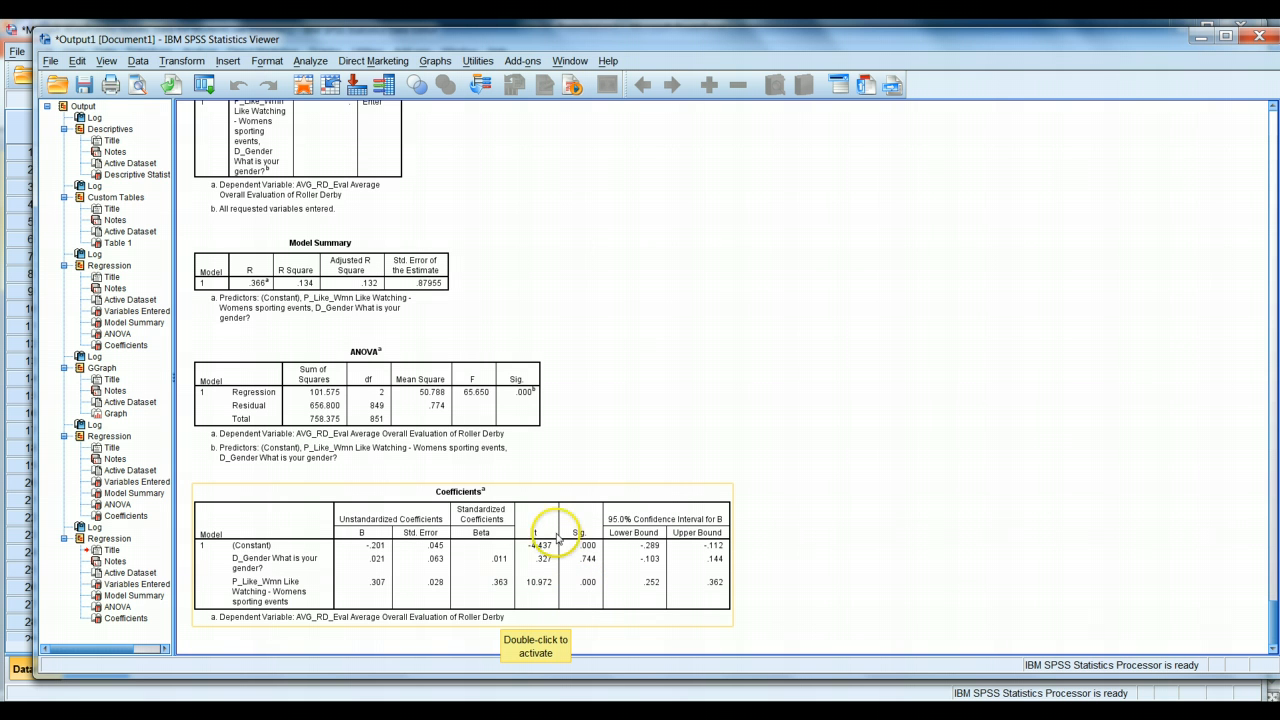
mouse_move(590, 568)
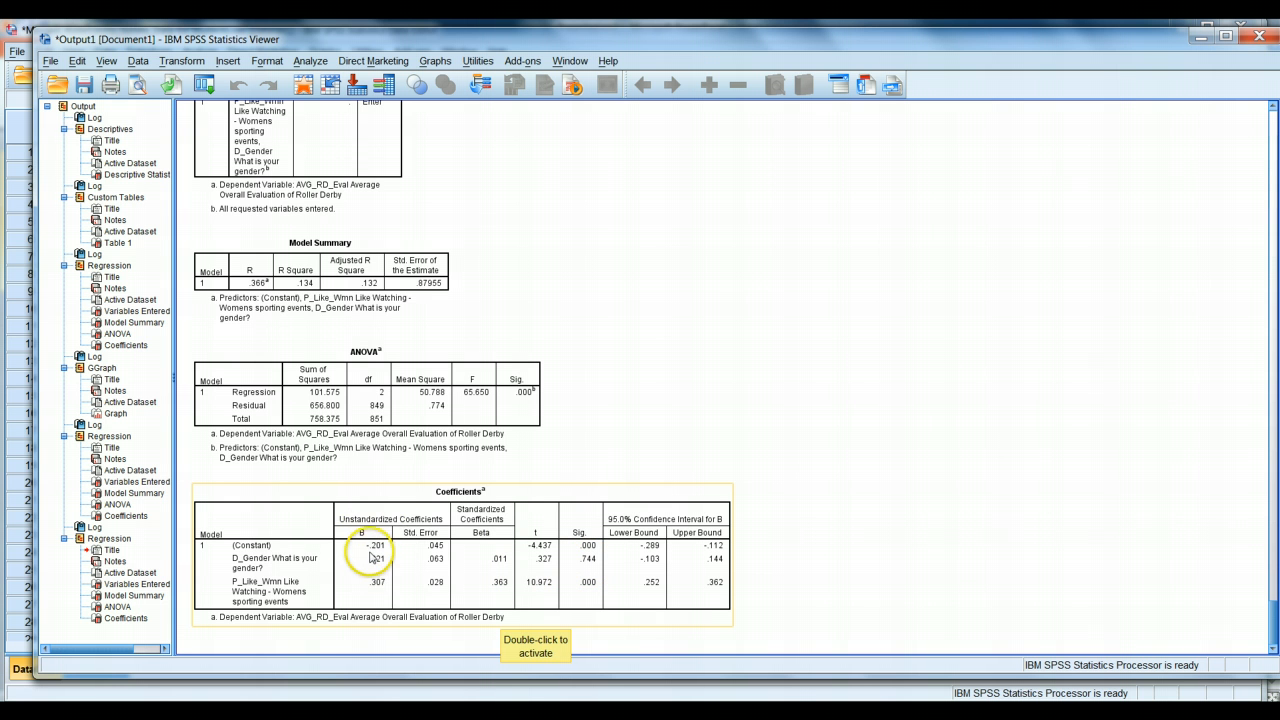
mouse_move(272, 578)
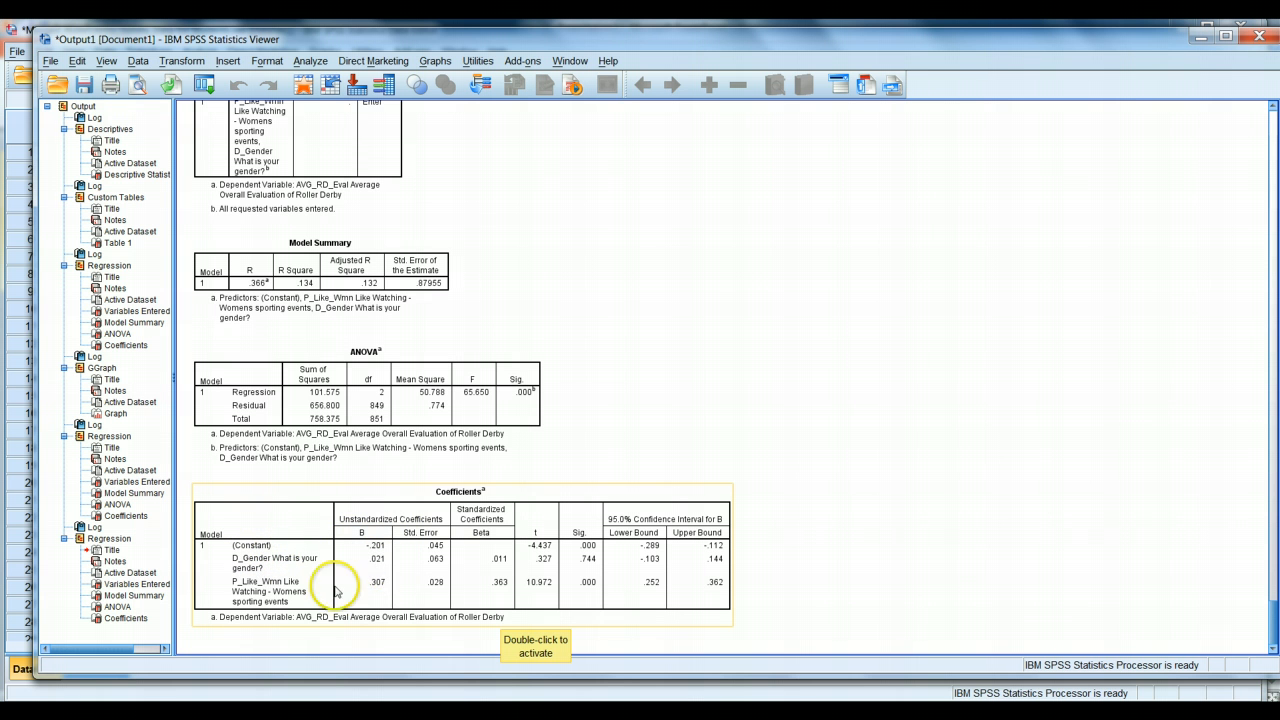
mouse_move(273, 590)
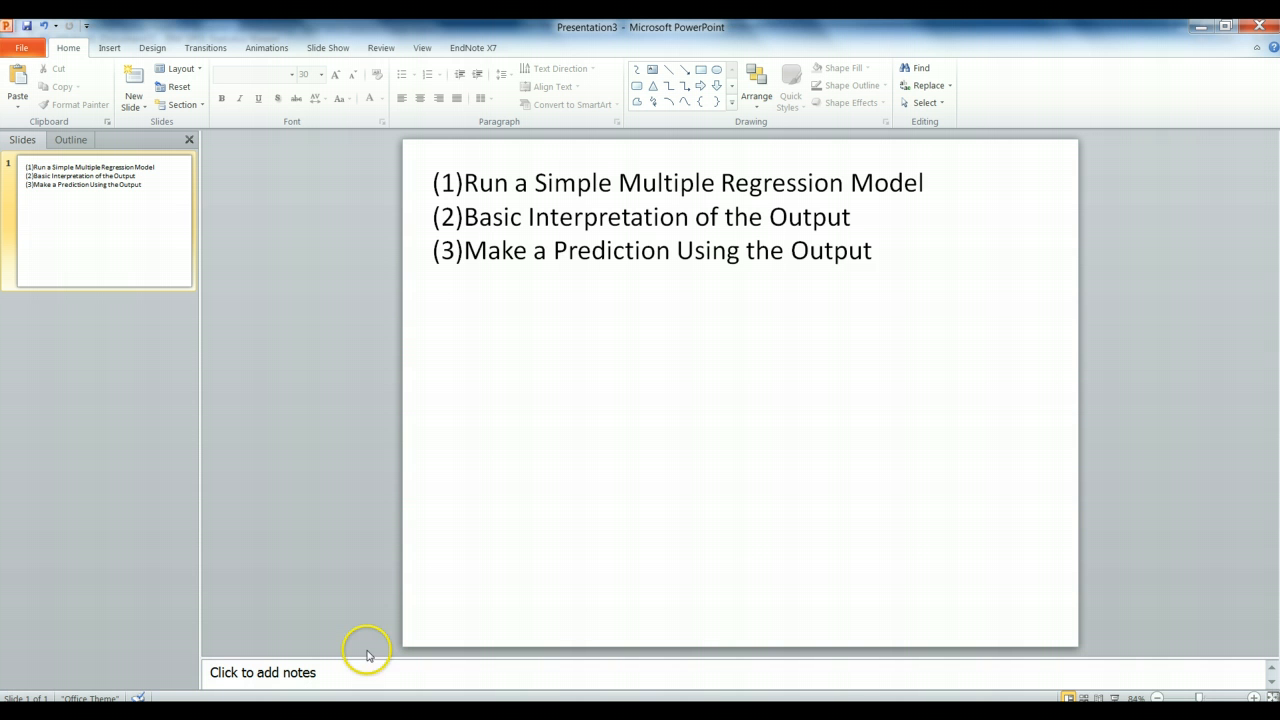
Step: Add the model equation Y = B0 + B1*x1 + B2*x2 + e below the slide's list
click(680, 216)
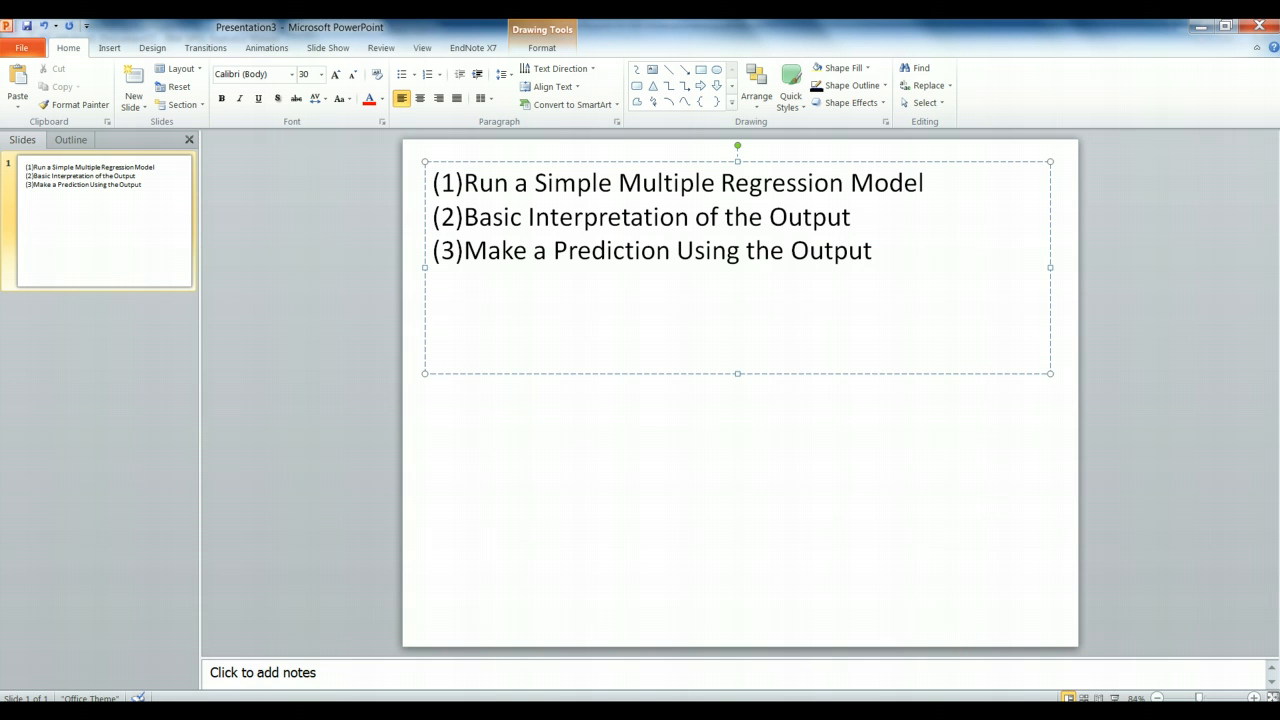
text(Y =)
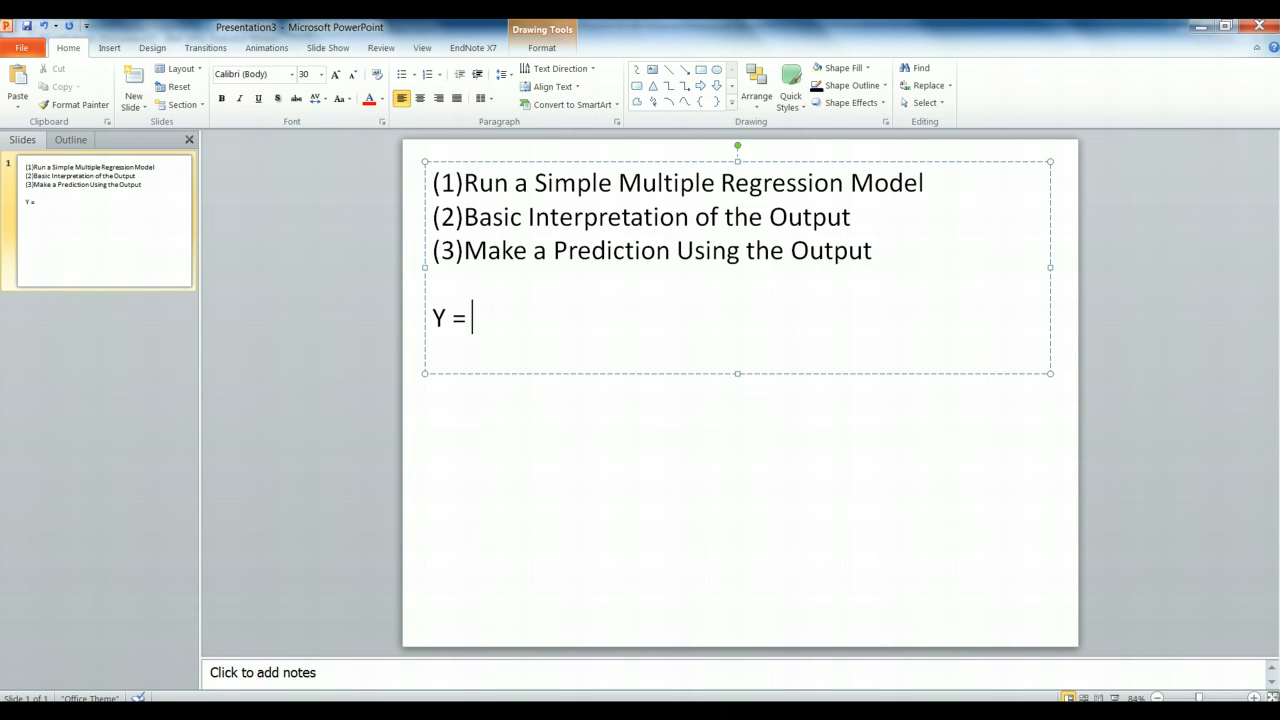
text(B)
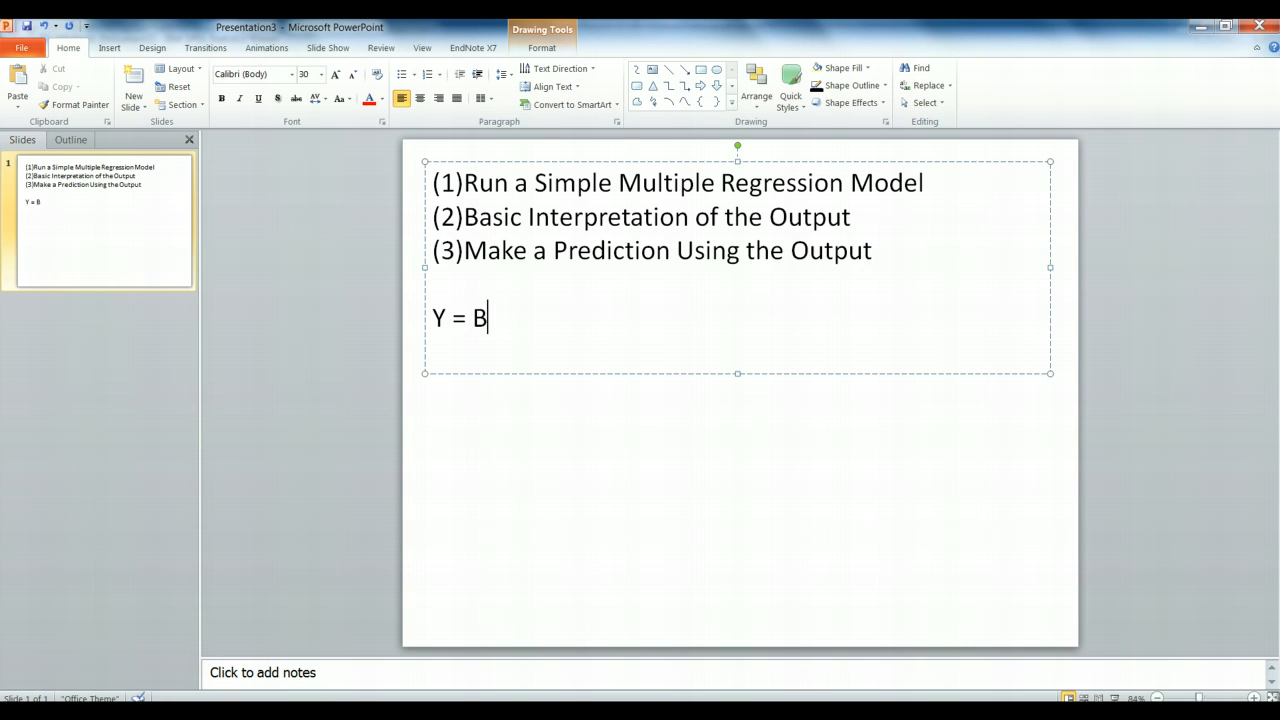
text(0)
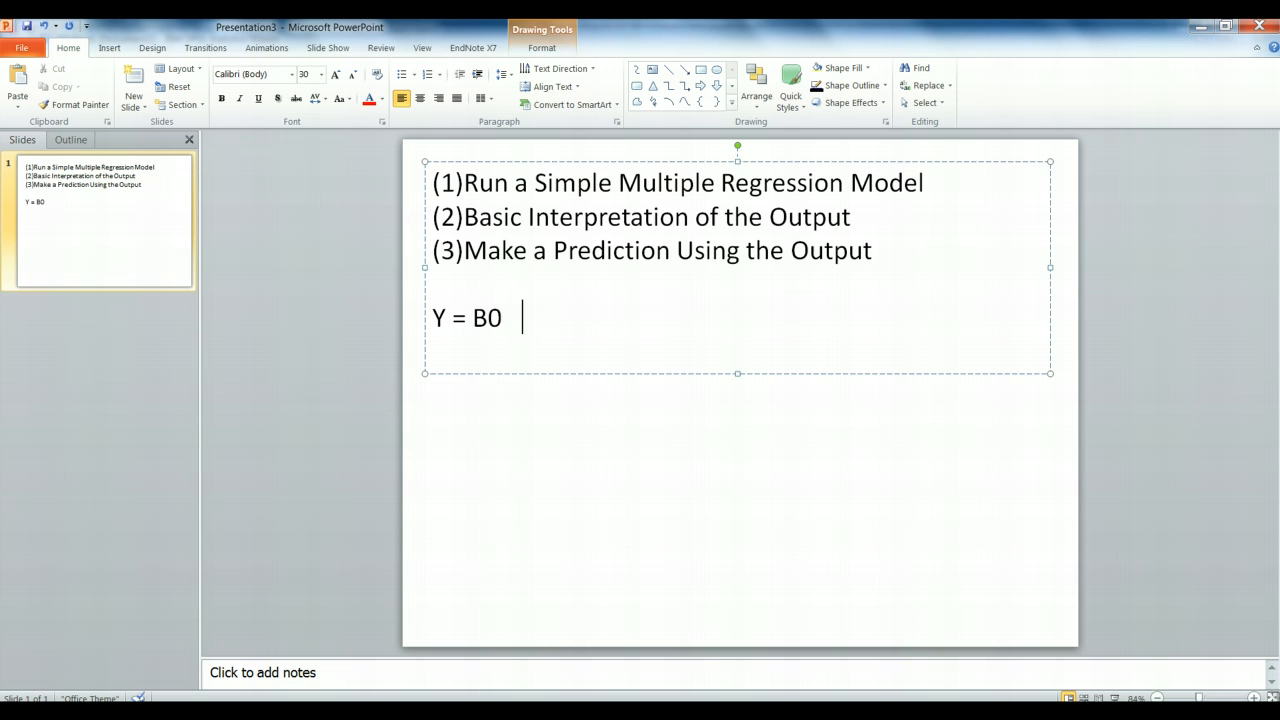
text(+ B1*)
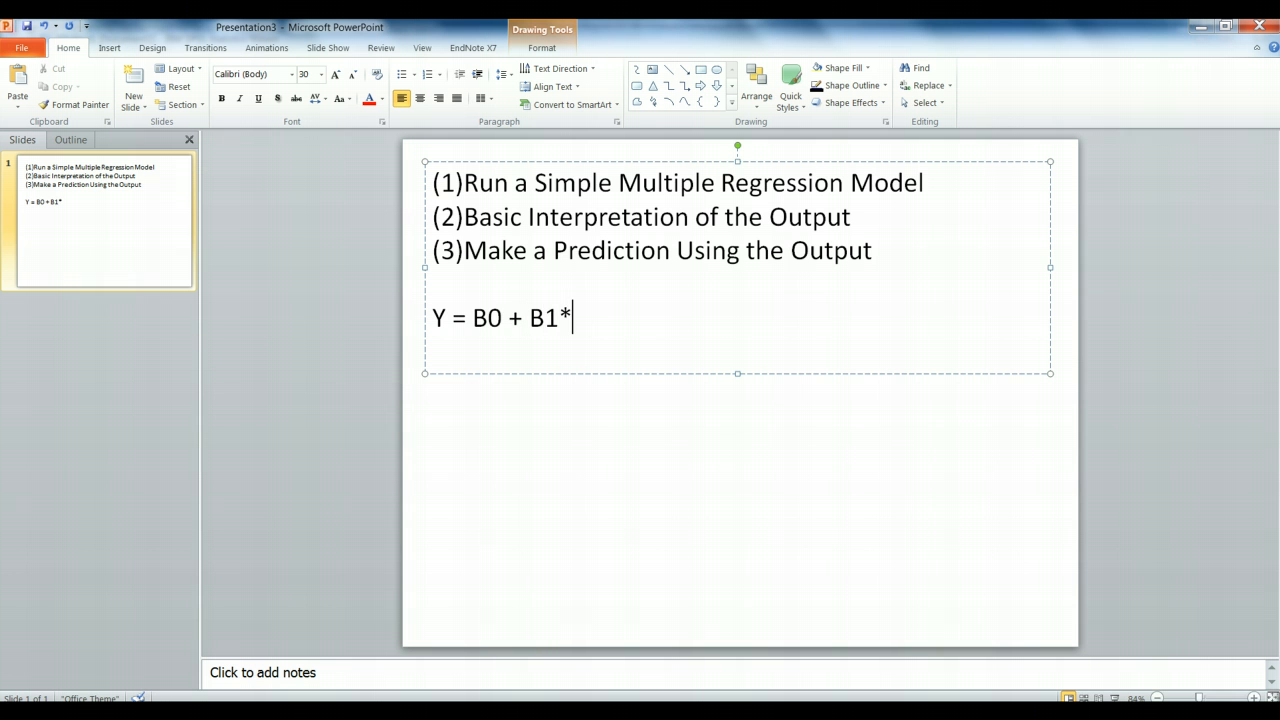
text(x1 +)
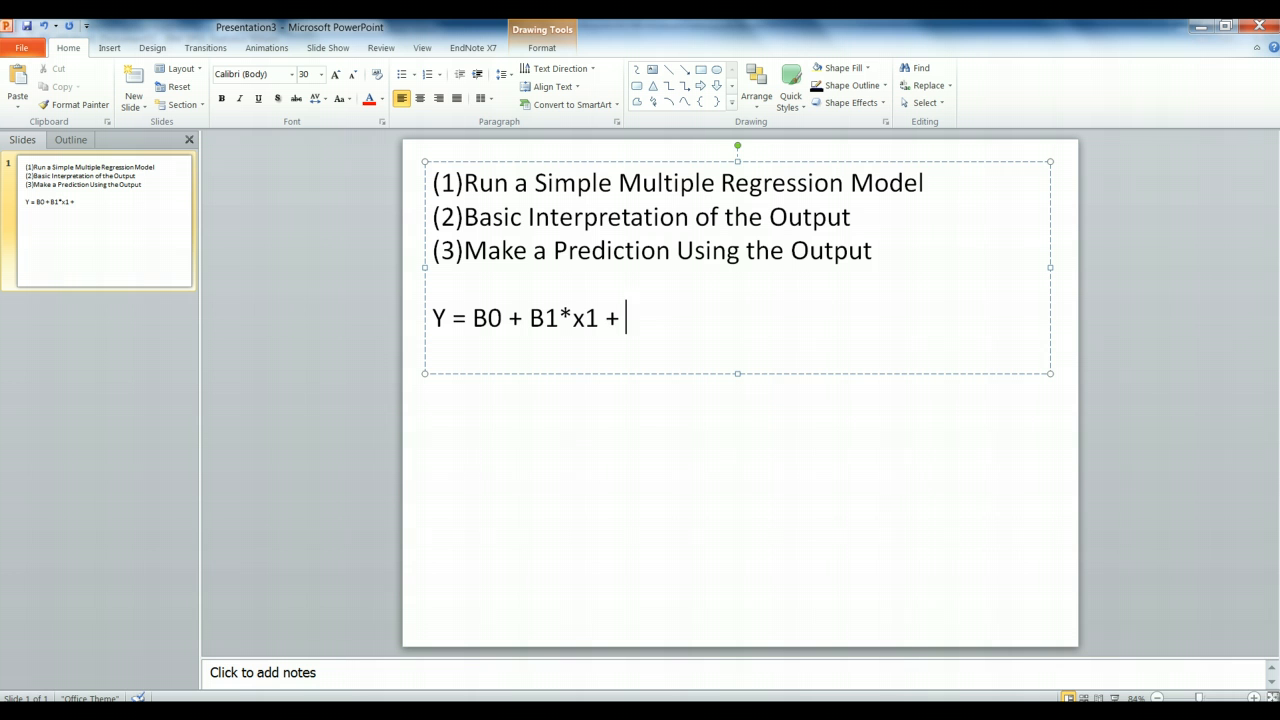
text(B2*)
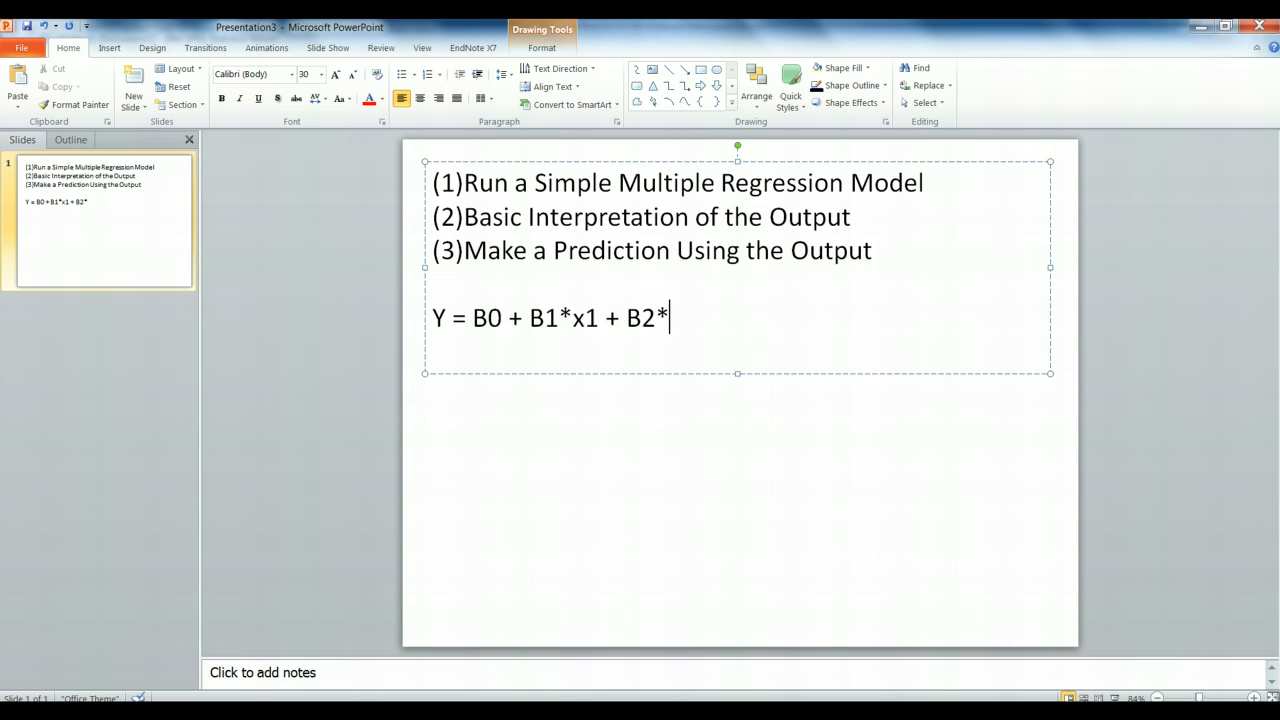
text(x2 +)
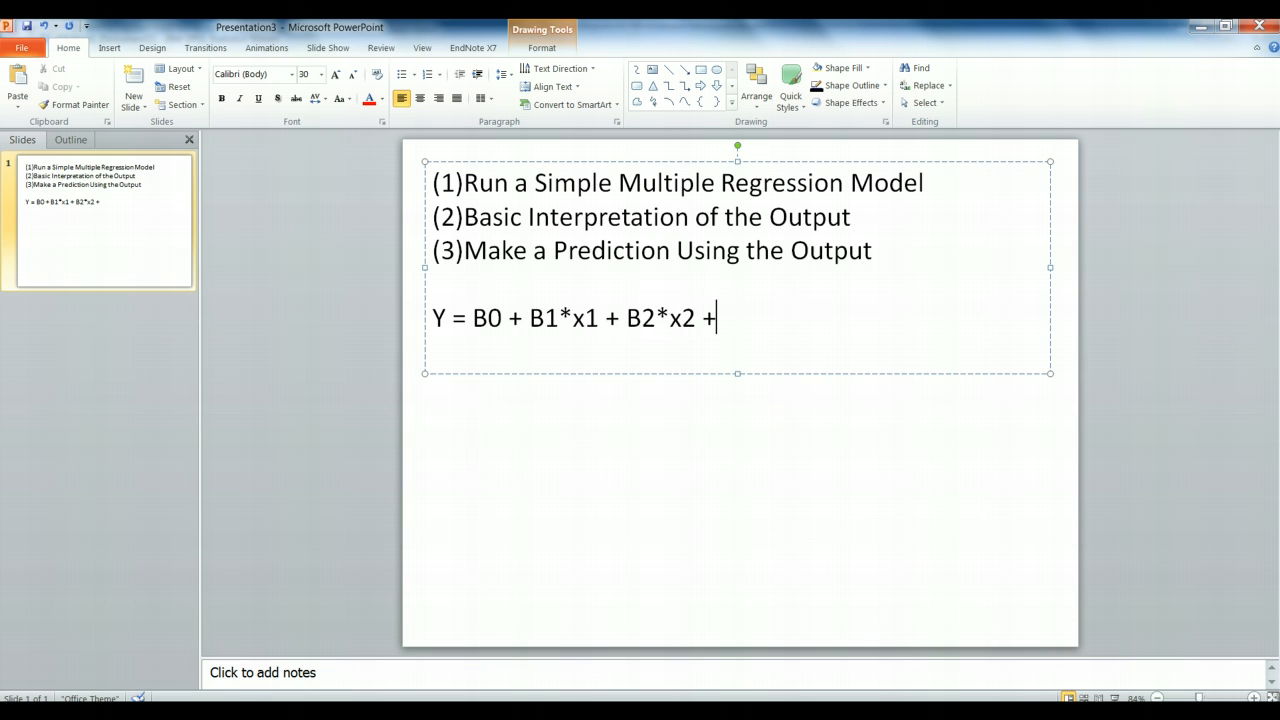
text(e)
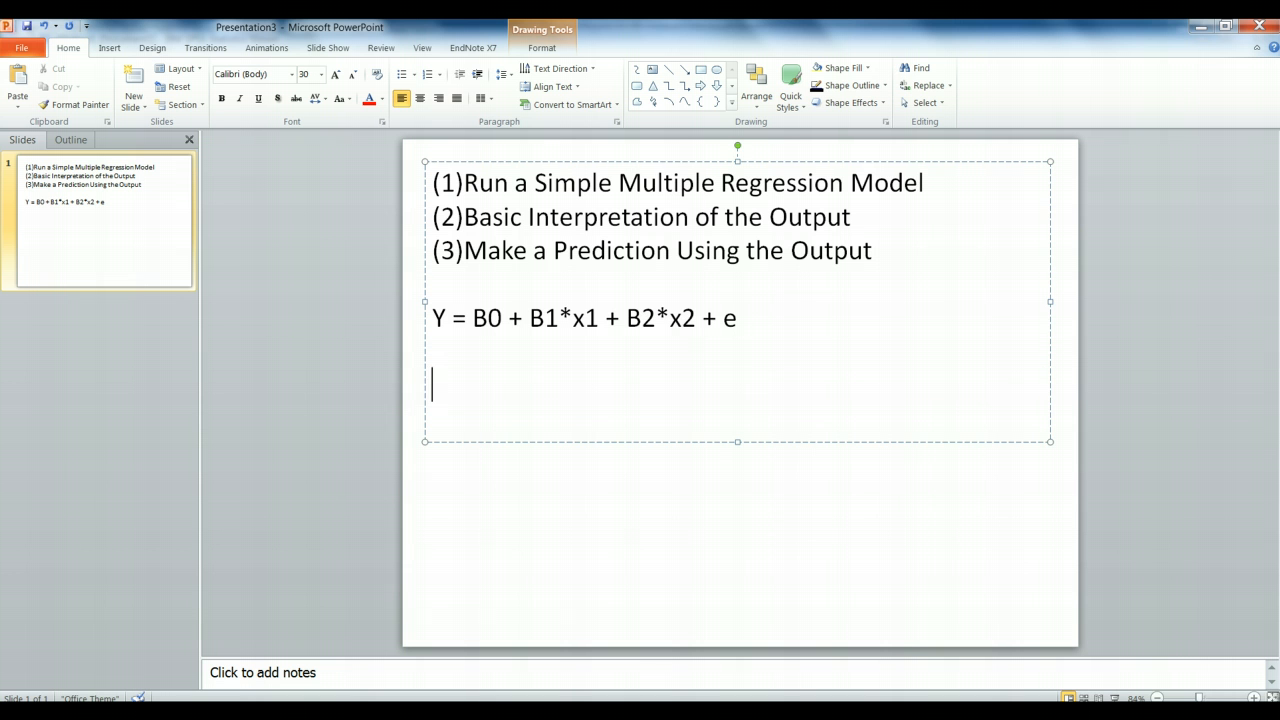
Step: Write the fitted equation Att_RollerDerby = -.2 + .02*Gender + .31*WmnSports
text(Att_Ro)
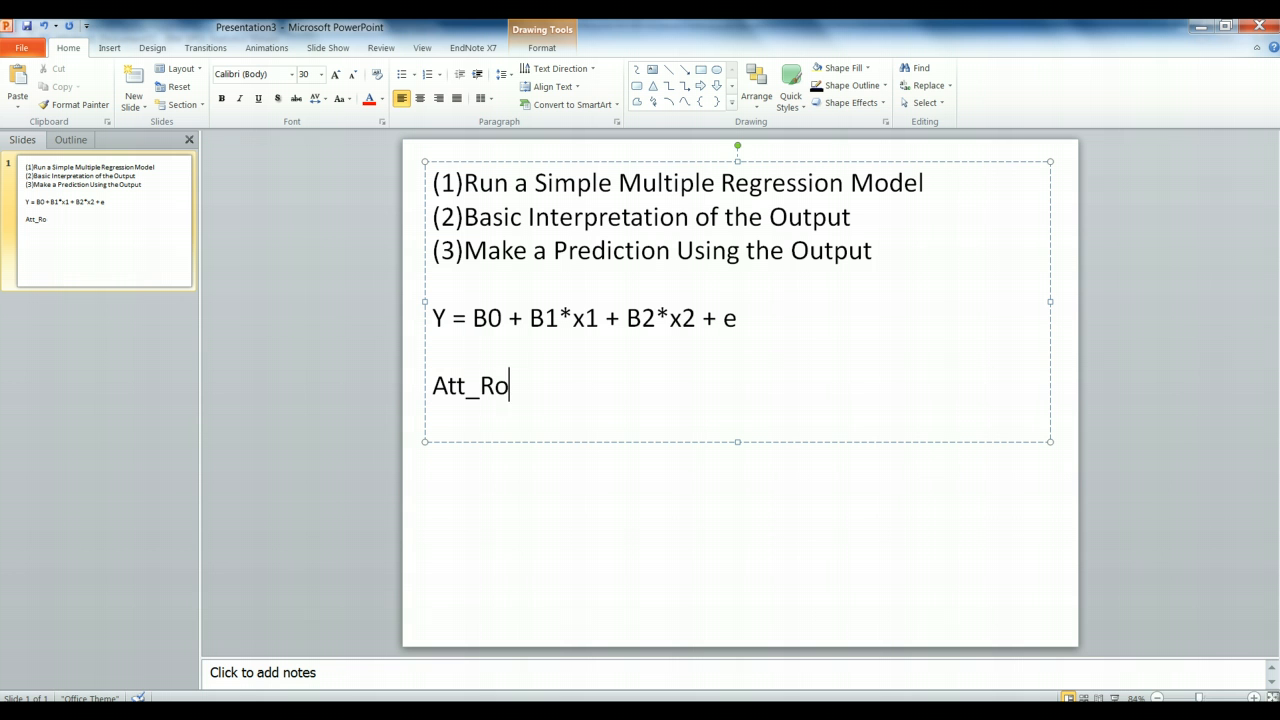
text(llerDerby)
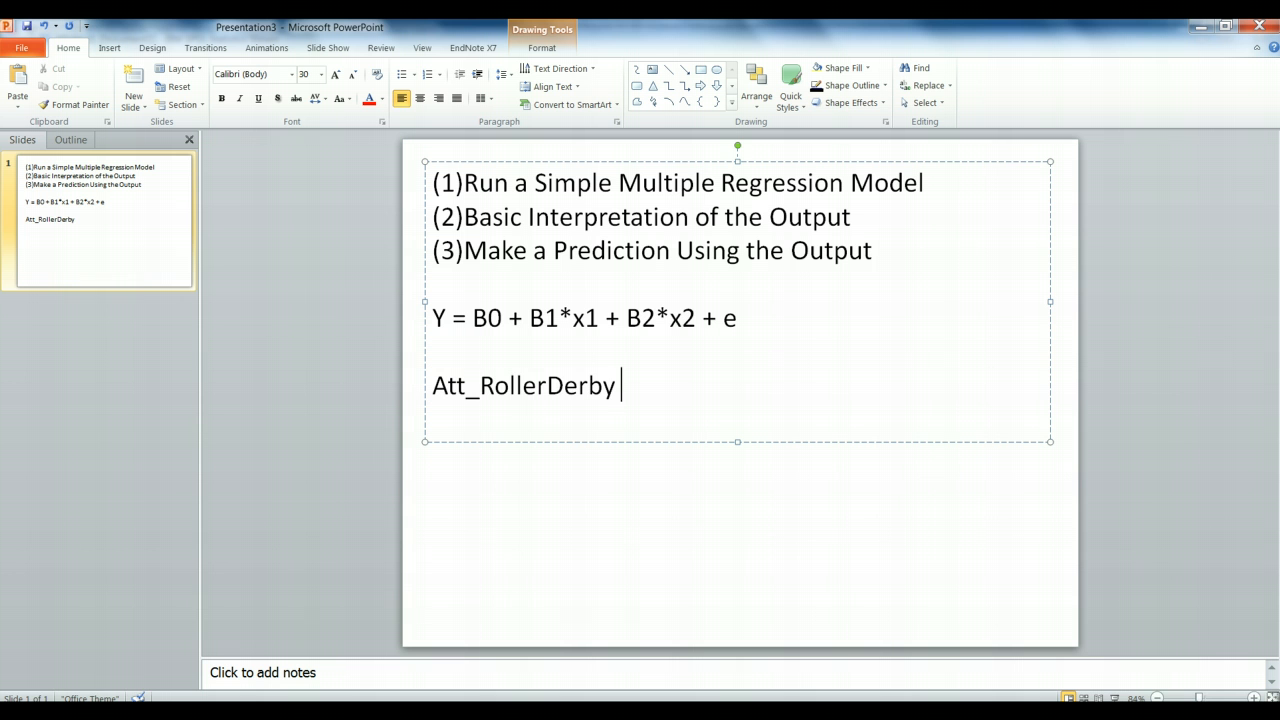
text(=)
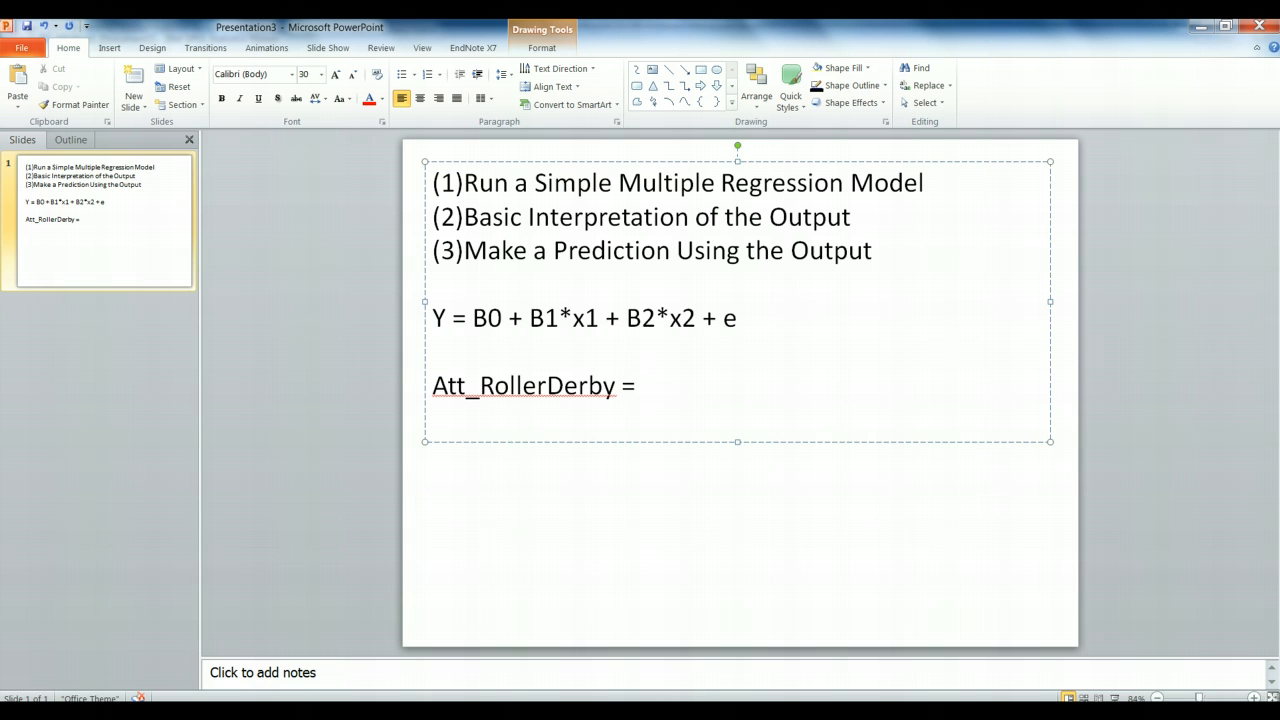
click(642, 385)
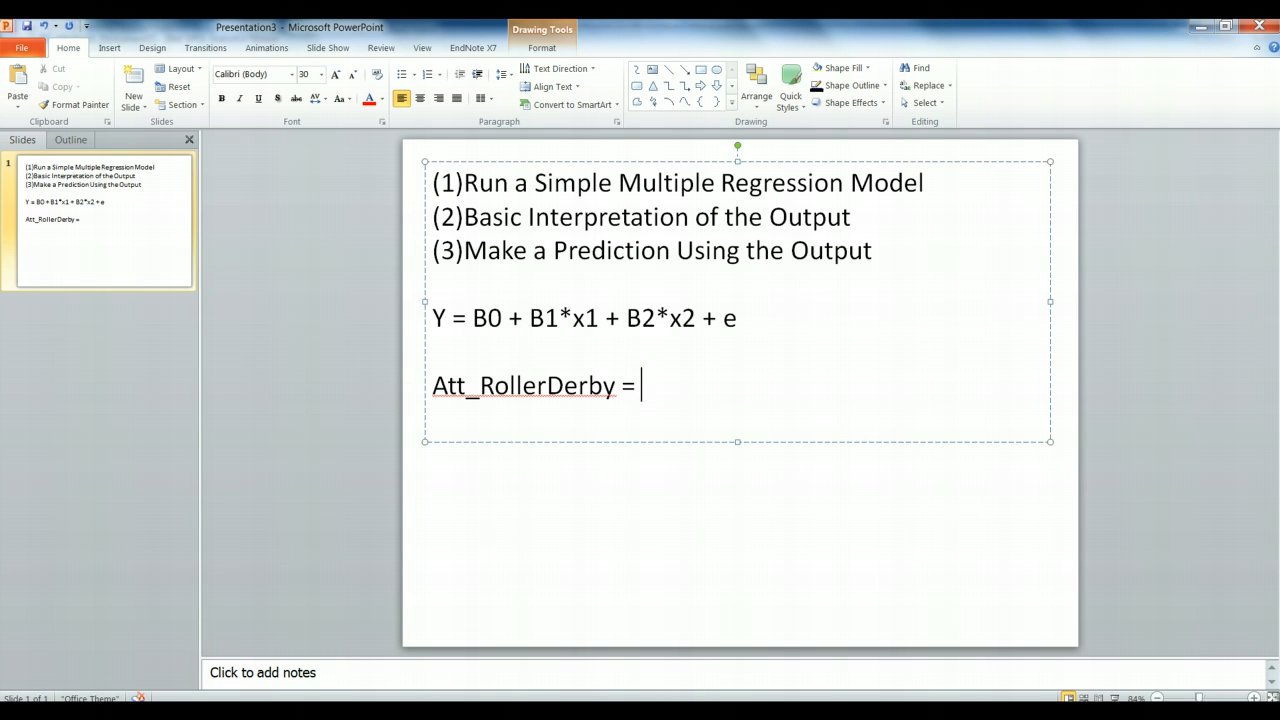
text(-.2)
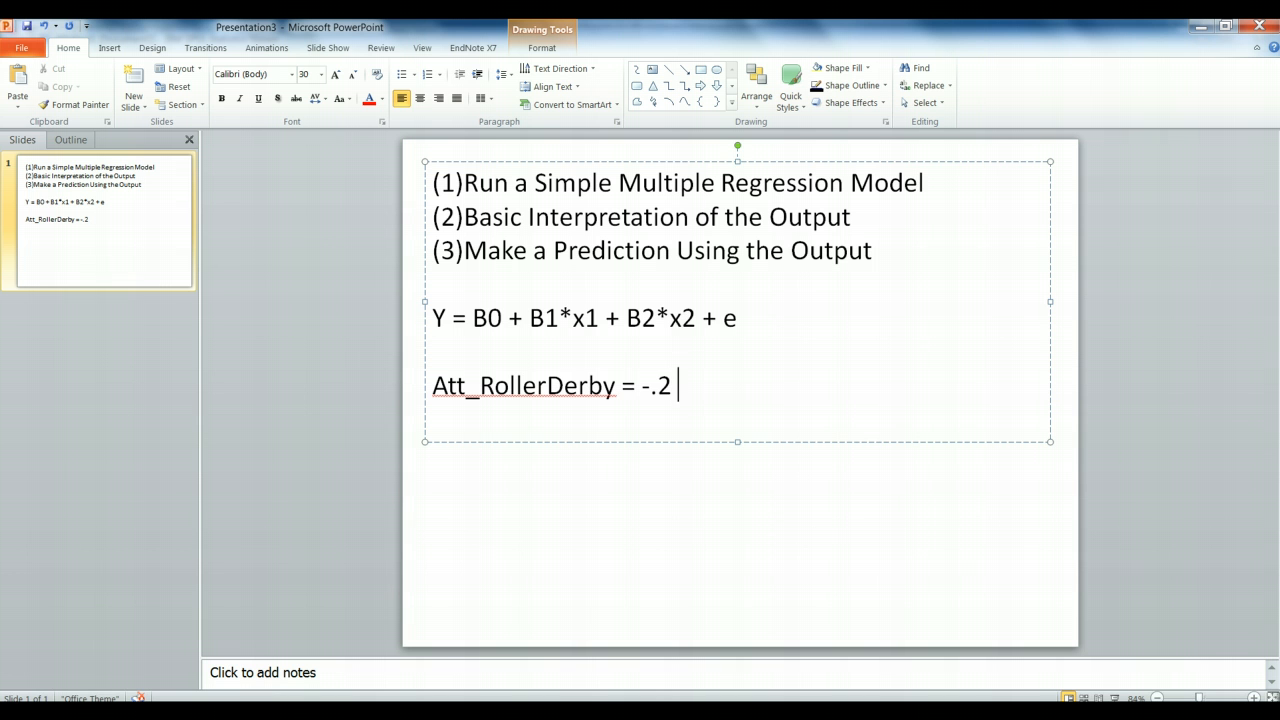
text(+)
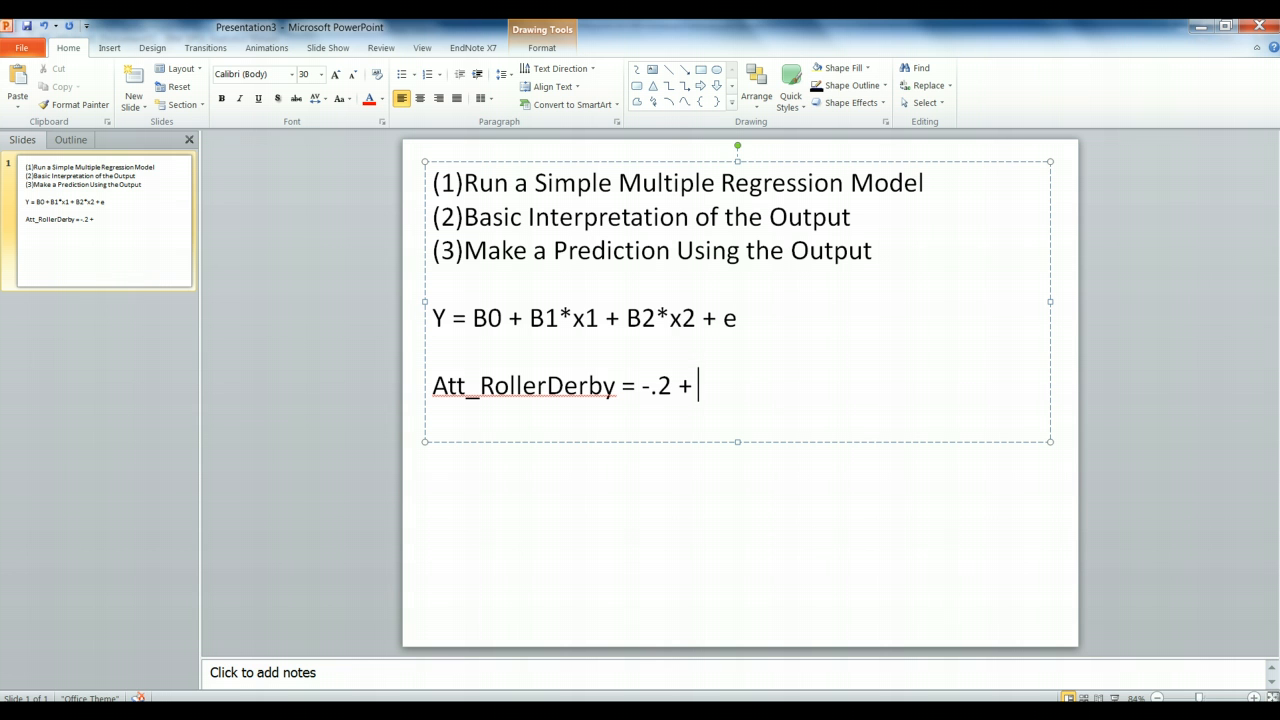
text(.)
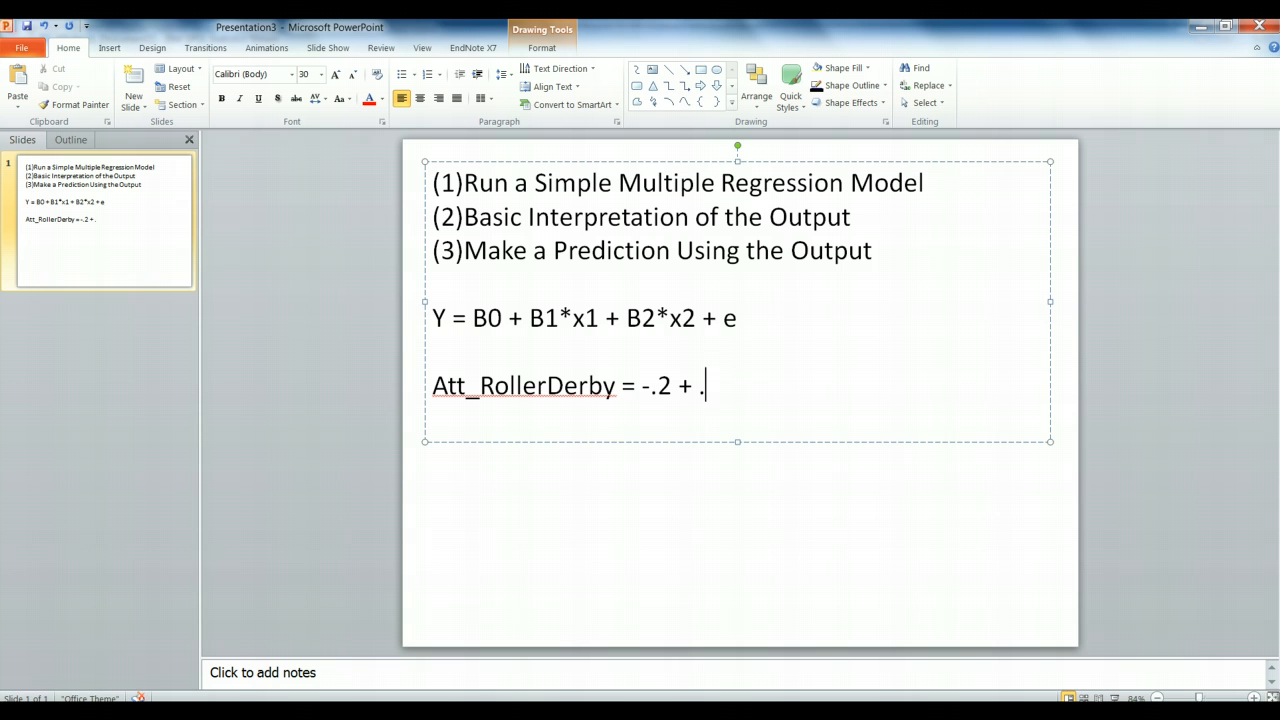
text(02*)
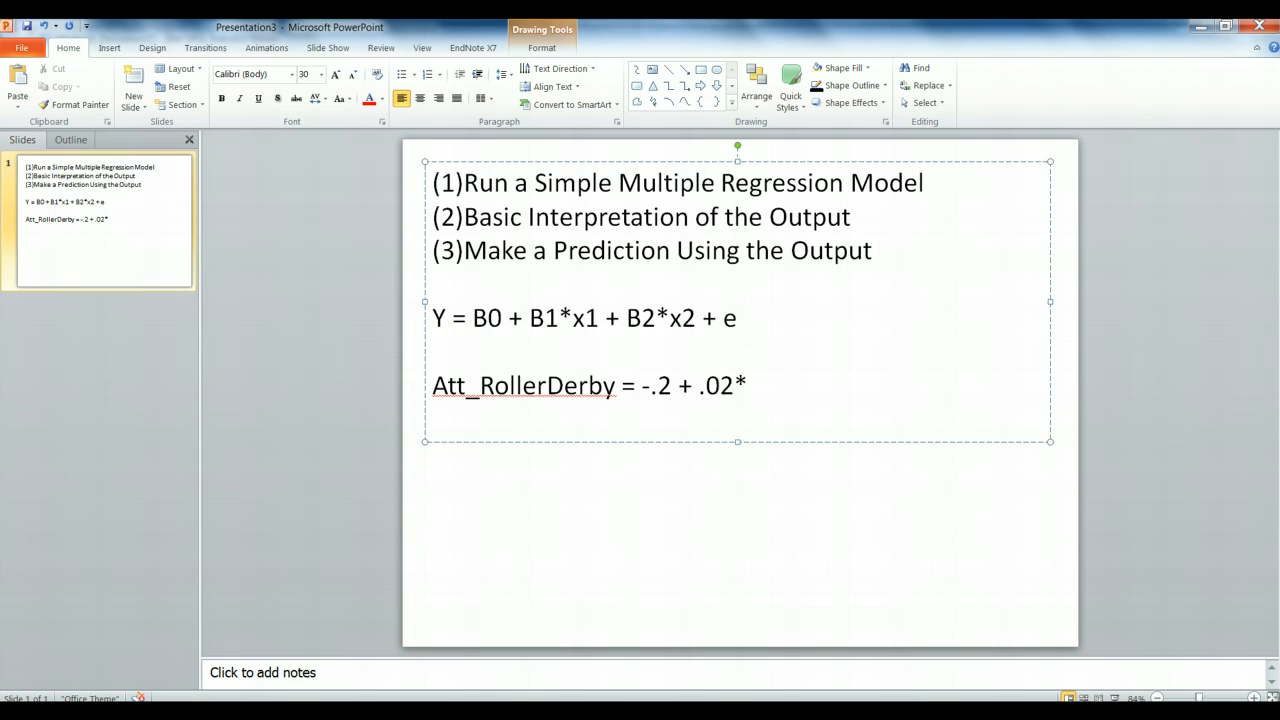
text(Gender +)
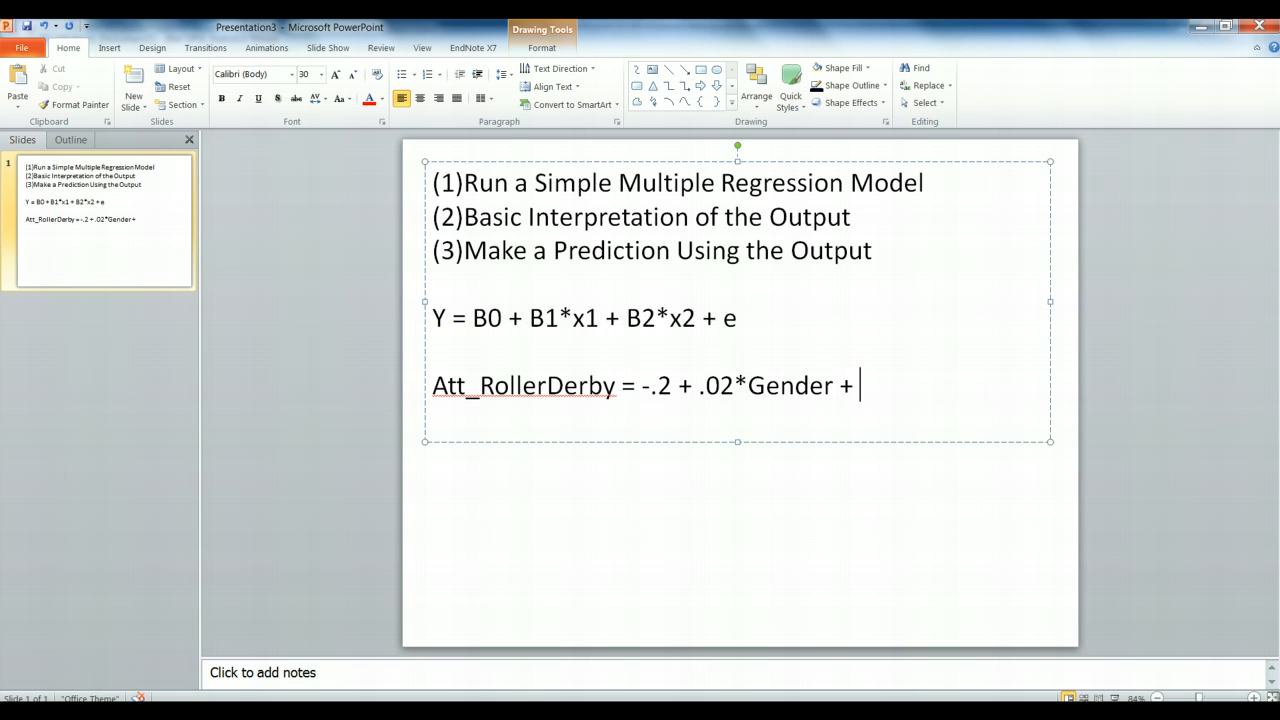
text(.31)
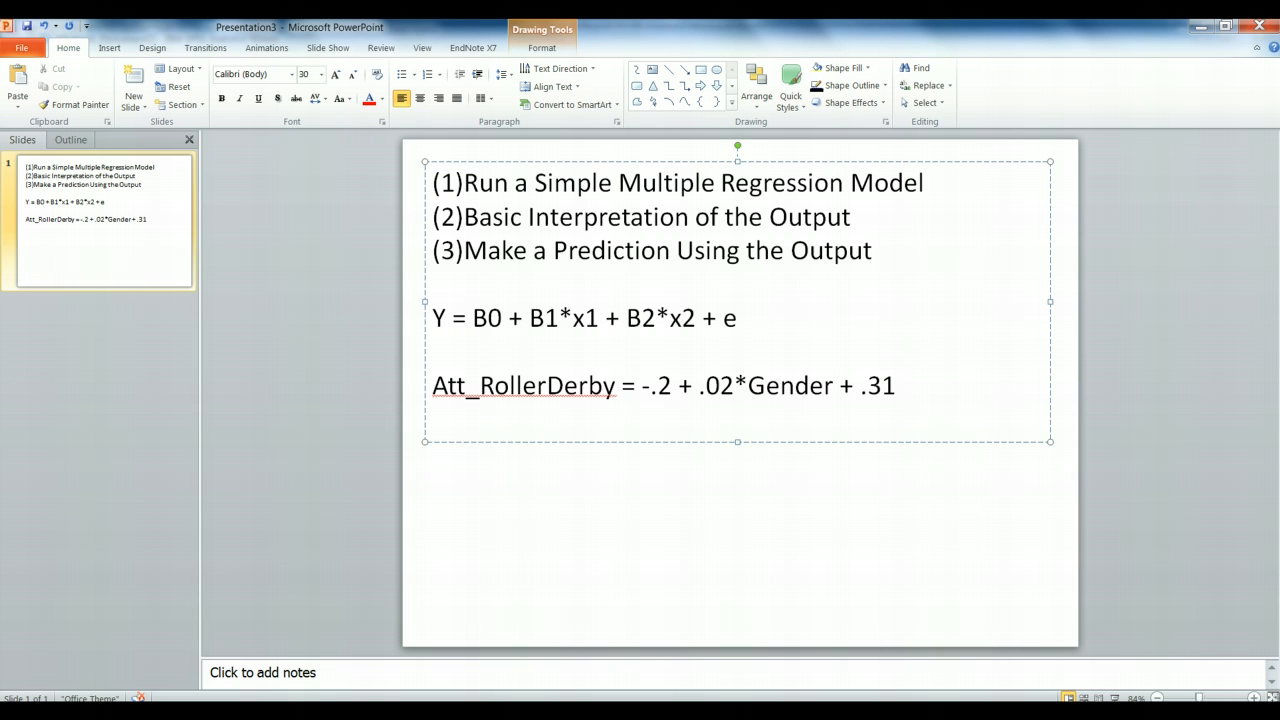
text(*)
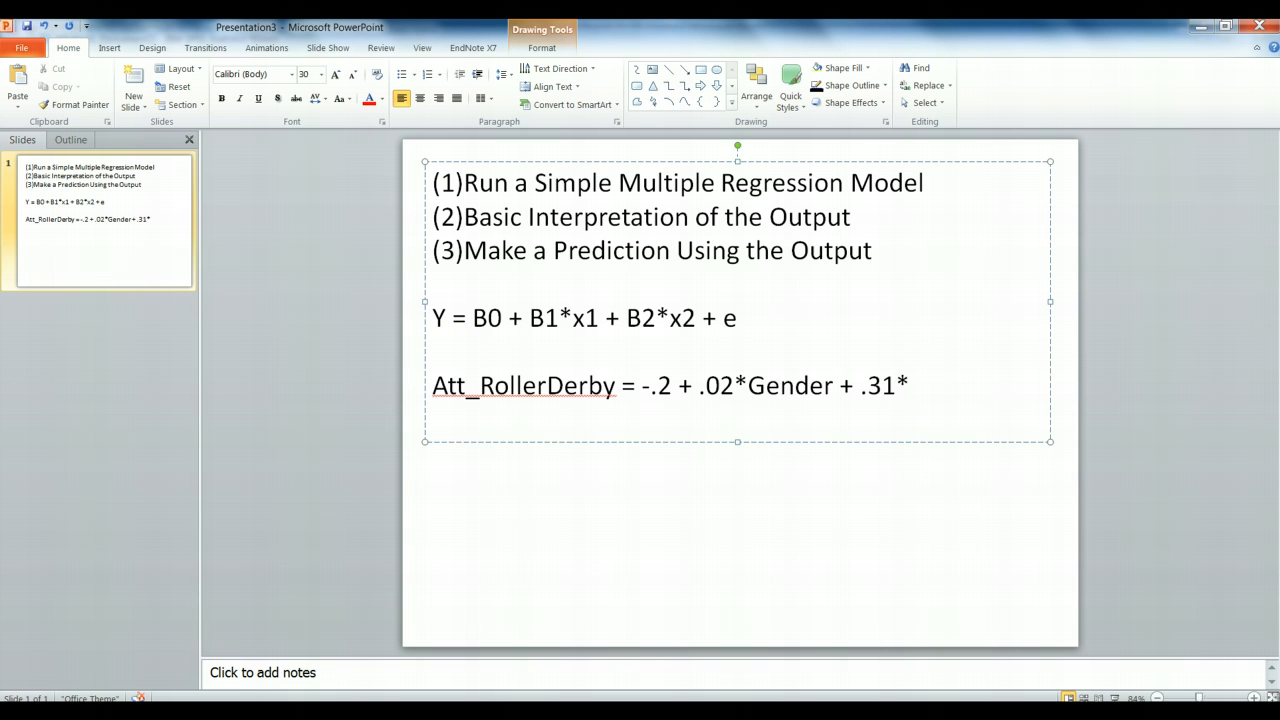
text(WmnSports)
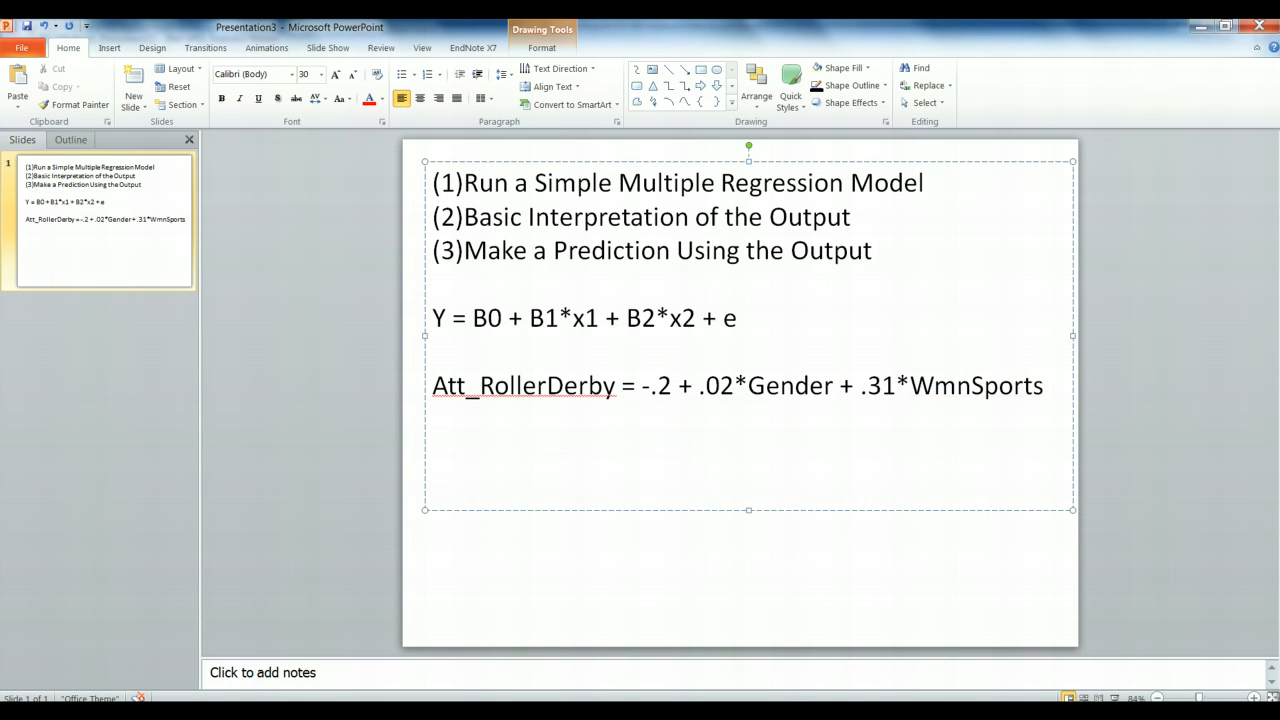
Step: Write the question predicting a male women's-sports fan's roller derby attitude, highlighting .31*WmnSports
click(431, 452)
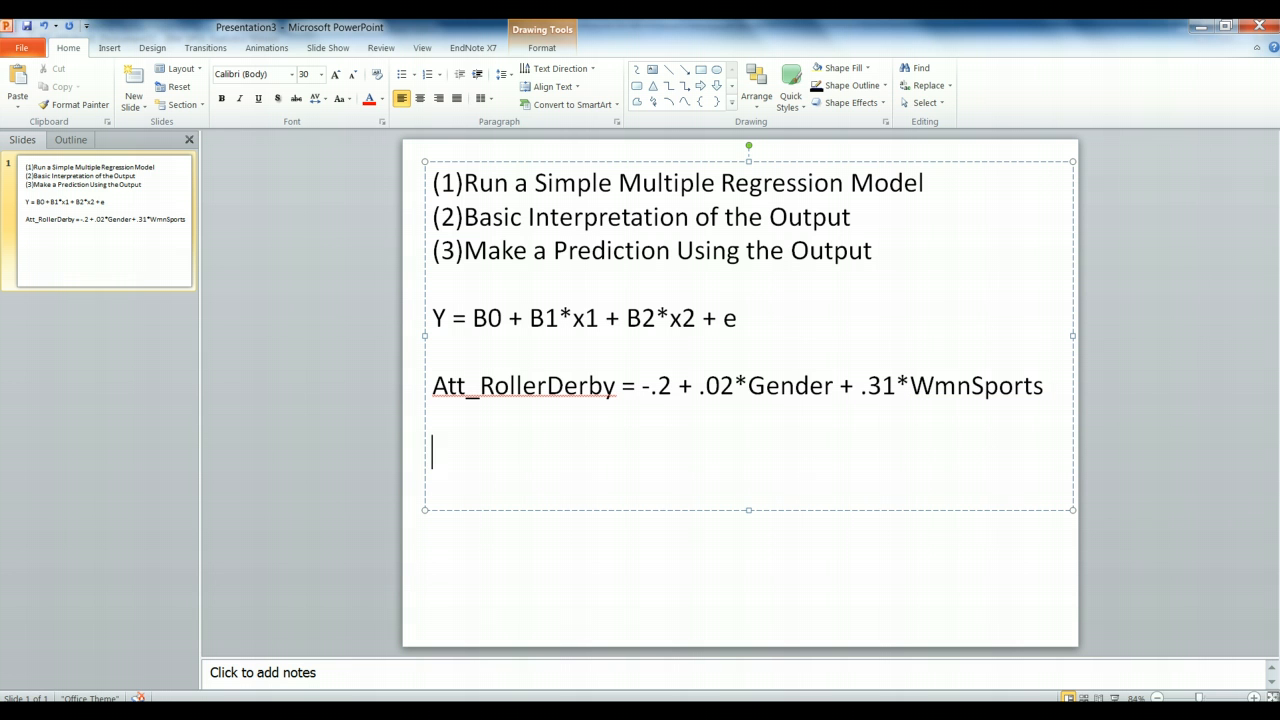
text(If a MALE)
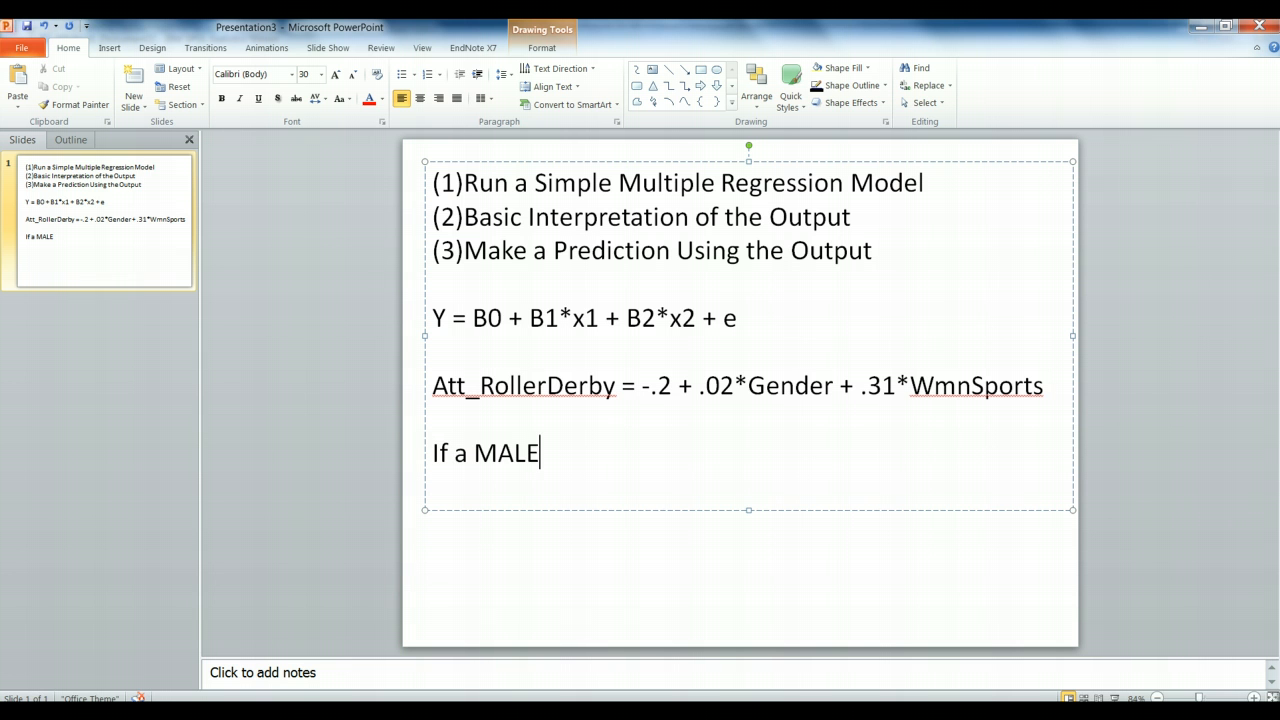
text(& really)
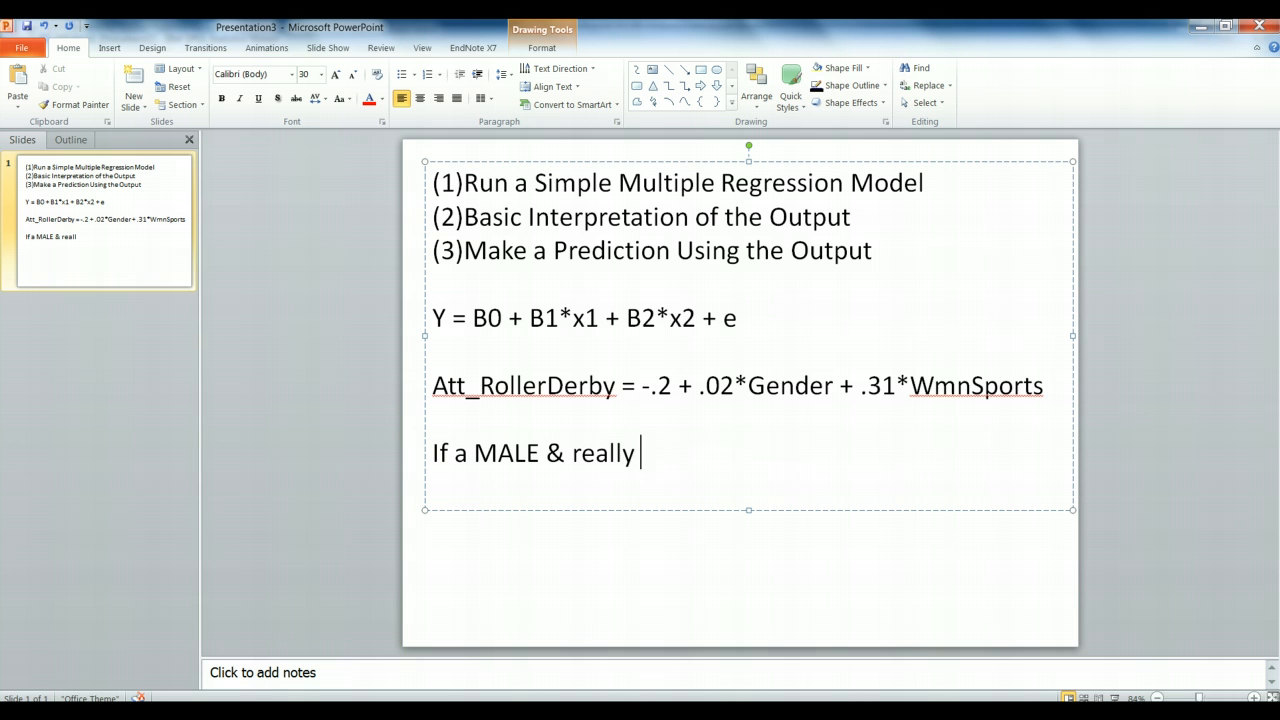
text(likes watching)
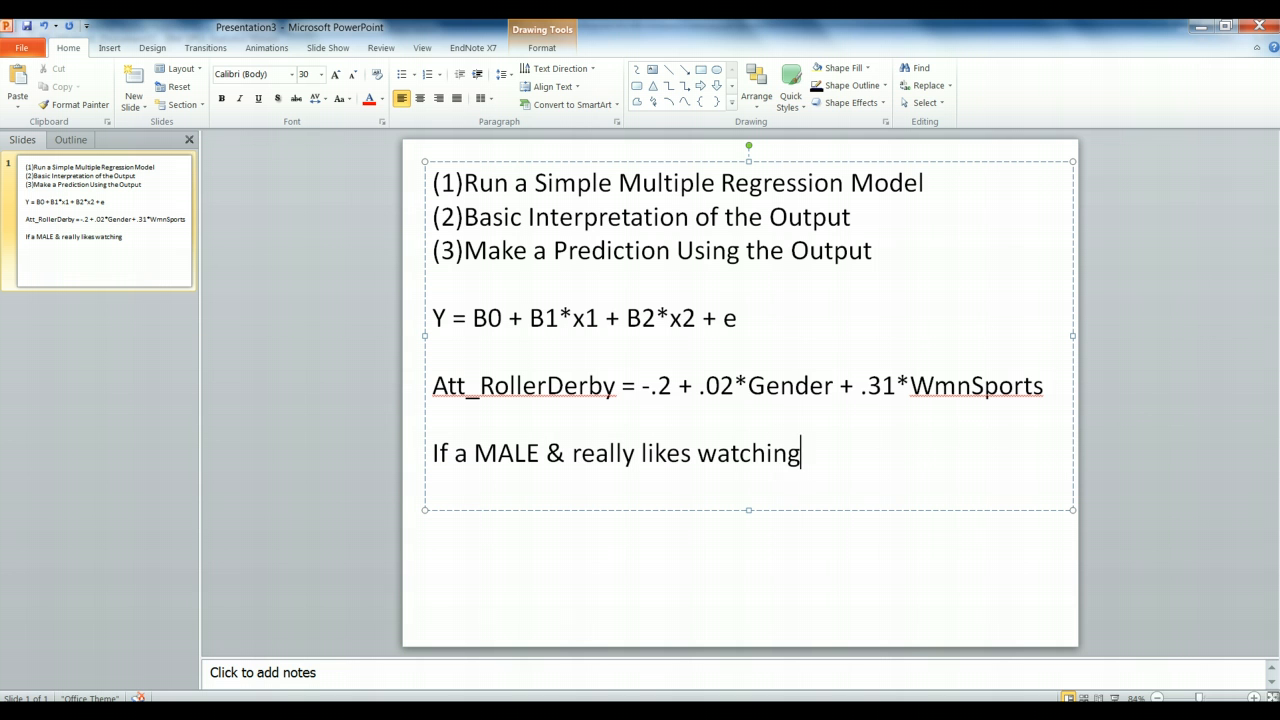
text(women's sports)
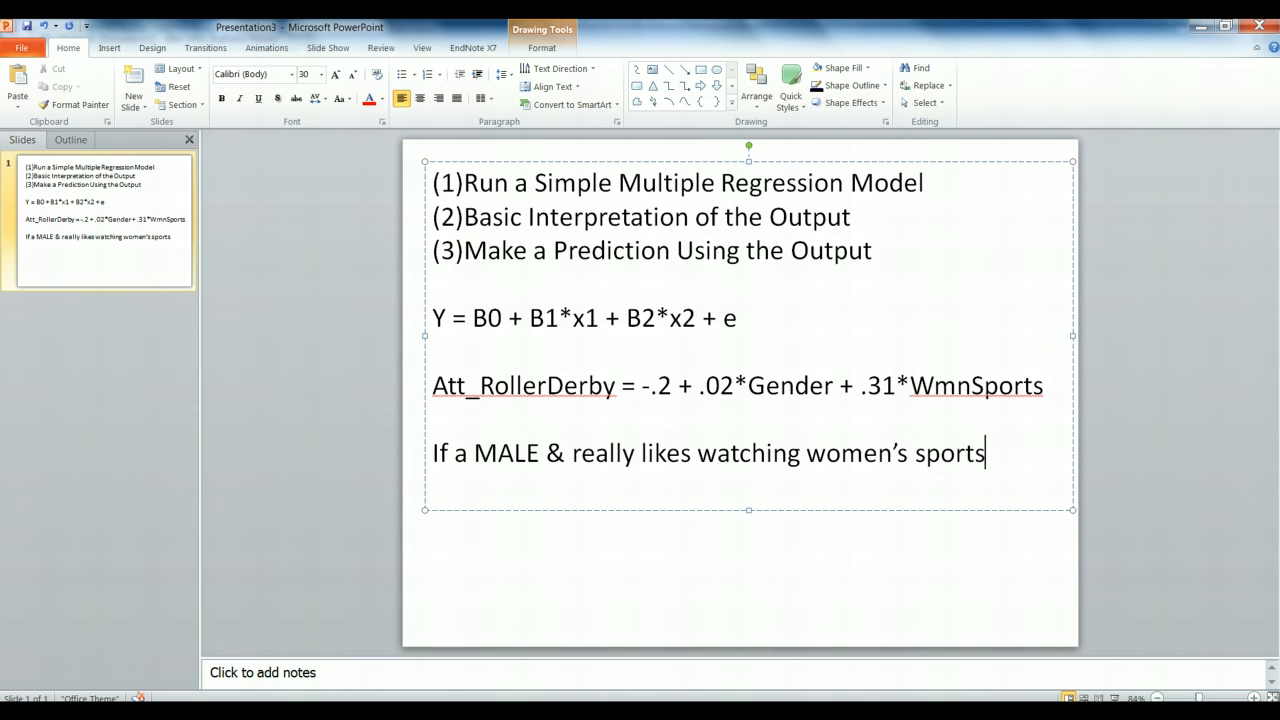
text(, what would we pred)
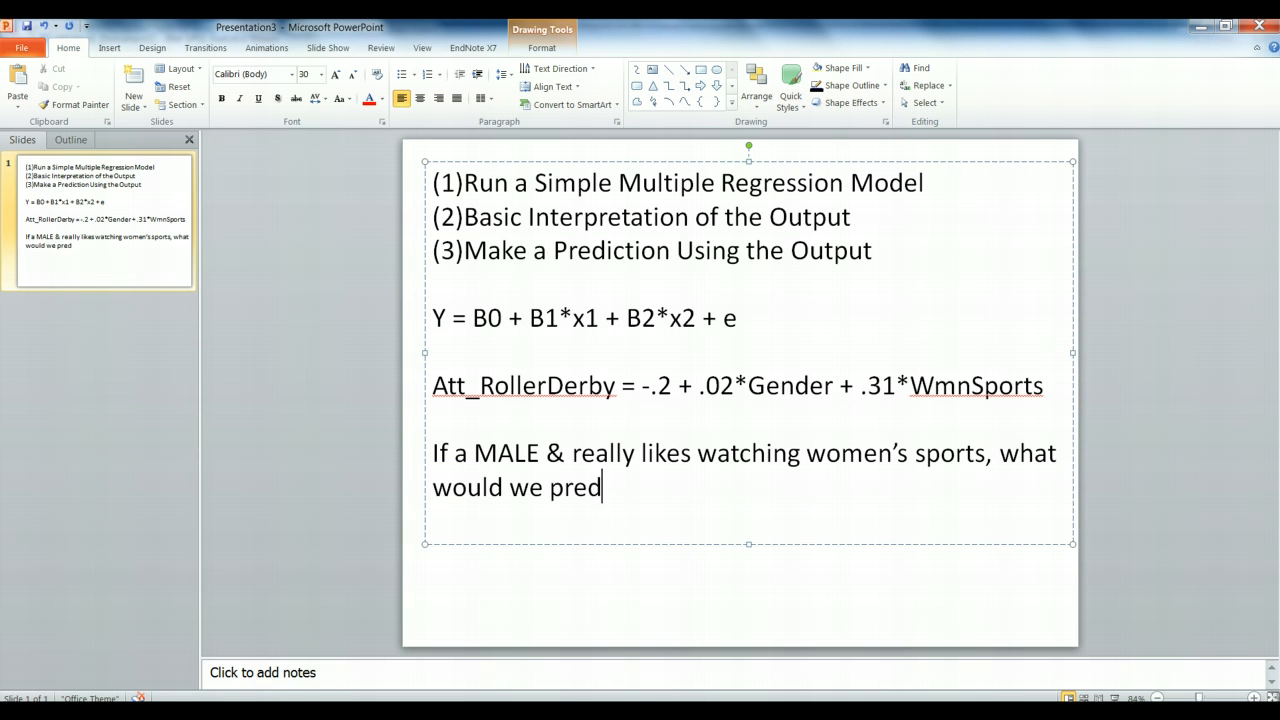
text(ict their)
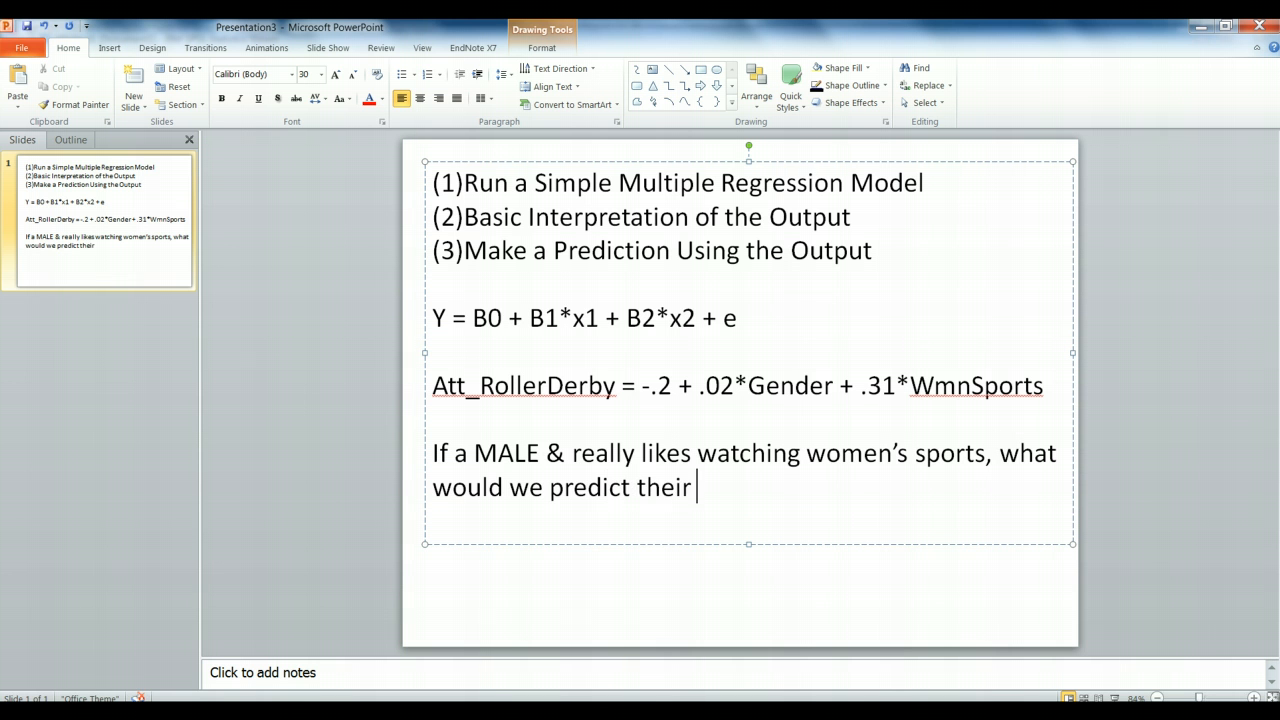
text(attitude to rol)
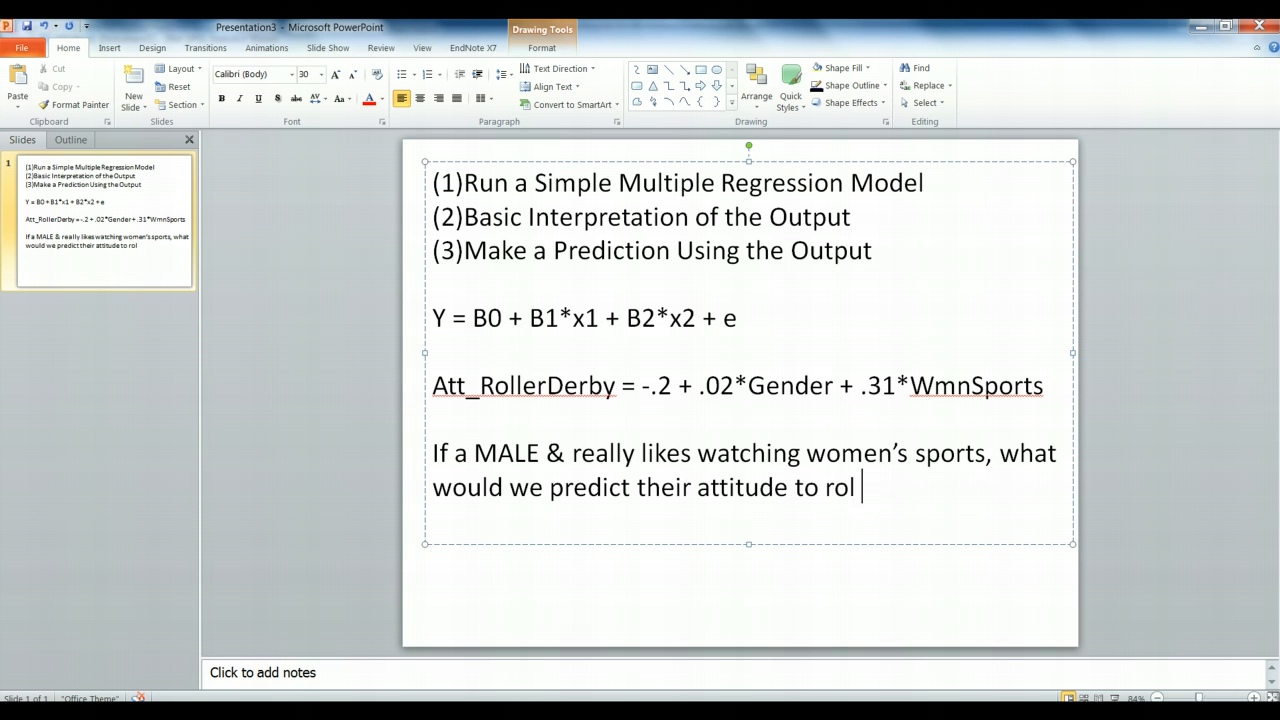
text(ler de)
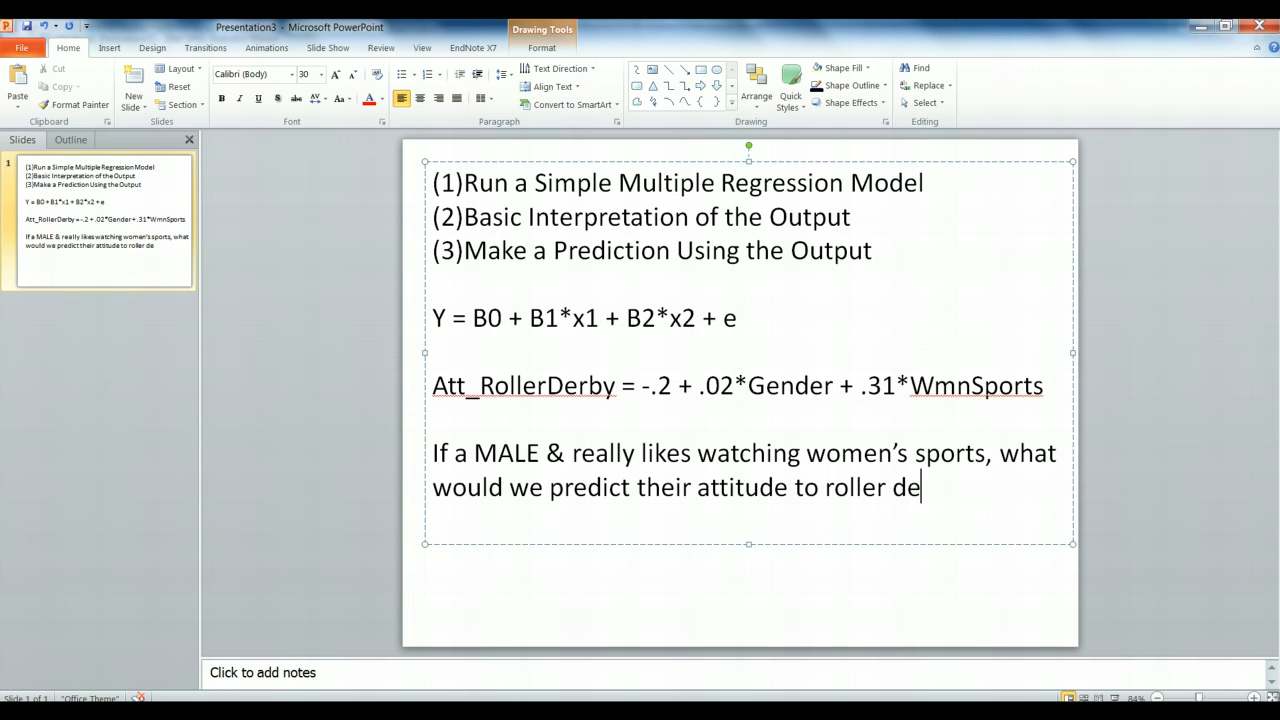
text(rby to)
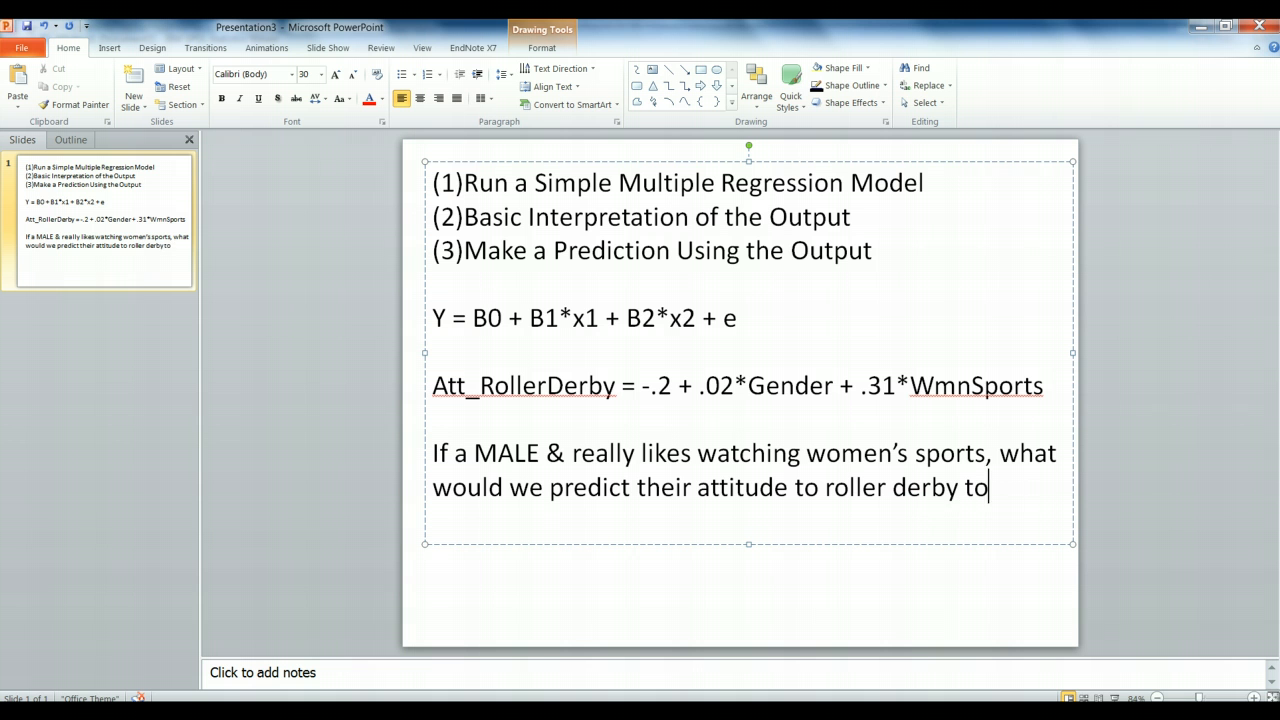
text(be?)
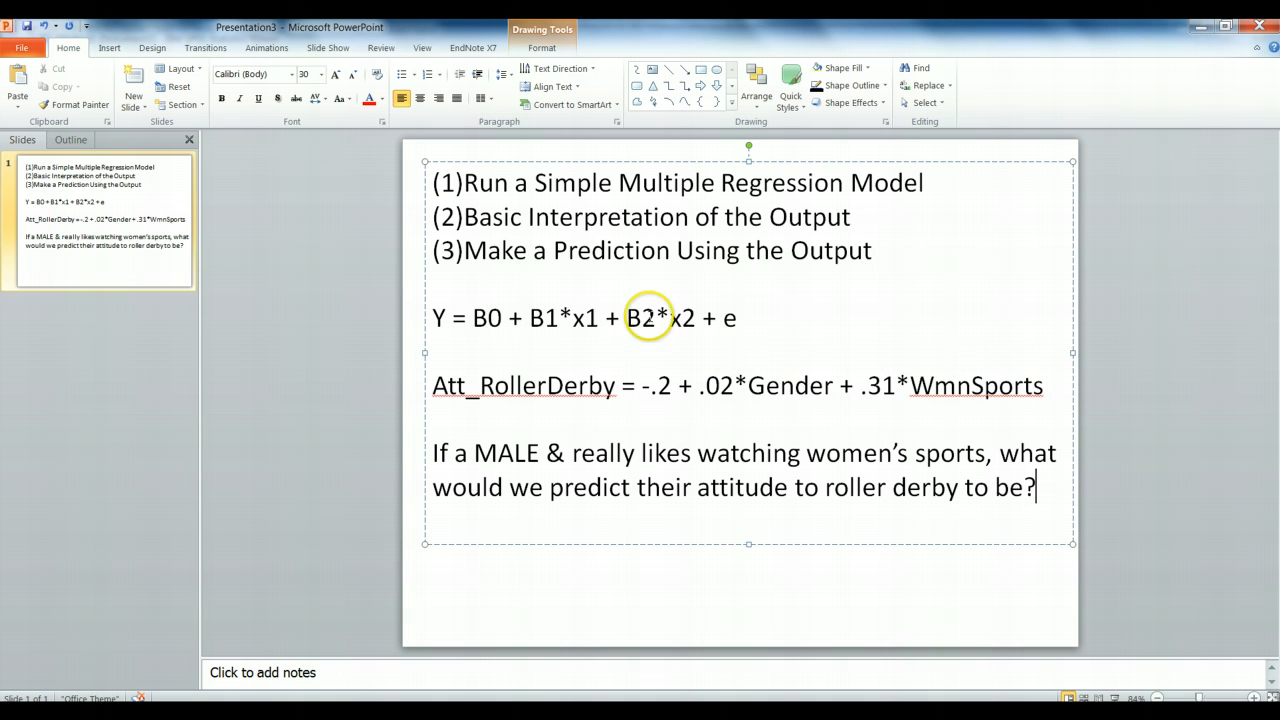
mouse_move(490, 408)
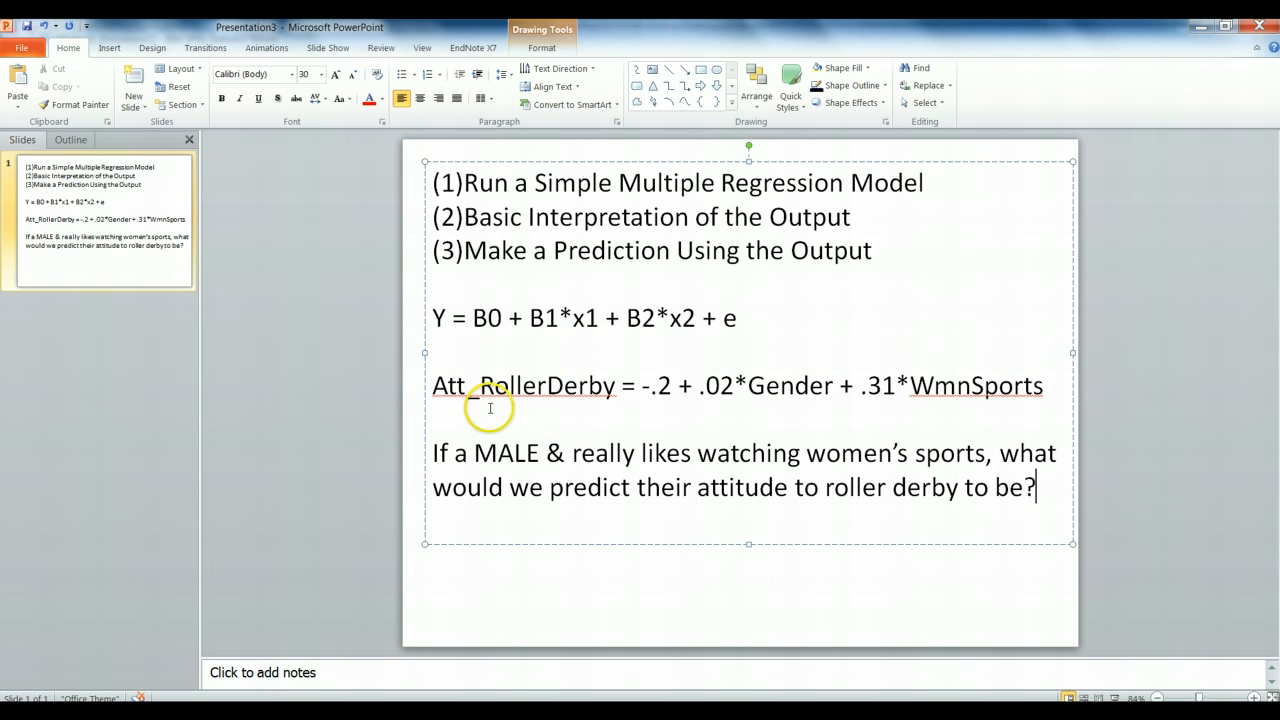
mouse_move(974, 479)
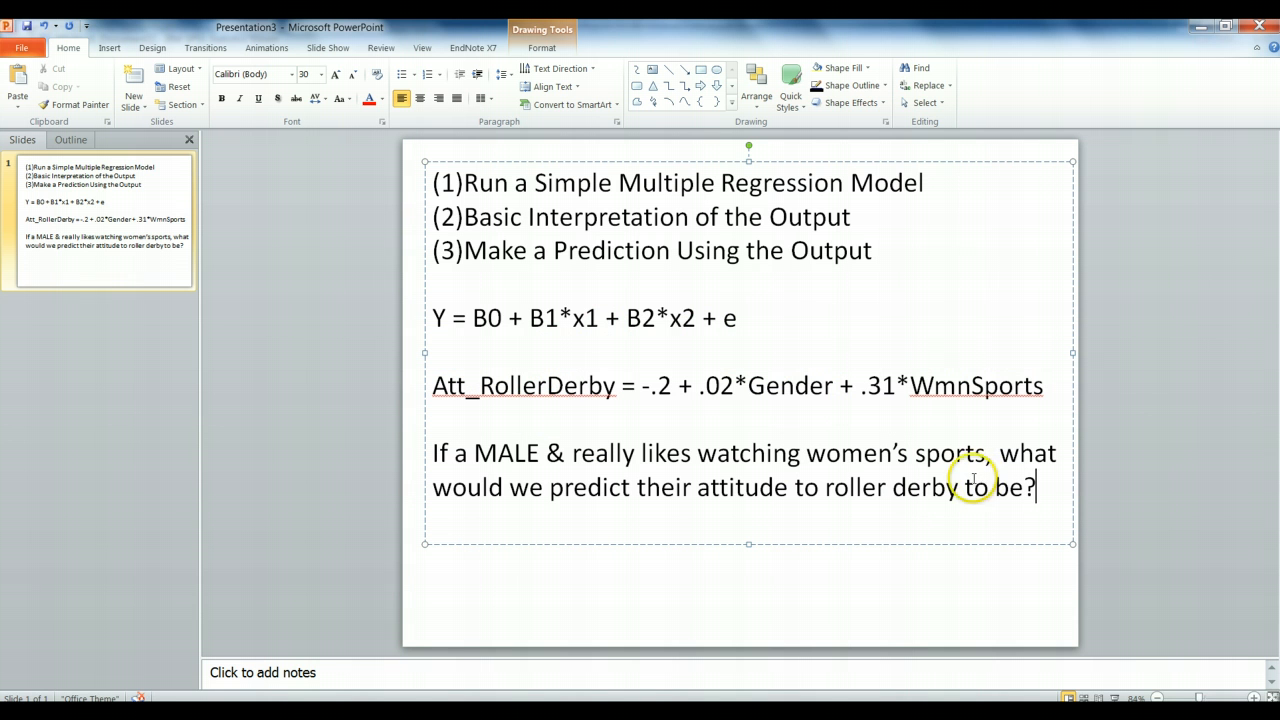
mouse_move(754, 357)
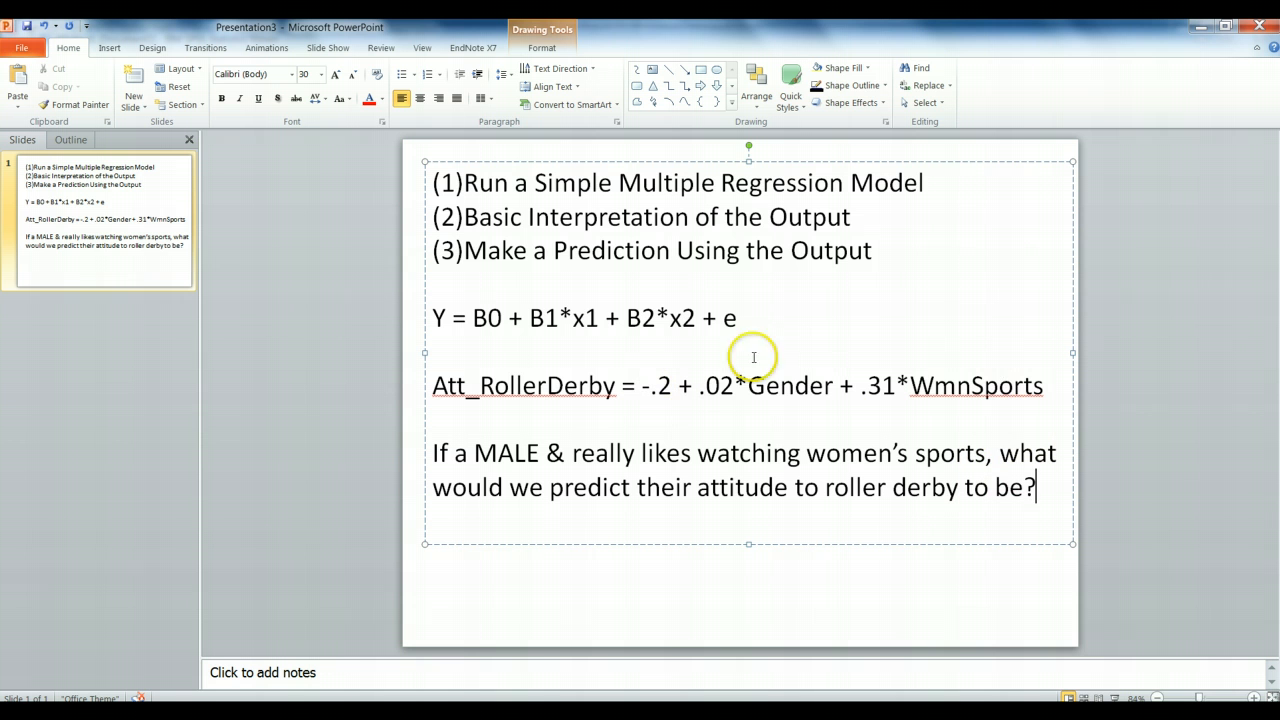
double_click(789, 386)
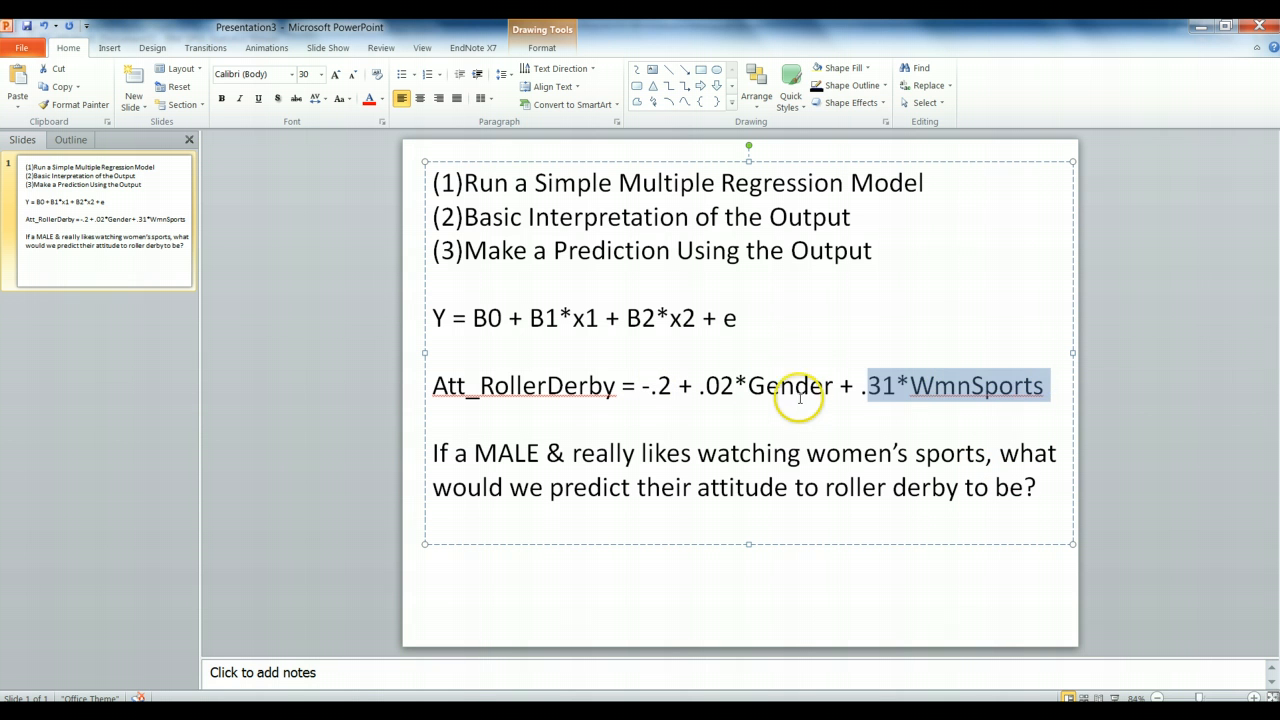
click(790, 408)
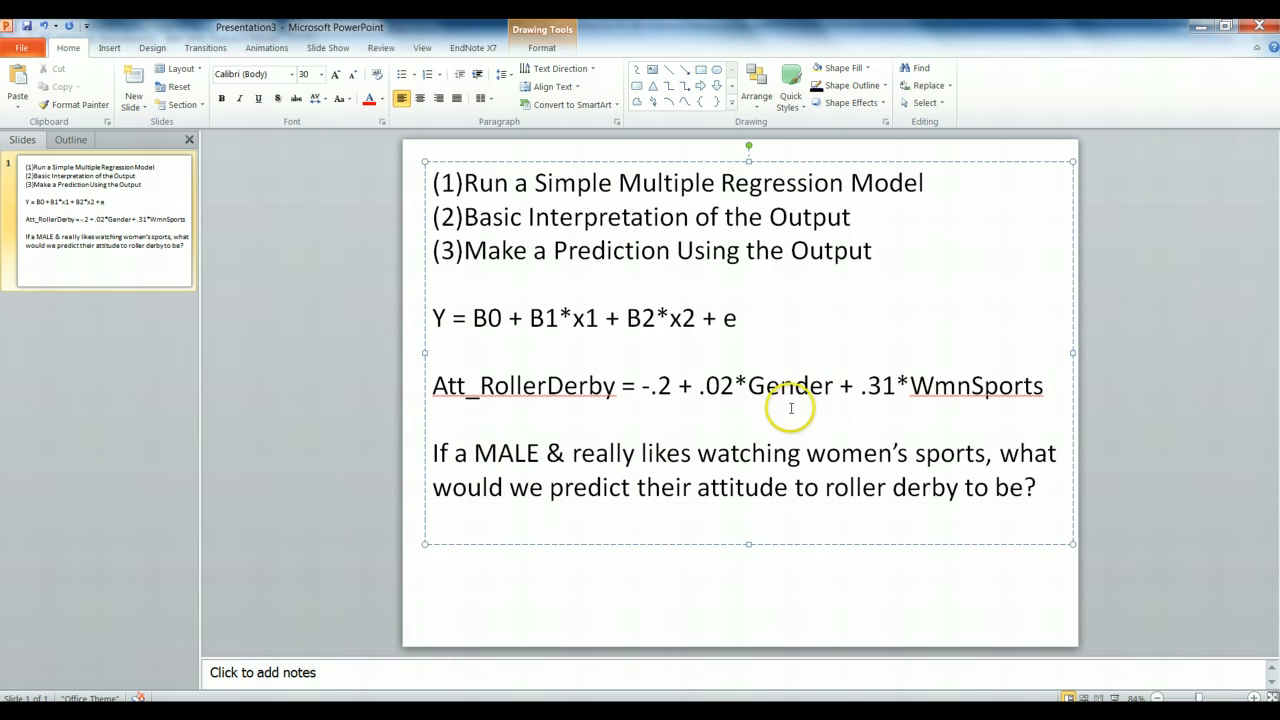
mouse_move(1007, 371)
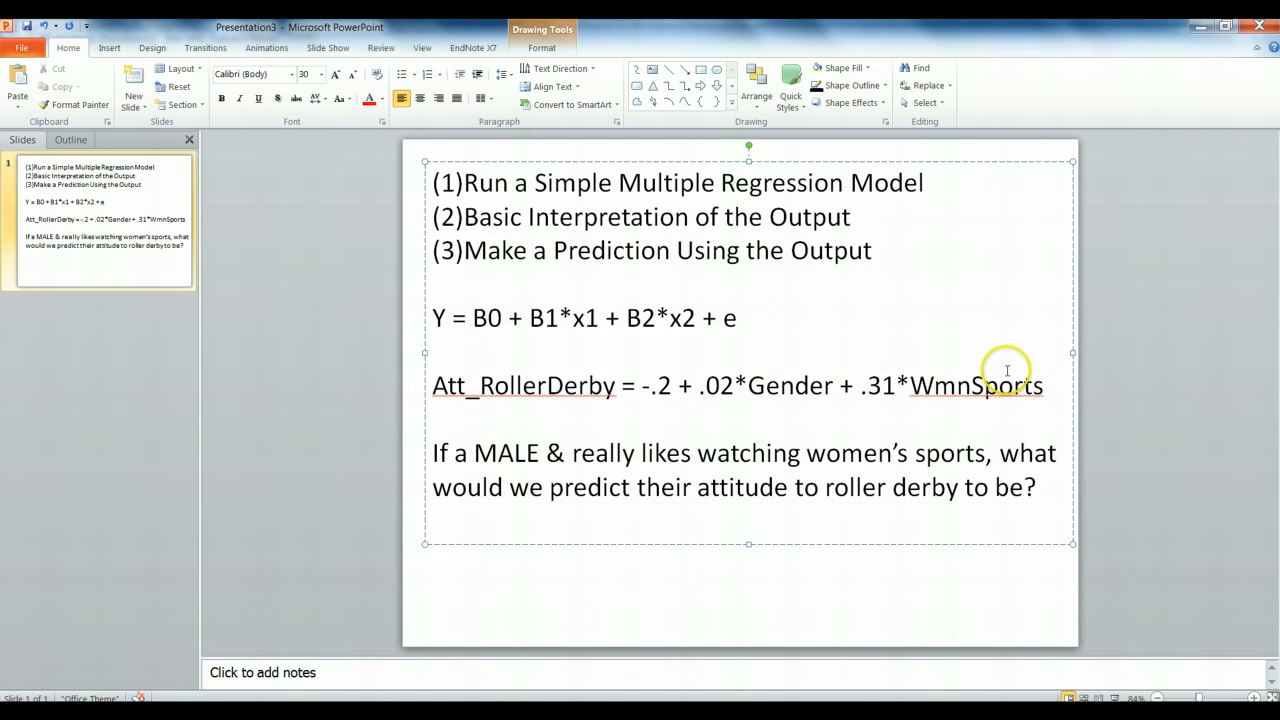
mouse_move(740, 595)
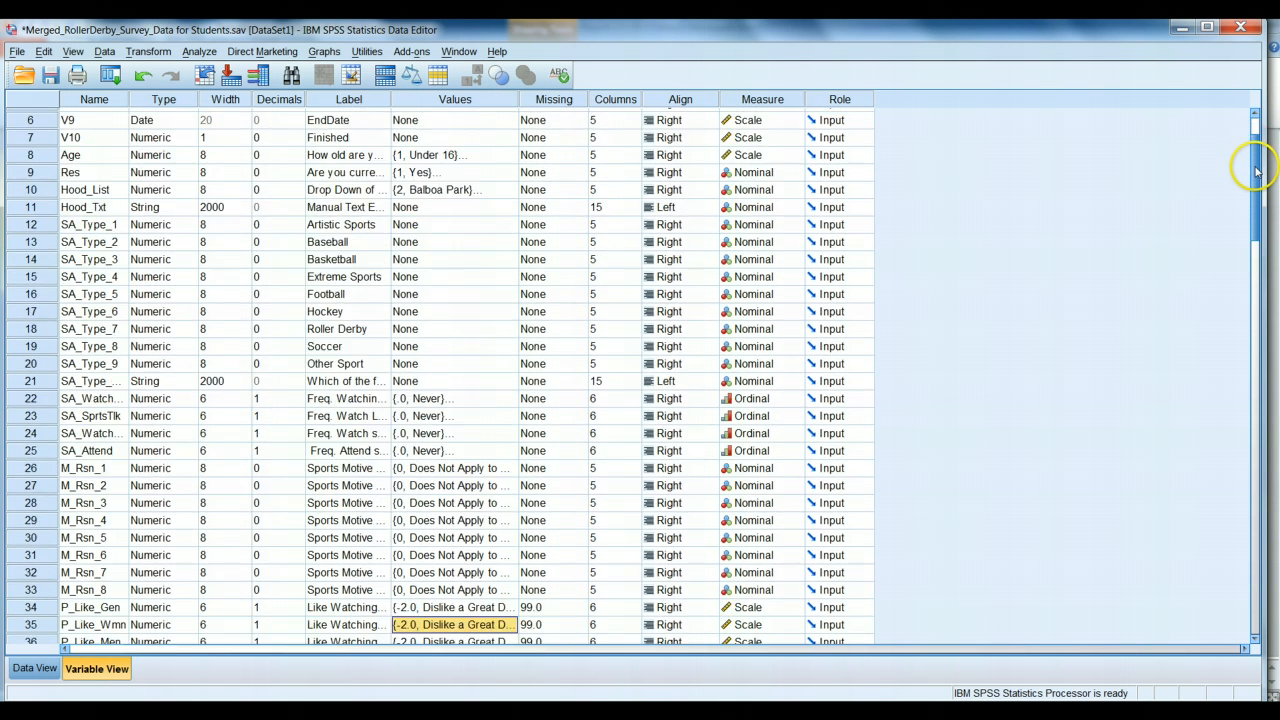
Step: Check P_Like_Wmn's value labels, noting 2.0 means Like a Great Deal, then dismiss them
scroll(down, 3)
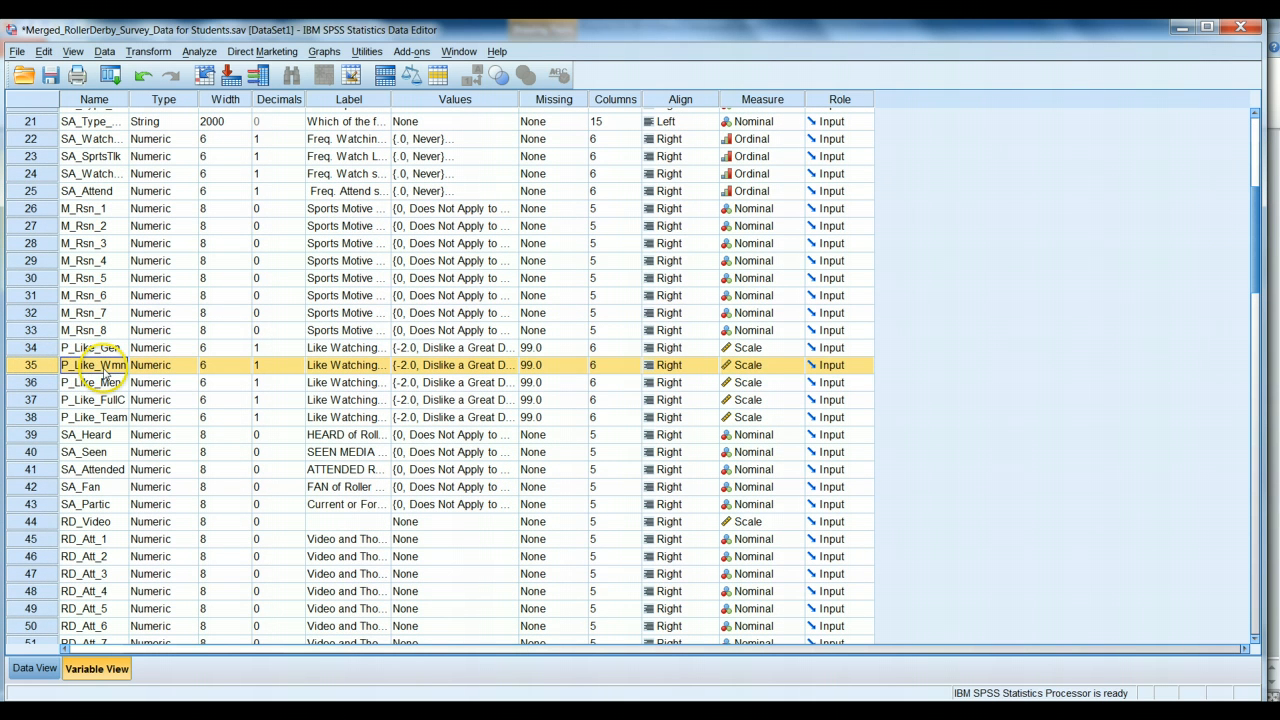
click(455, 365)
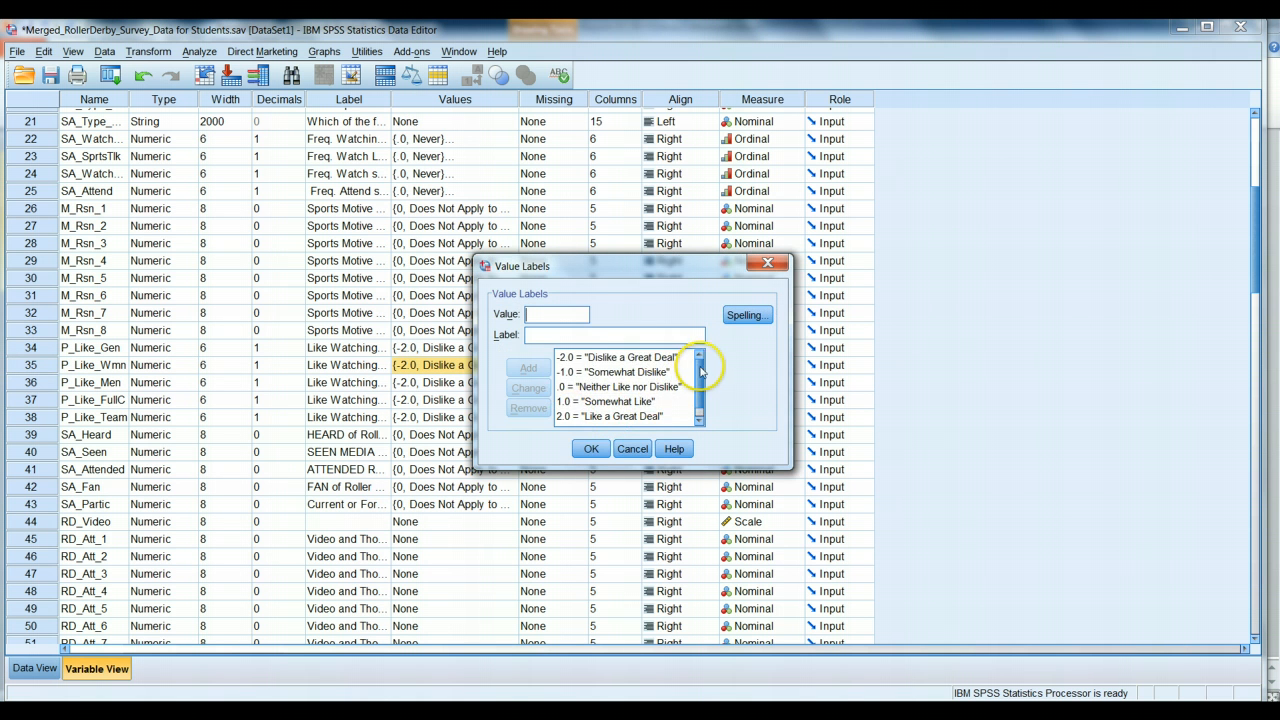
mouse_move(610, 423)
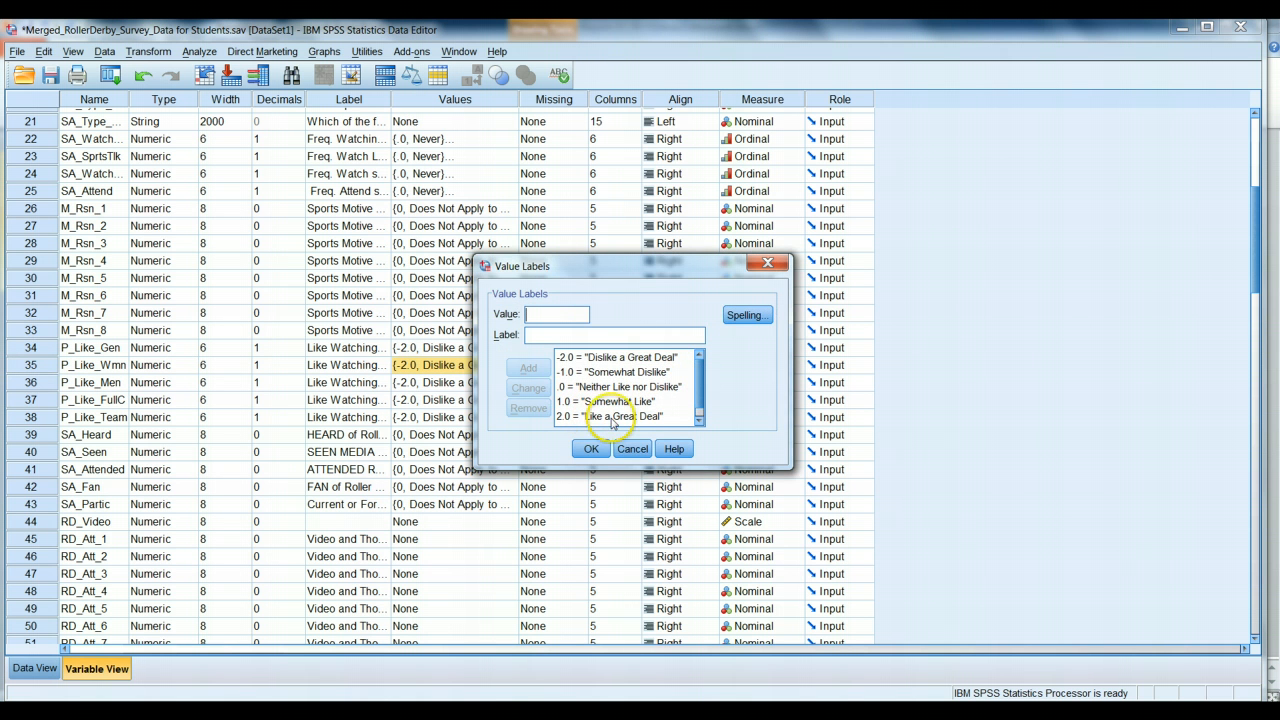
mouse_move(578, 427)
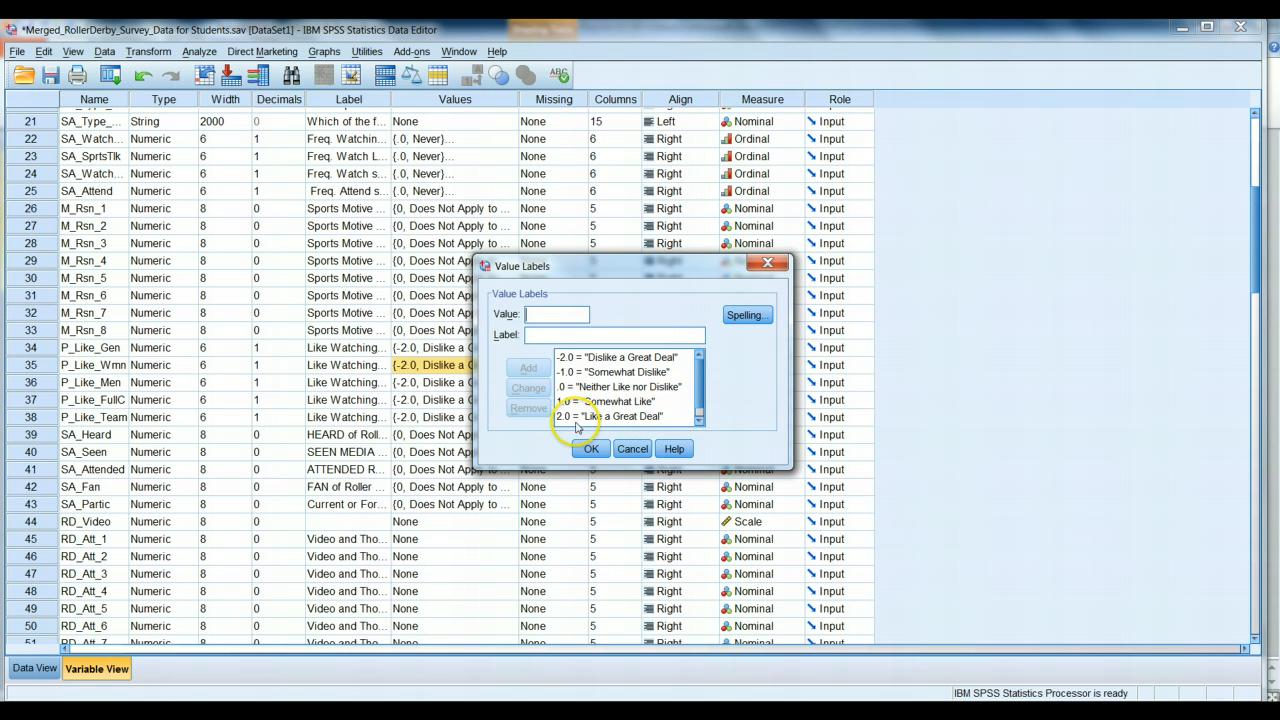
mouse_move(570, 420)
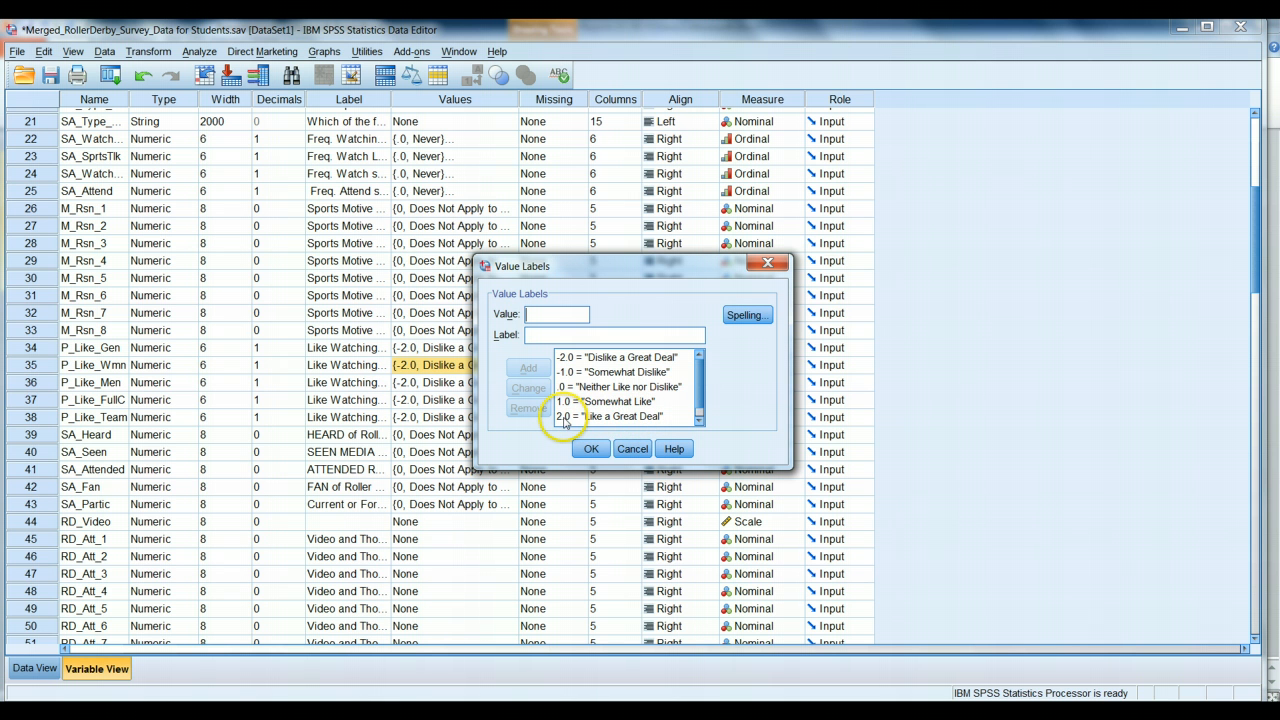
click(613, 416)
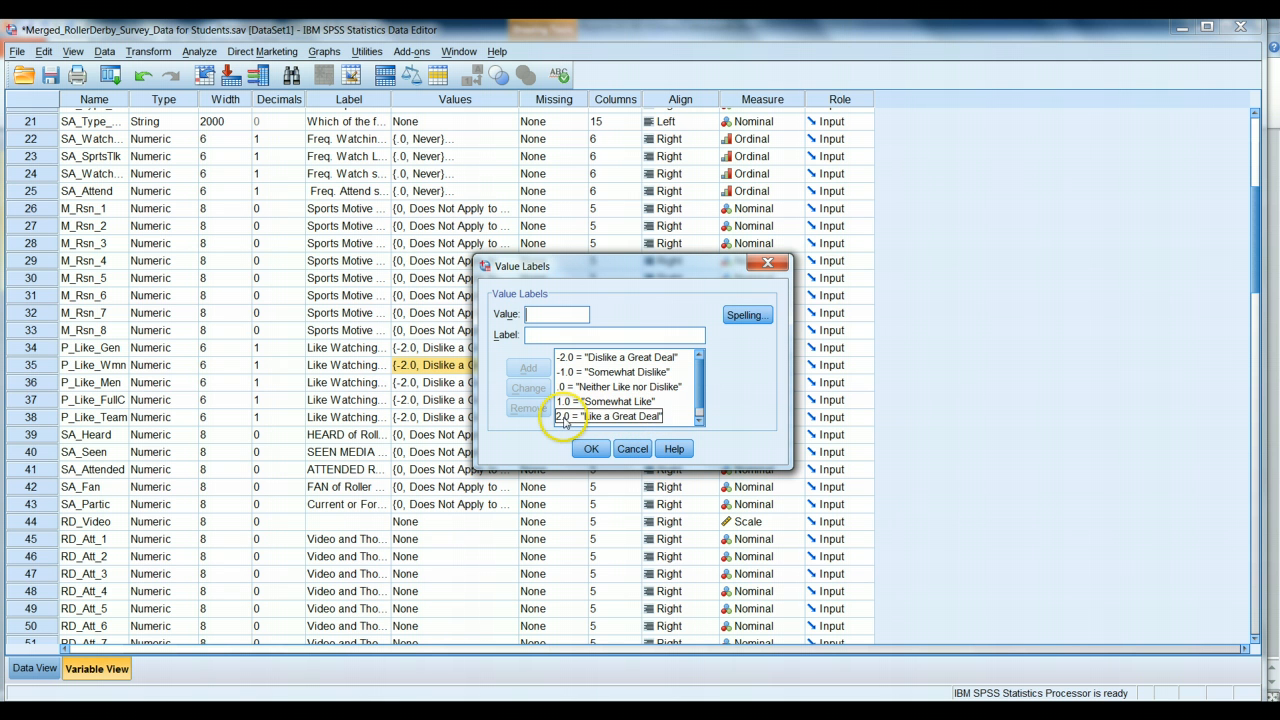
click(590, 448)
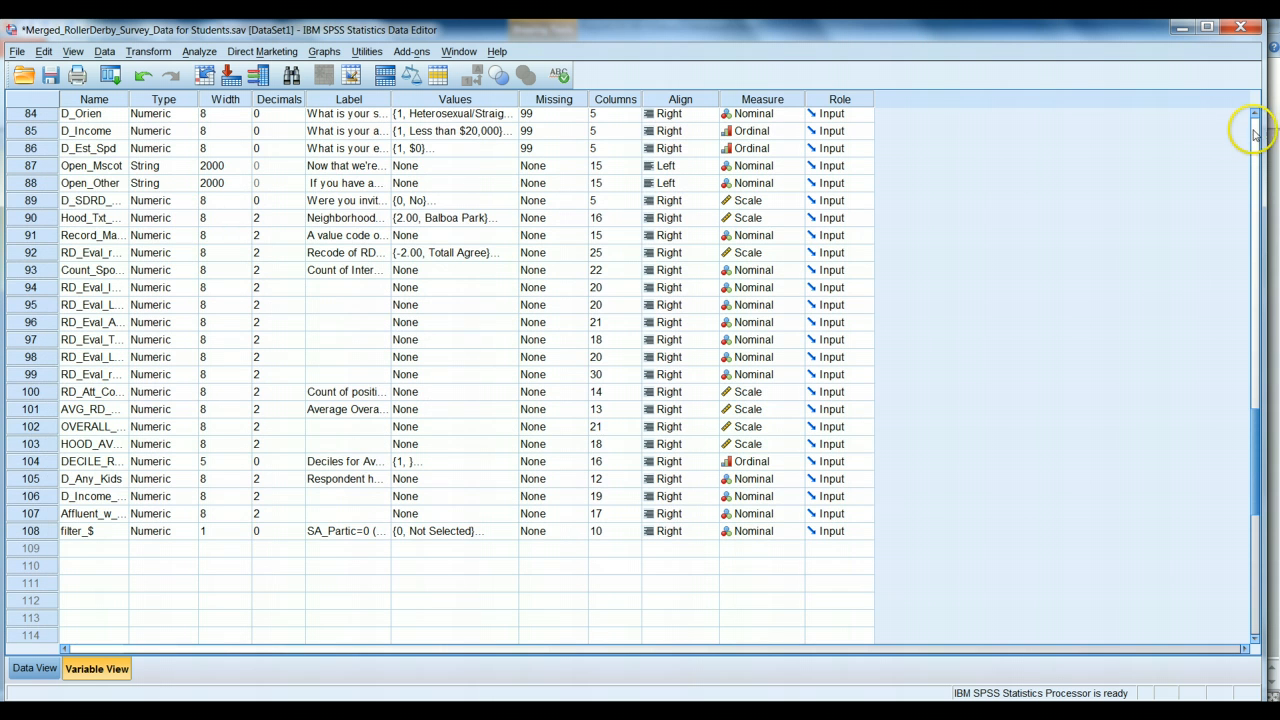
scroll(up, 3)
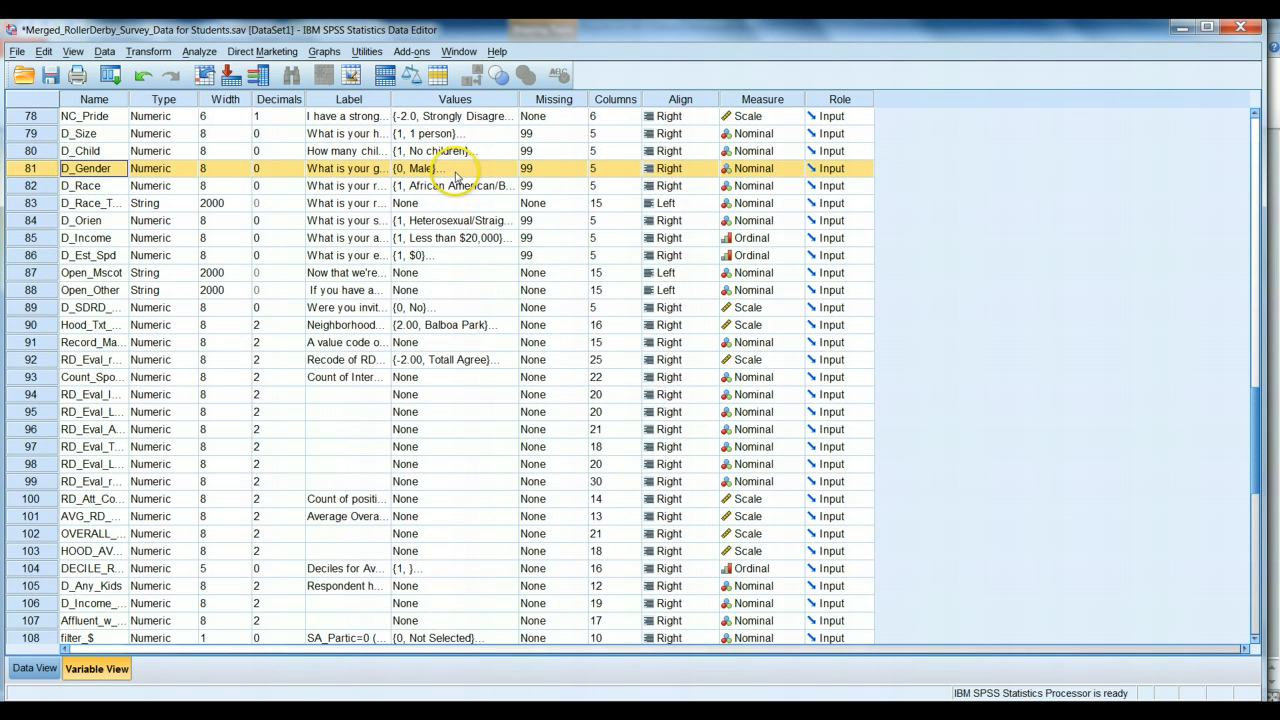
click(455, 168)
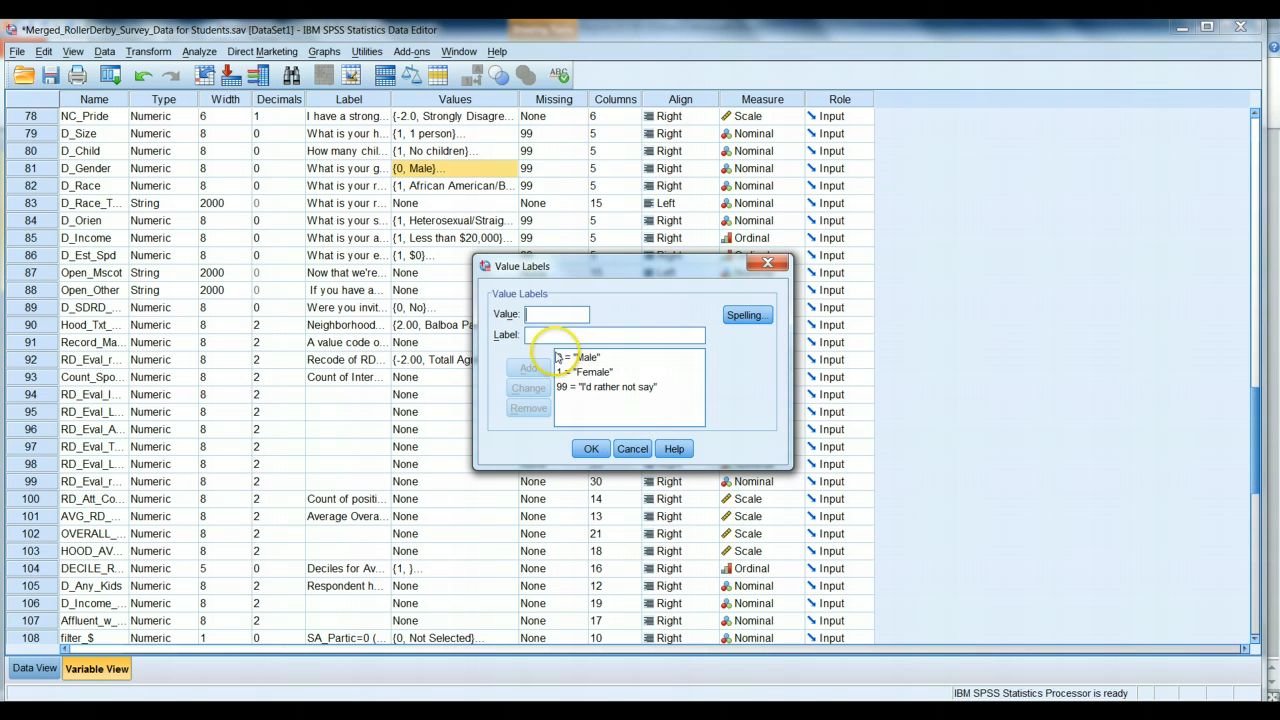
click(590, 448)
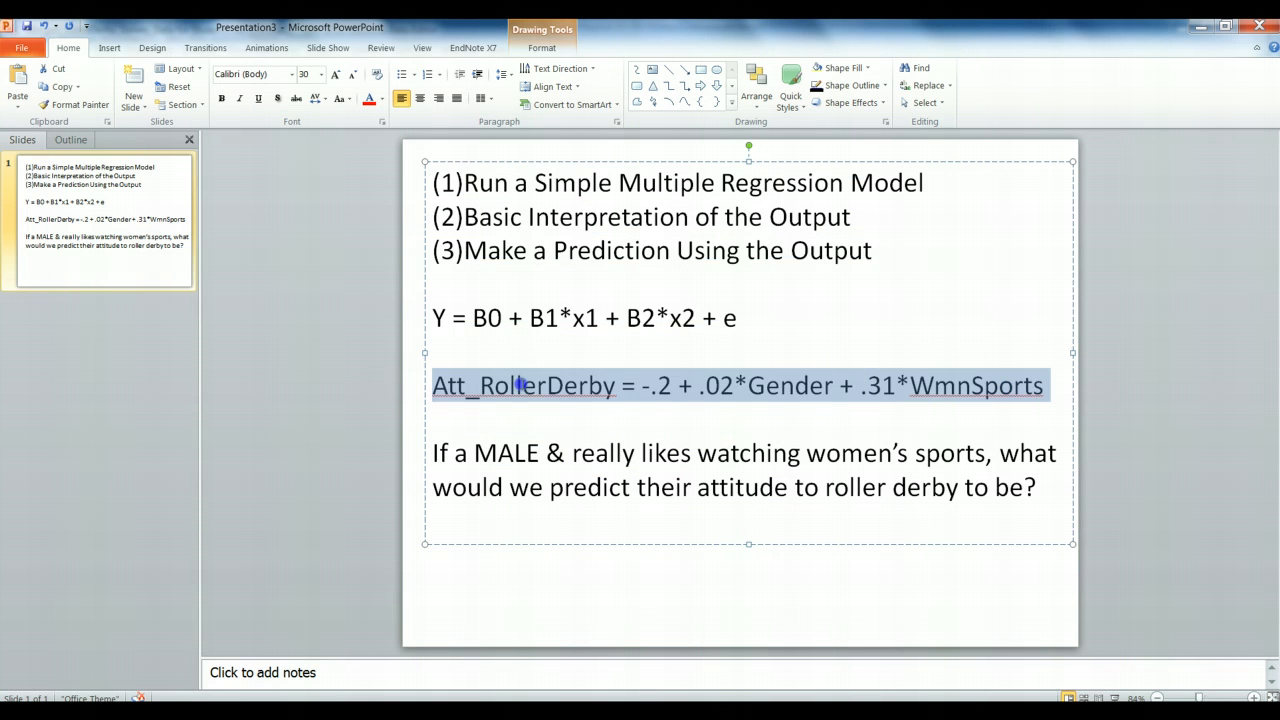
Step: Paste the equation below the question and substitute 0 for Gender and 2 for WmnSports
click(1048, 490)
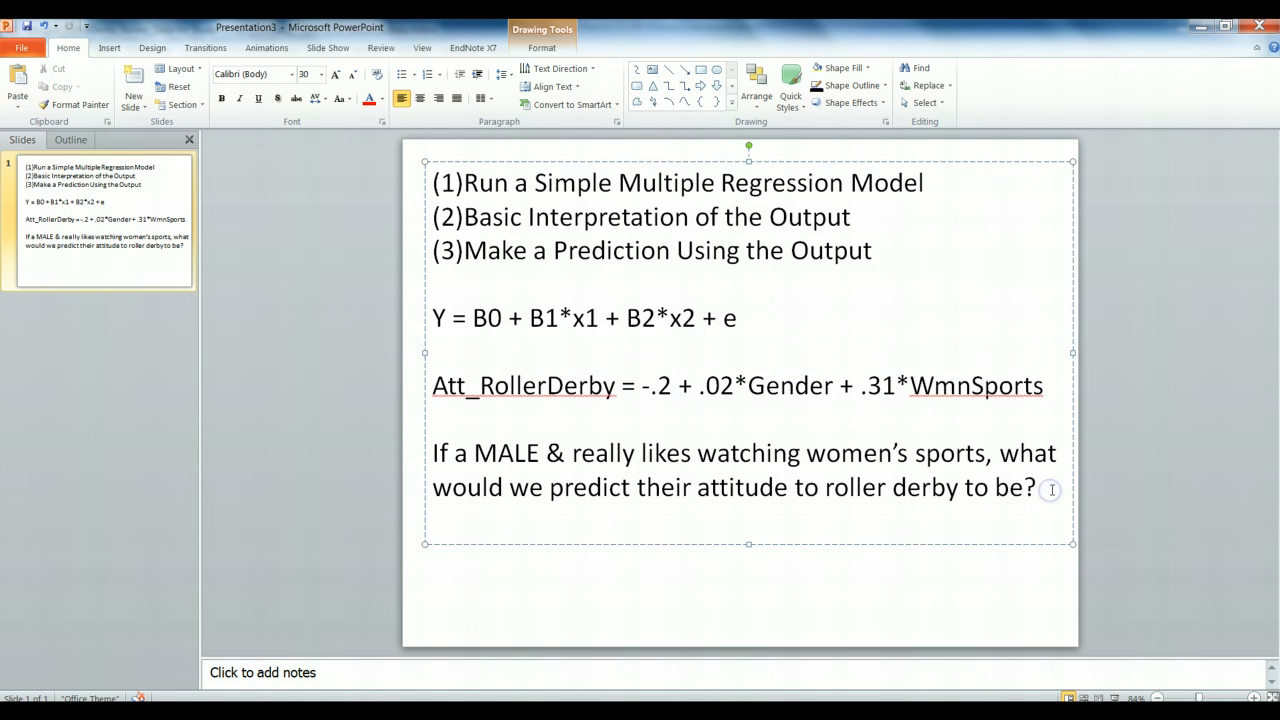
key(ctrl+v)
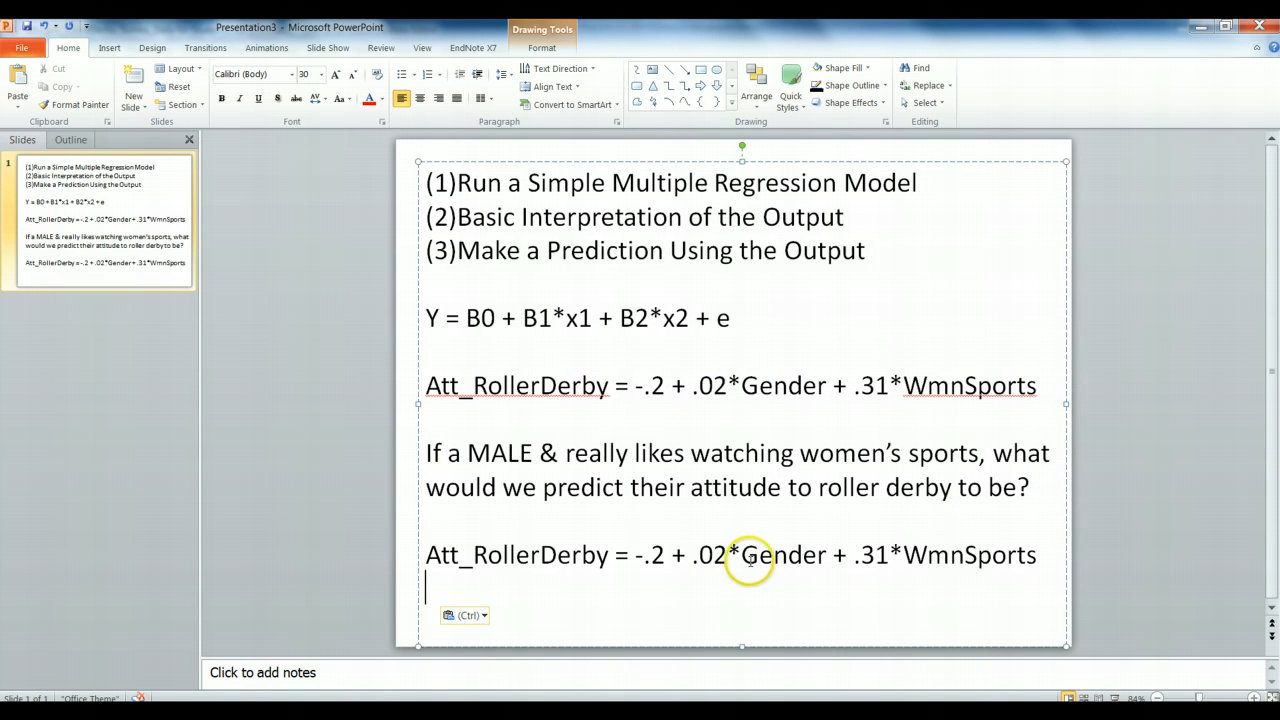
text(0)
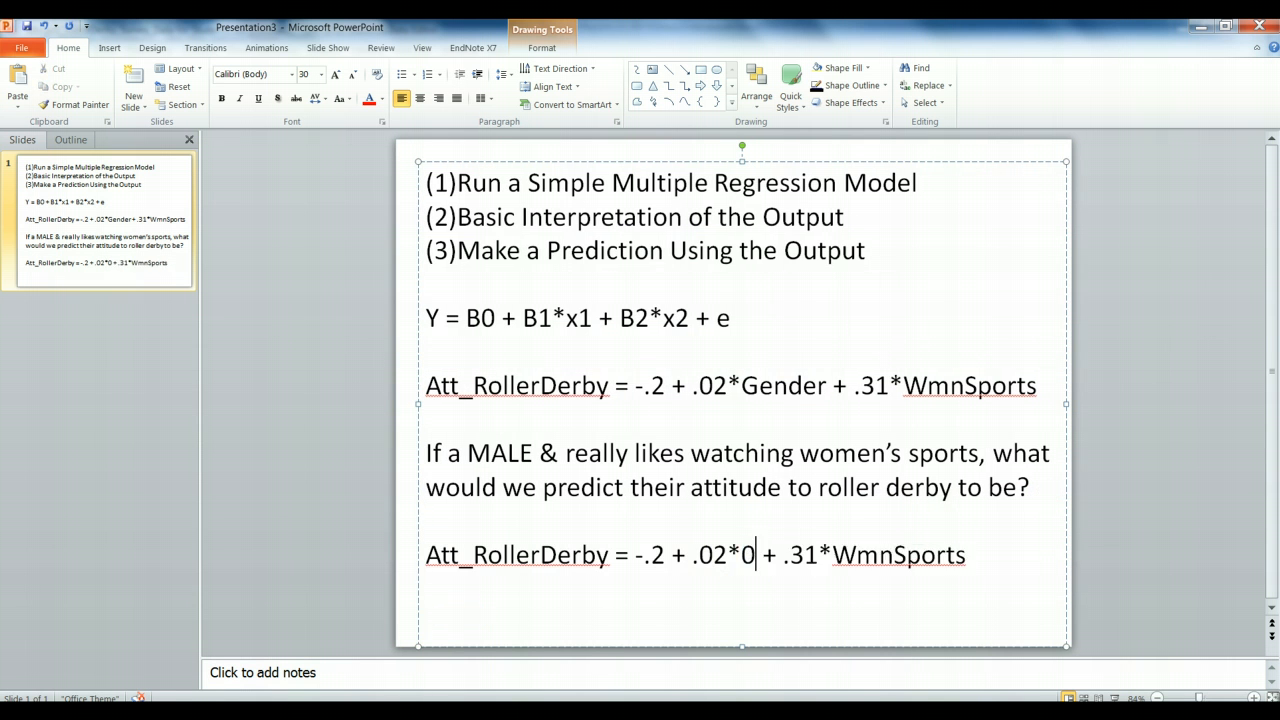
drag(790, 555, 975, 555)
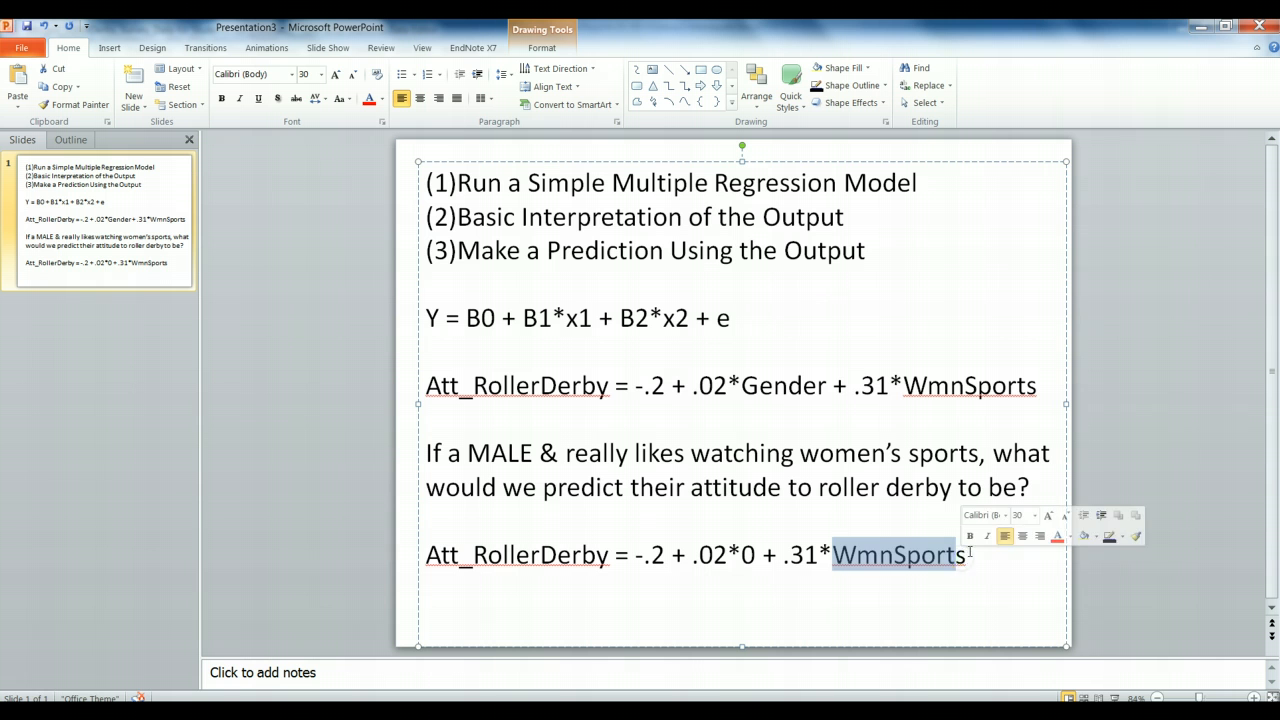
key(Delete)
text(2)
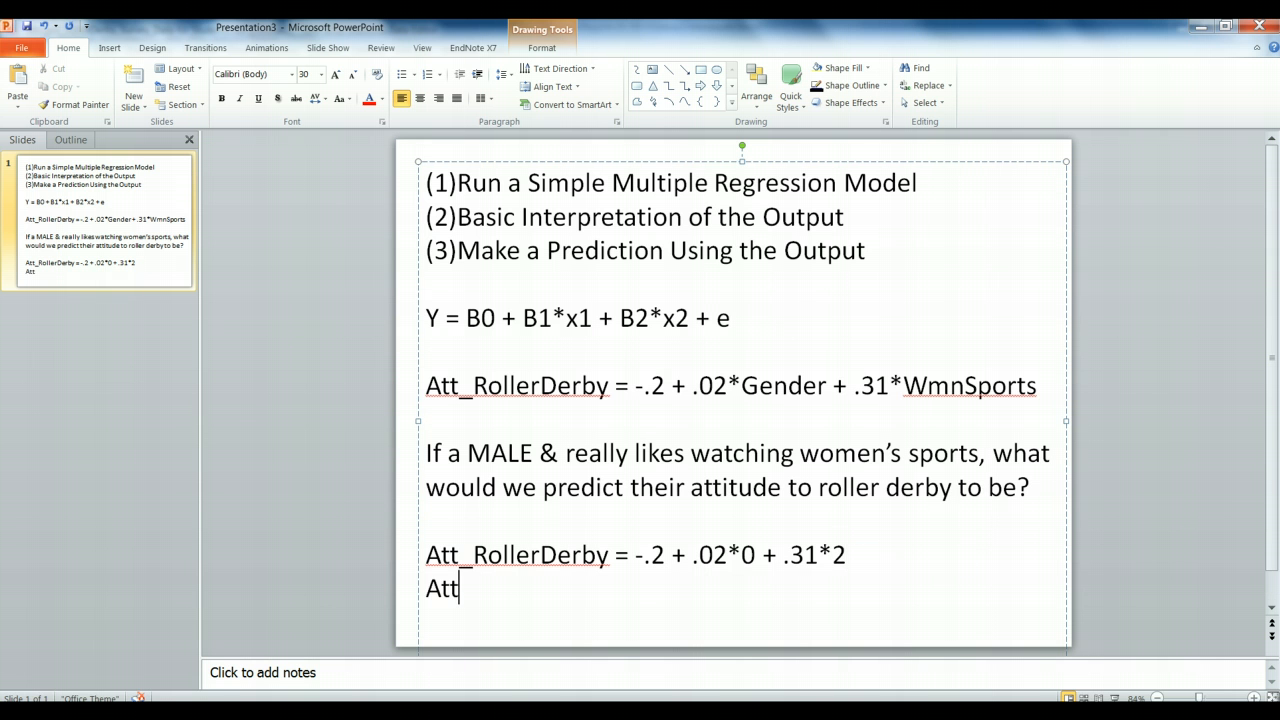
Step: Write the simplified lines 'Pred_RollerDerby = -.2 + .62' and the result '= .42'
text(_Rol)
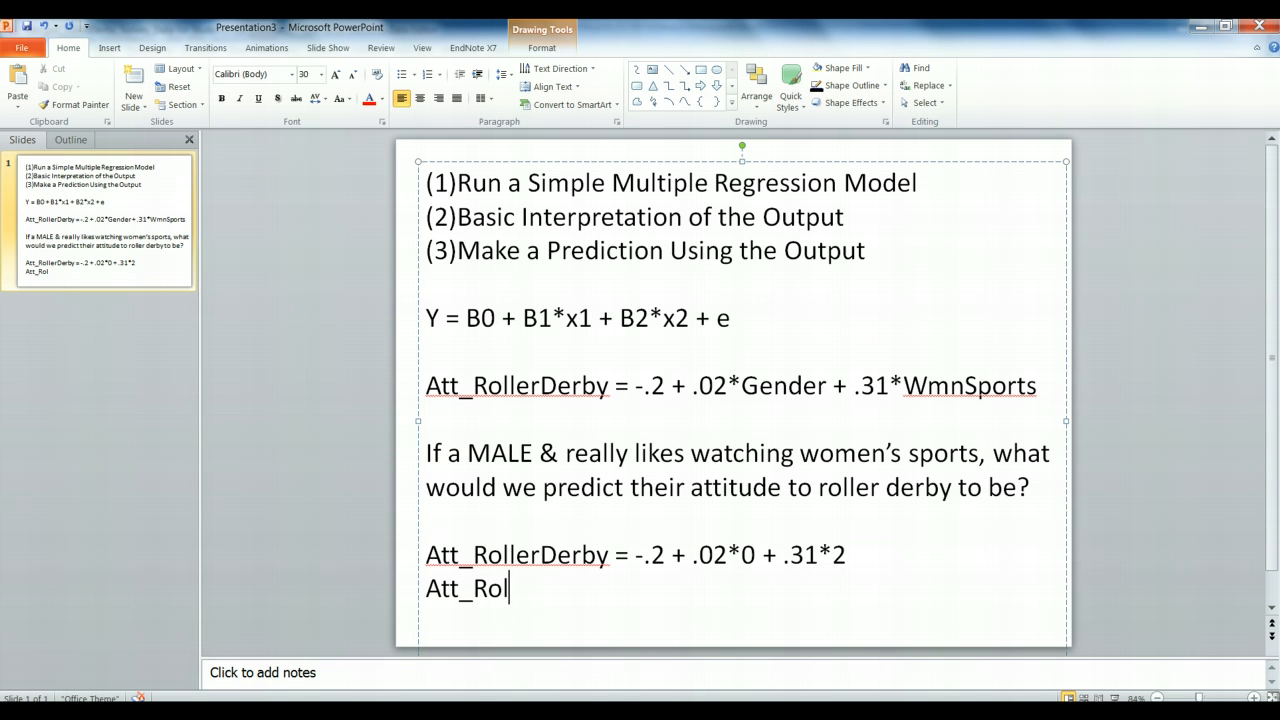
text(lerDerby =)
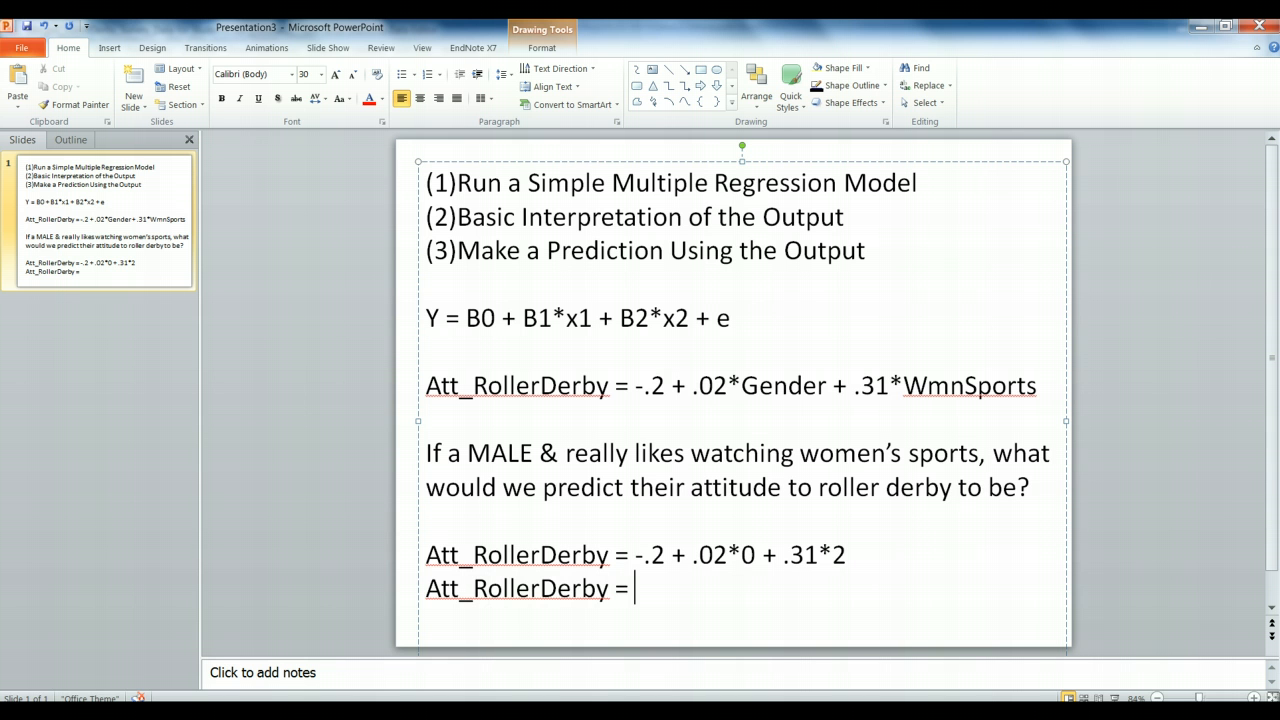
text(-.)
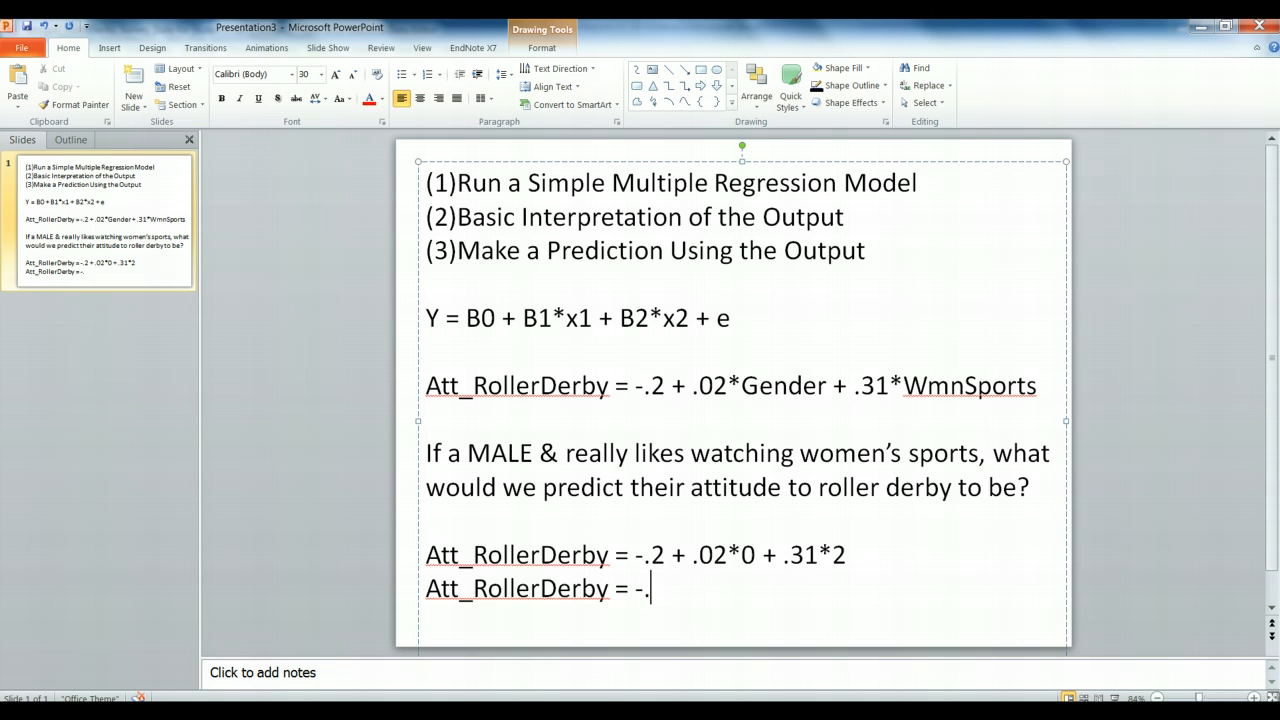
text(2)
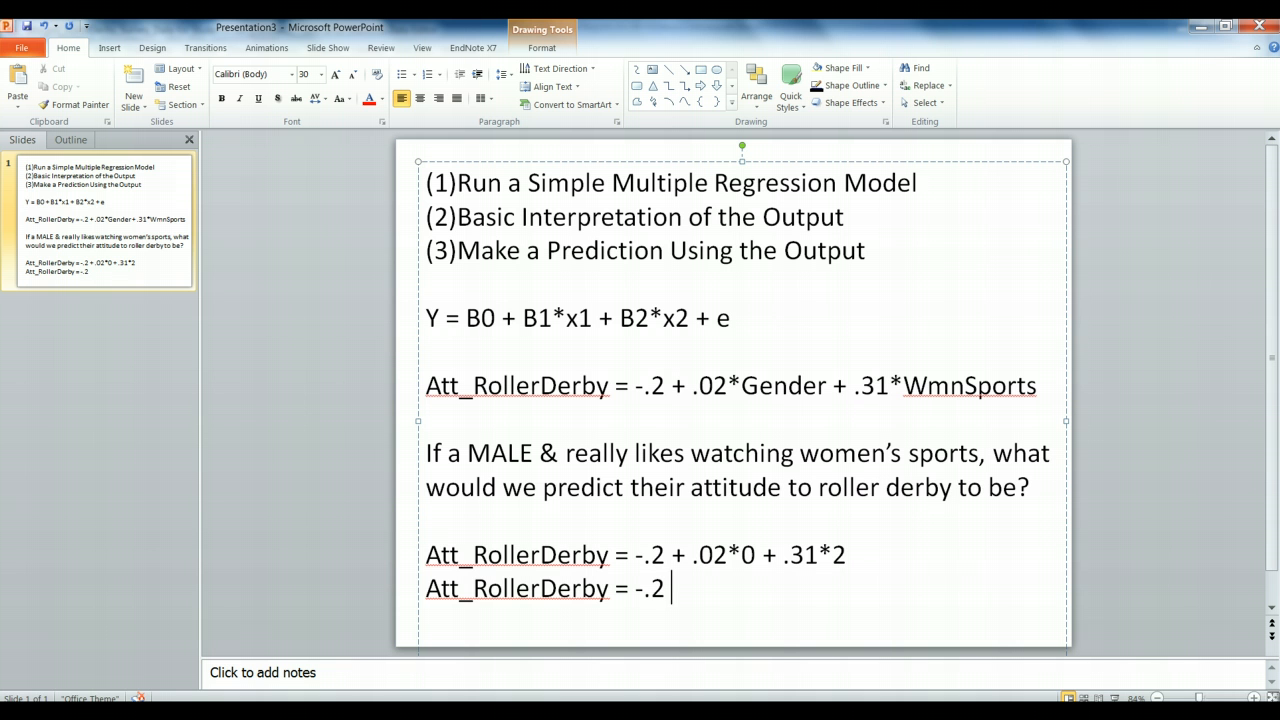
text(+)
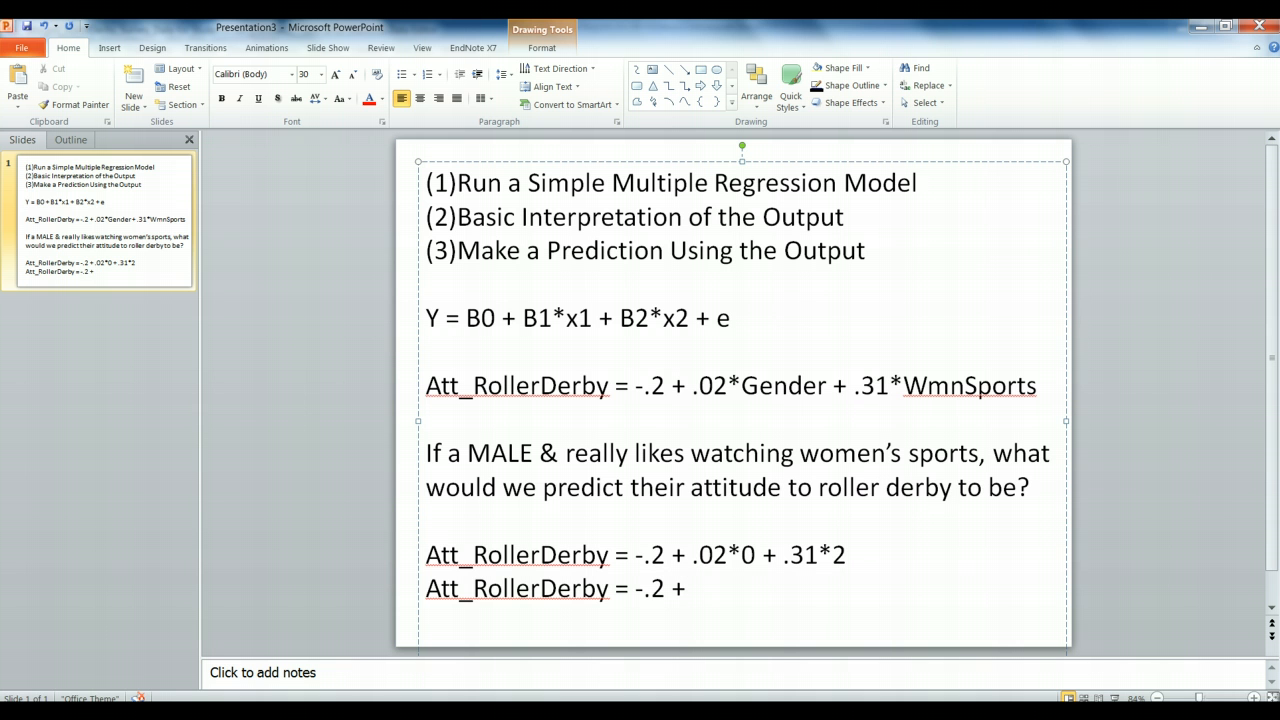
text(.62)
text(=)
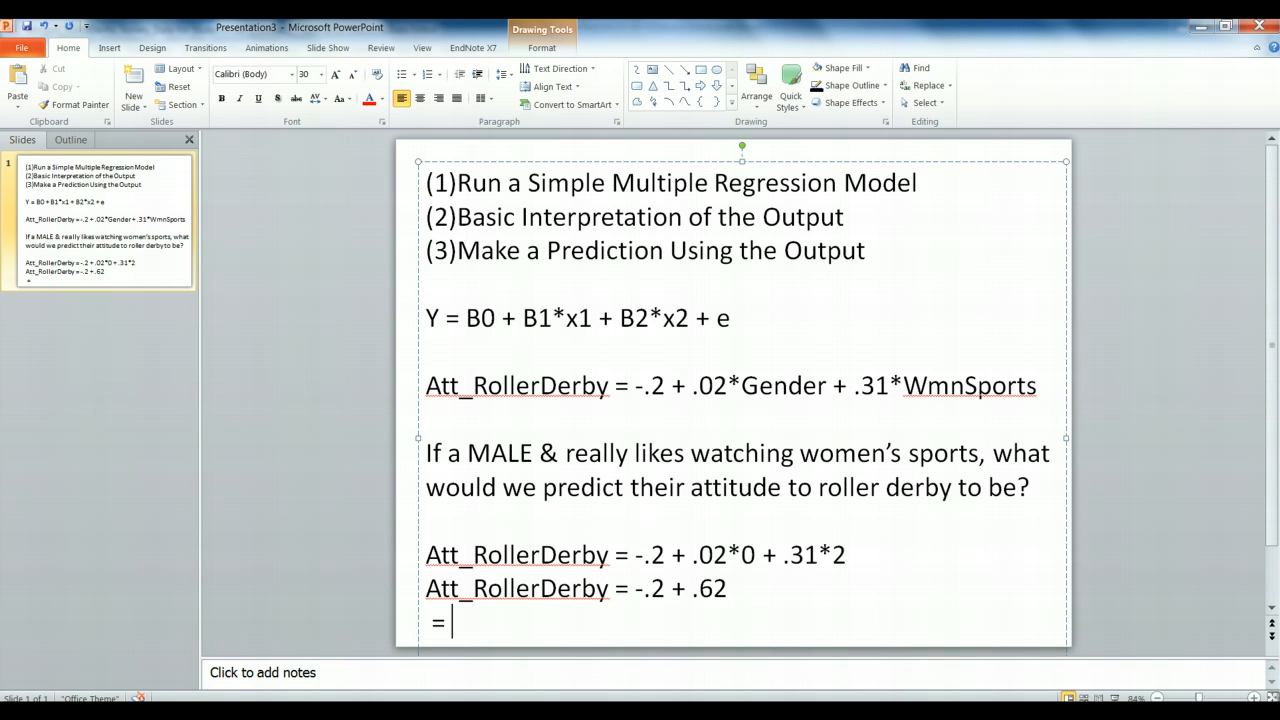
text(.42)
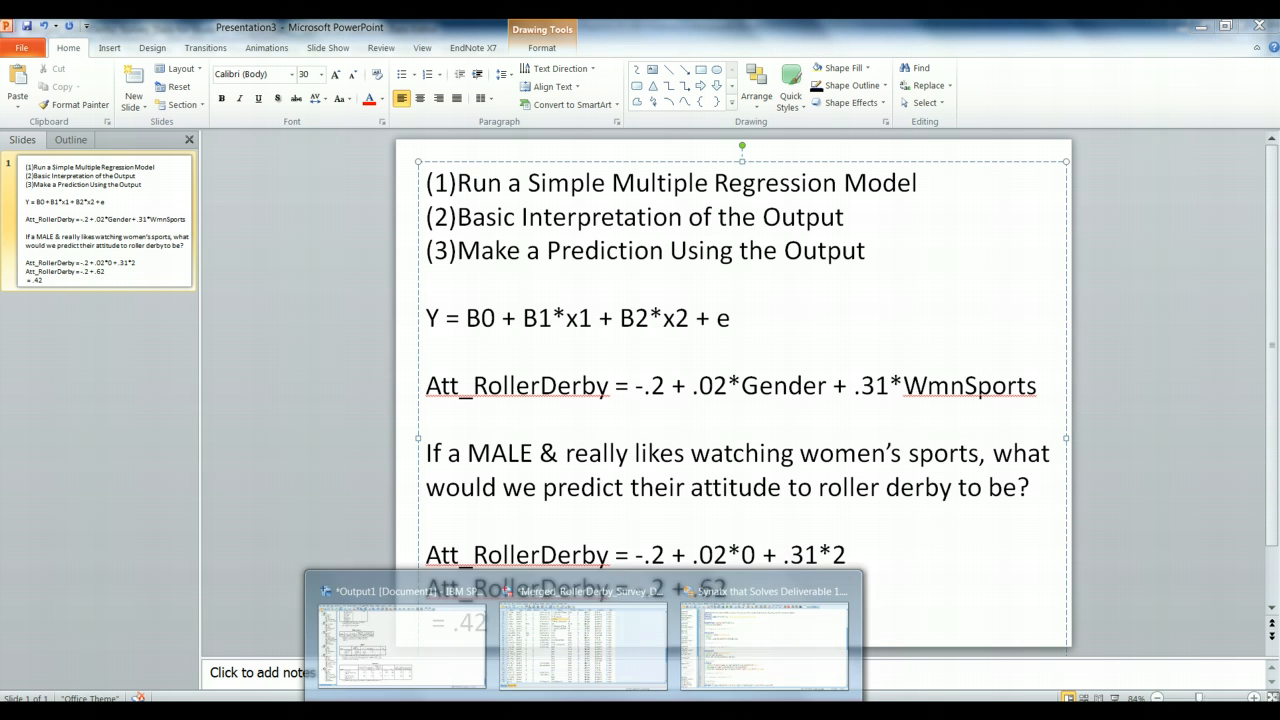
Step: Return to the SPSS output viewer and select the Roller Derby evaluation histogram
click(401, 645)
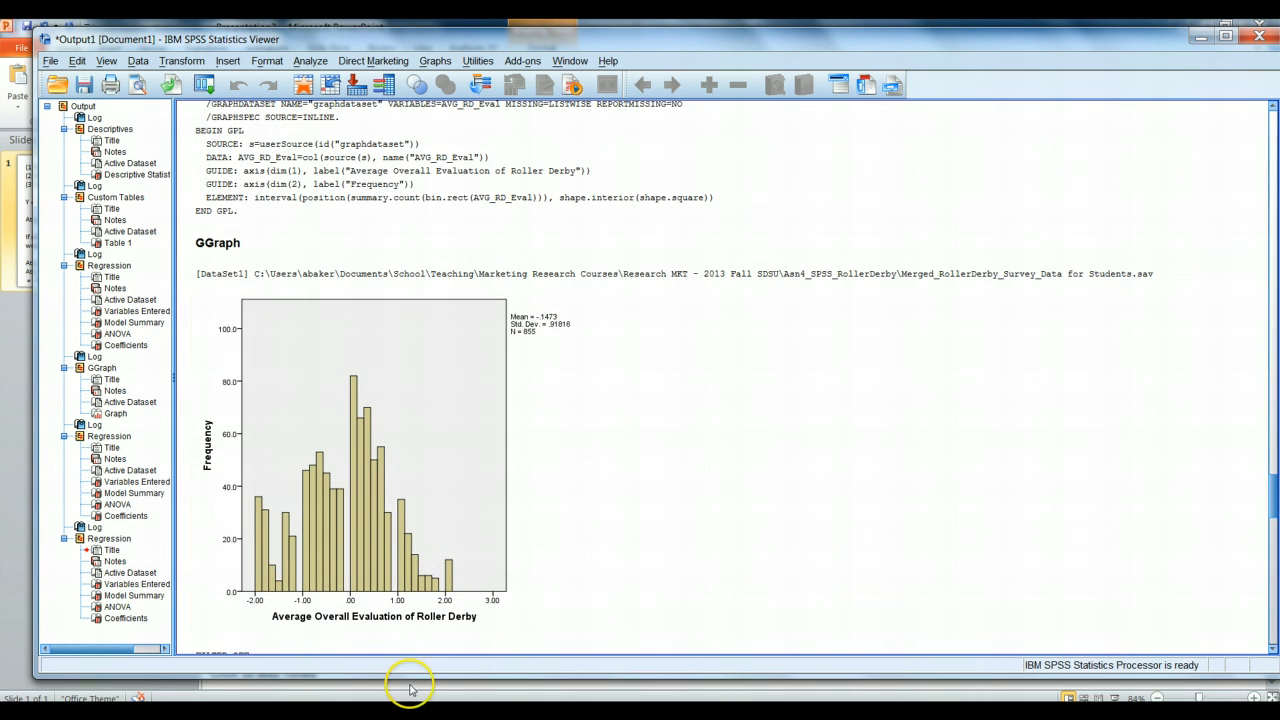
click(425, 580)
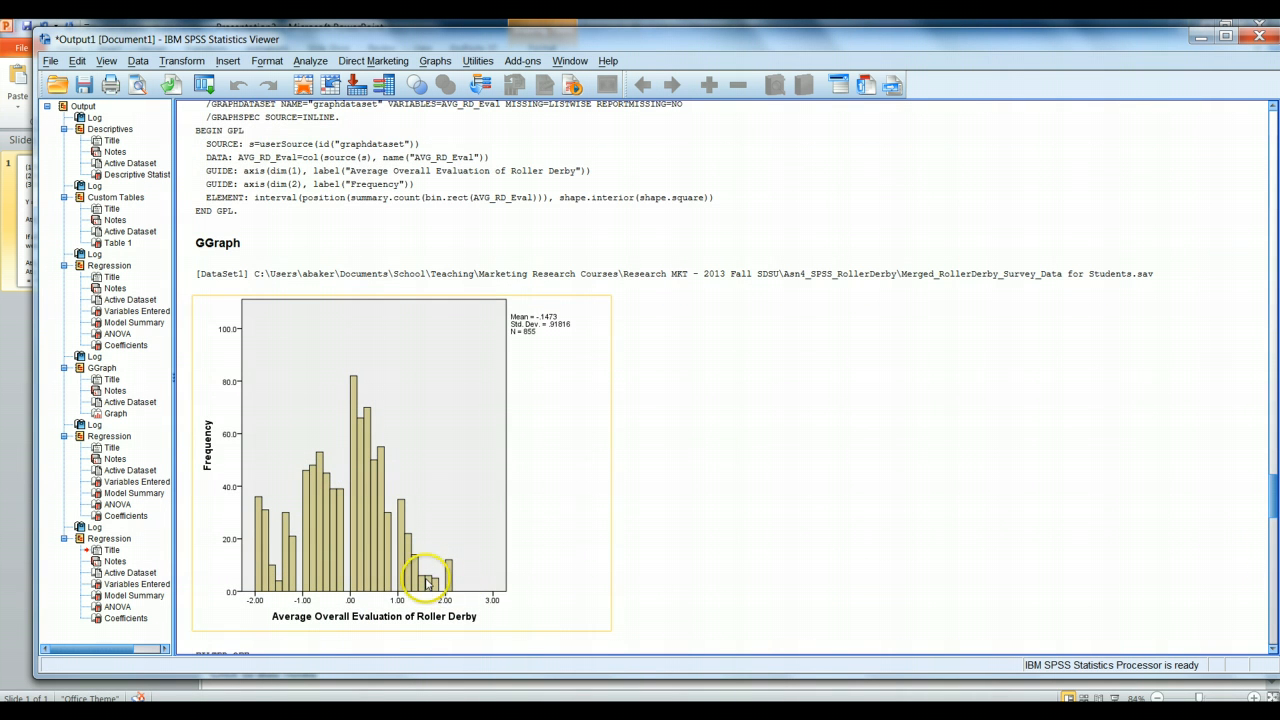
mouse_move(453, 587)
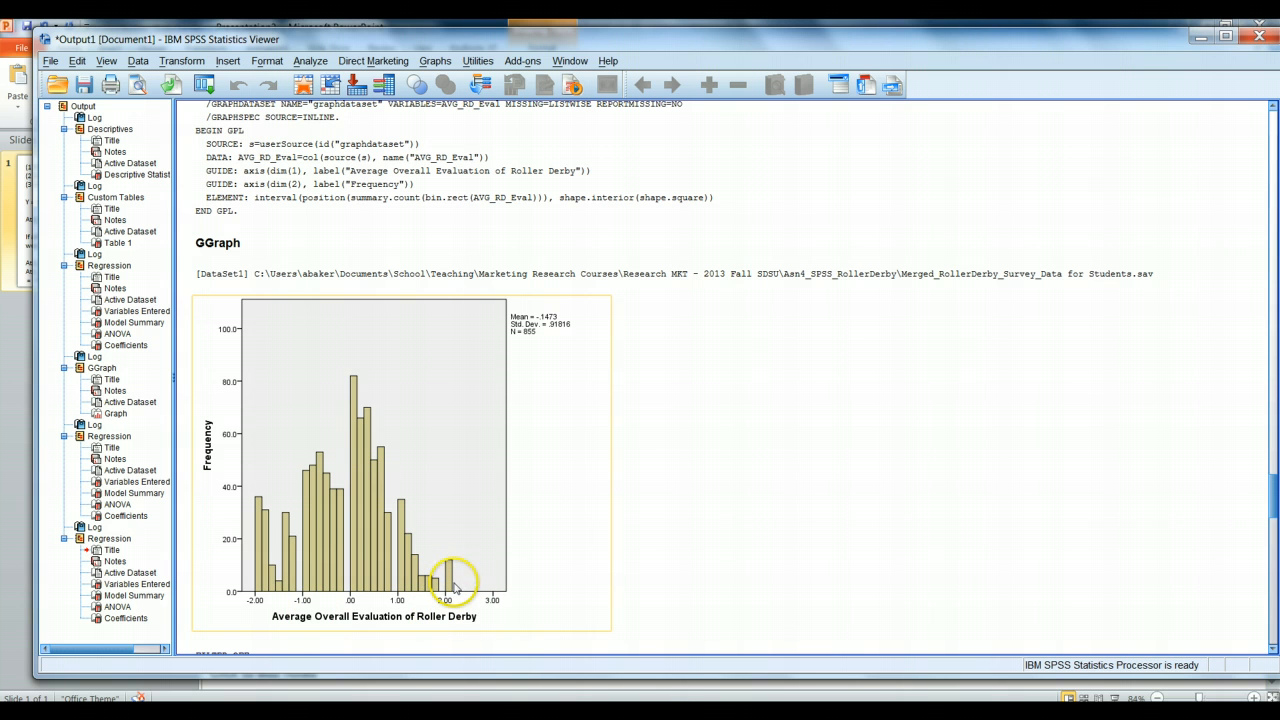
mouse_move(350, 600)
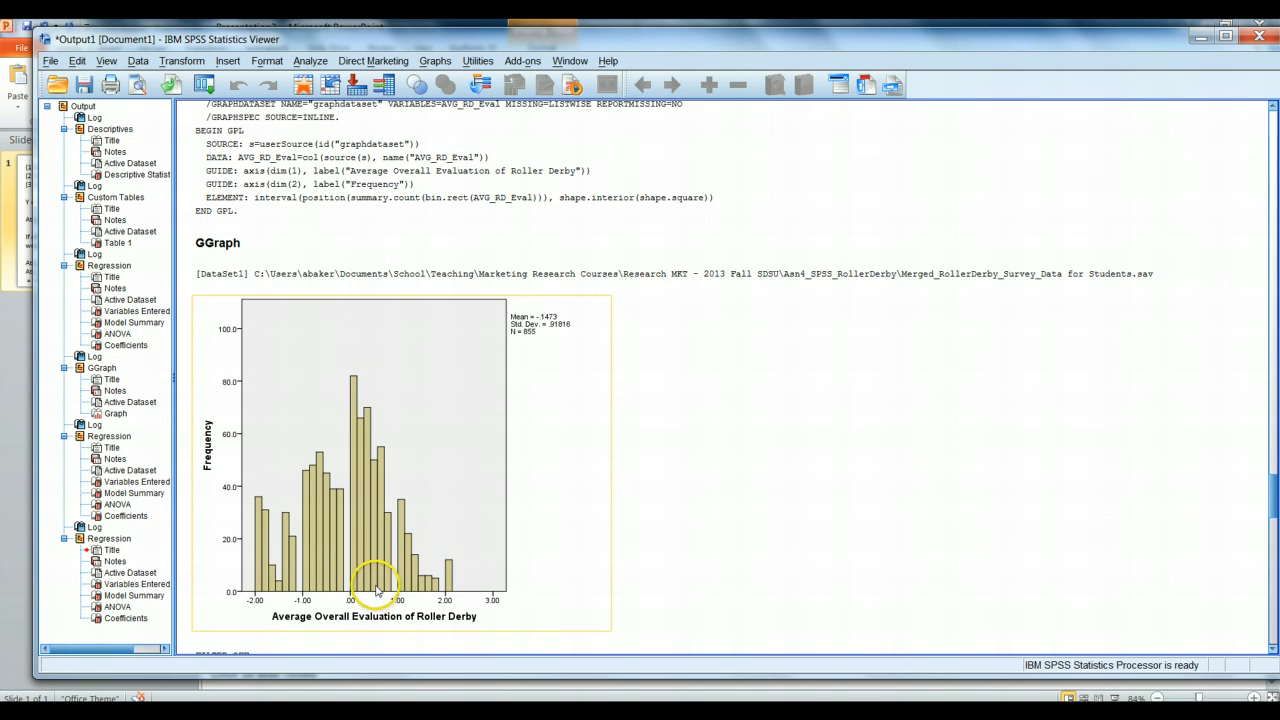
mouse_move(375, 565)
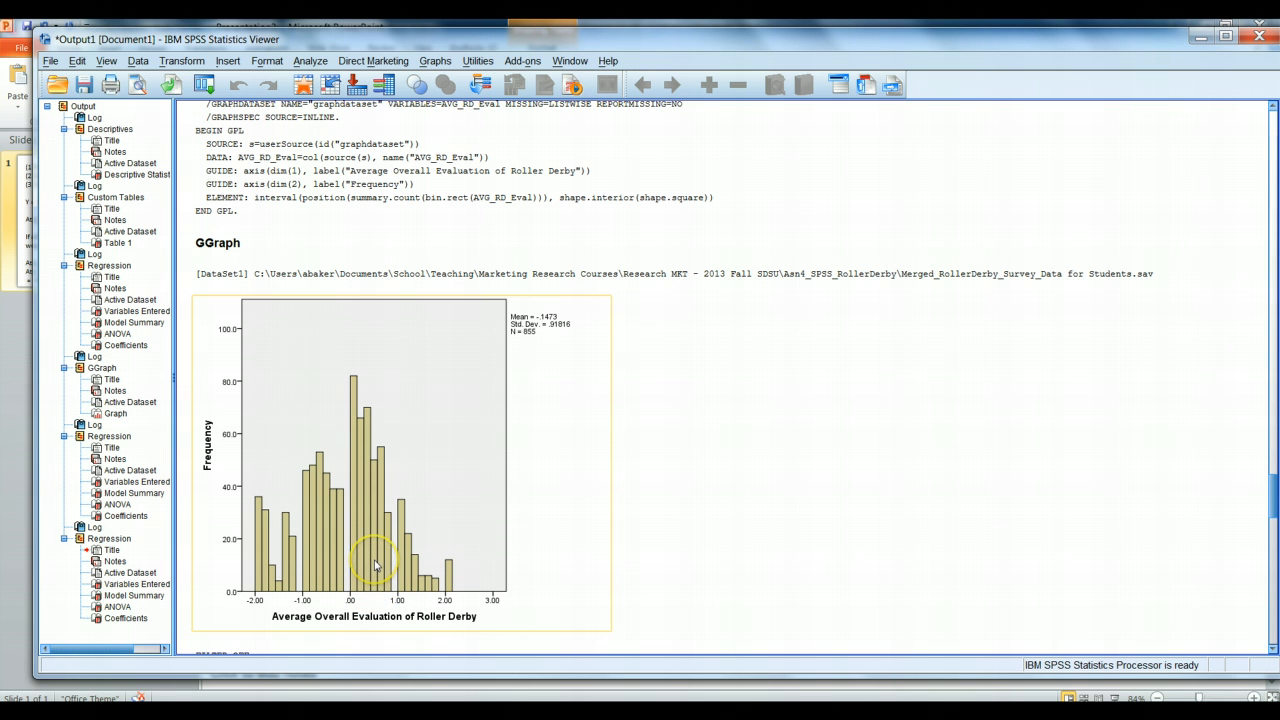
mouse_move(378, 483)
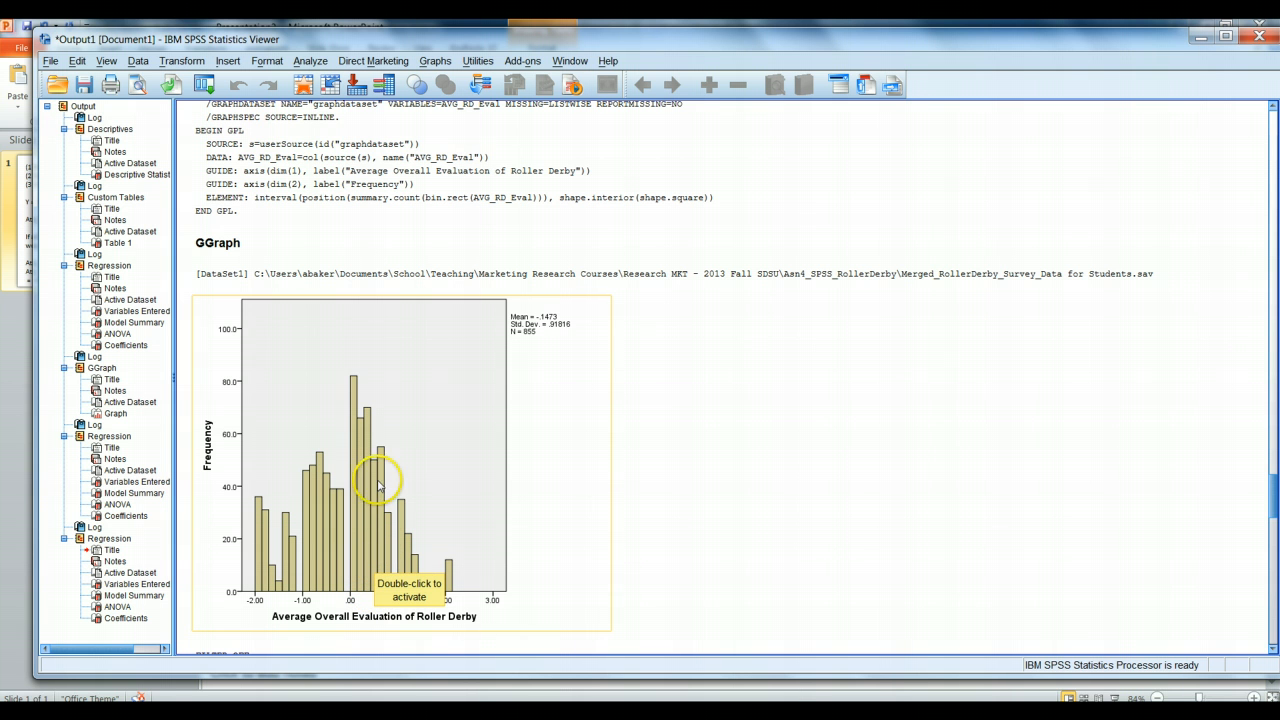
mouse_move(378, 443)
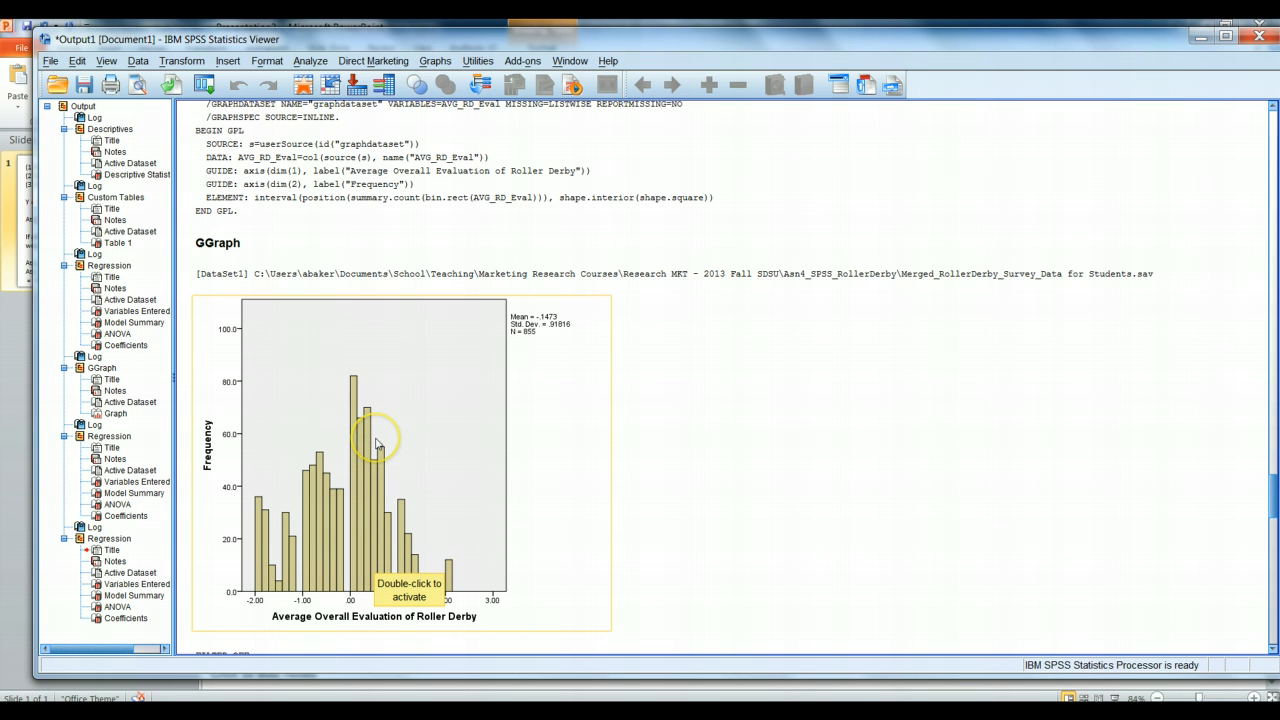
mouse_move(540, 324)
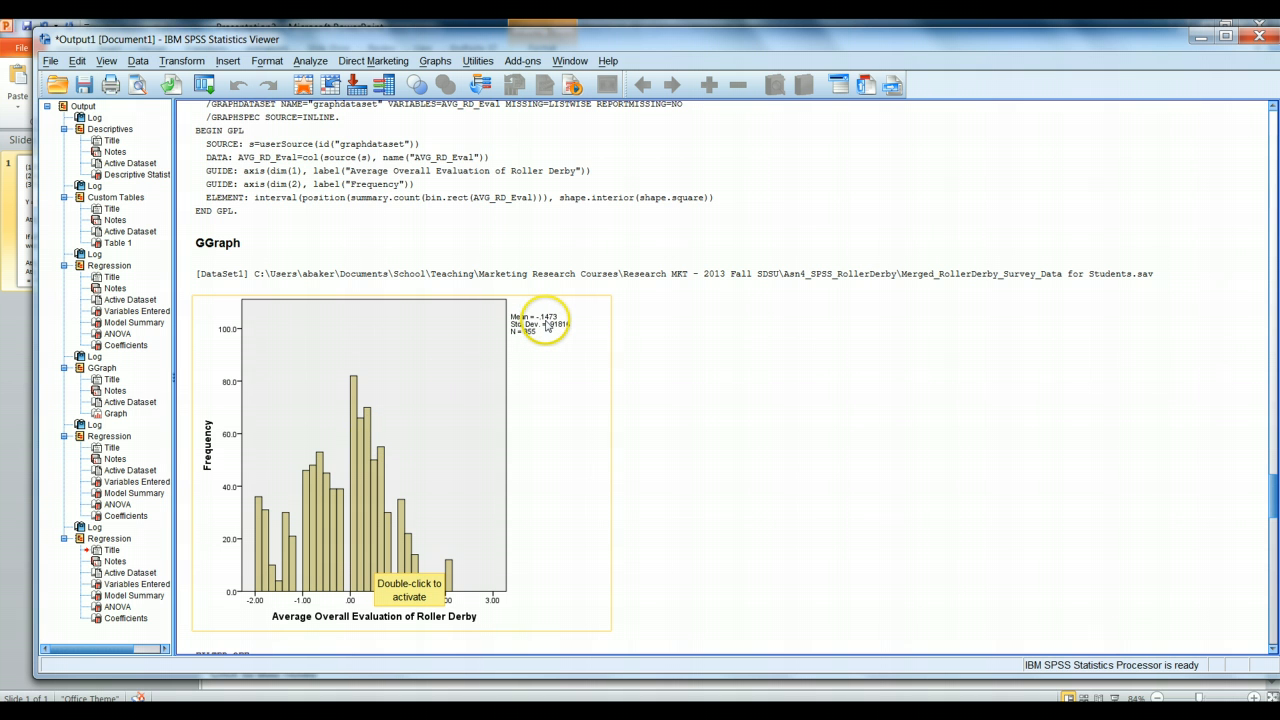
mouse_move(368, 553)
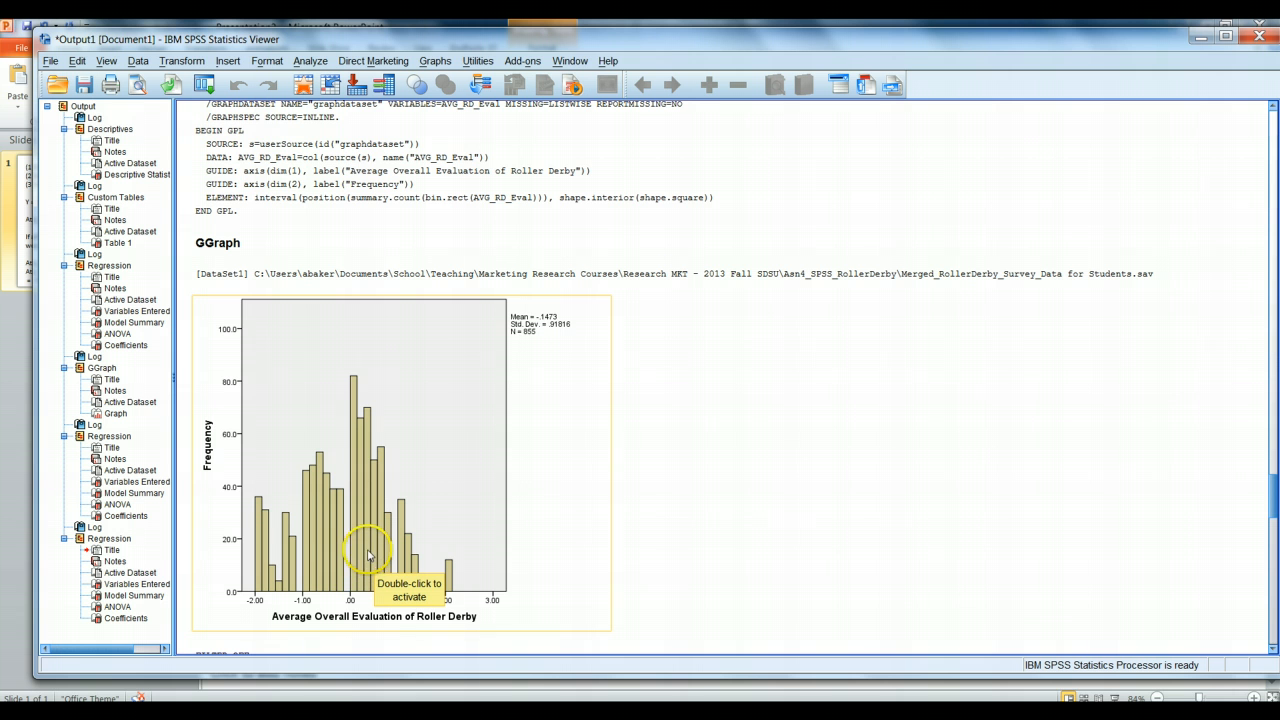
mouse_move(505, 328)
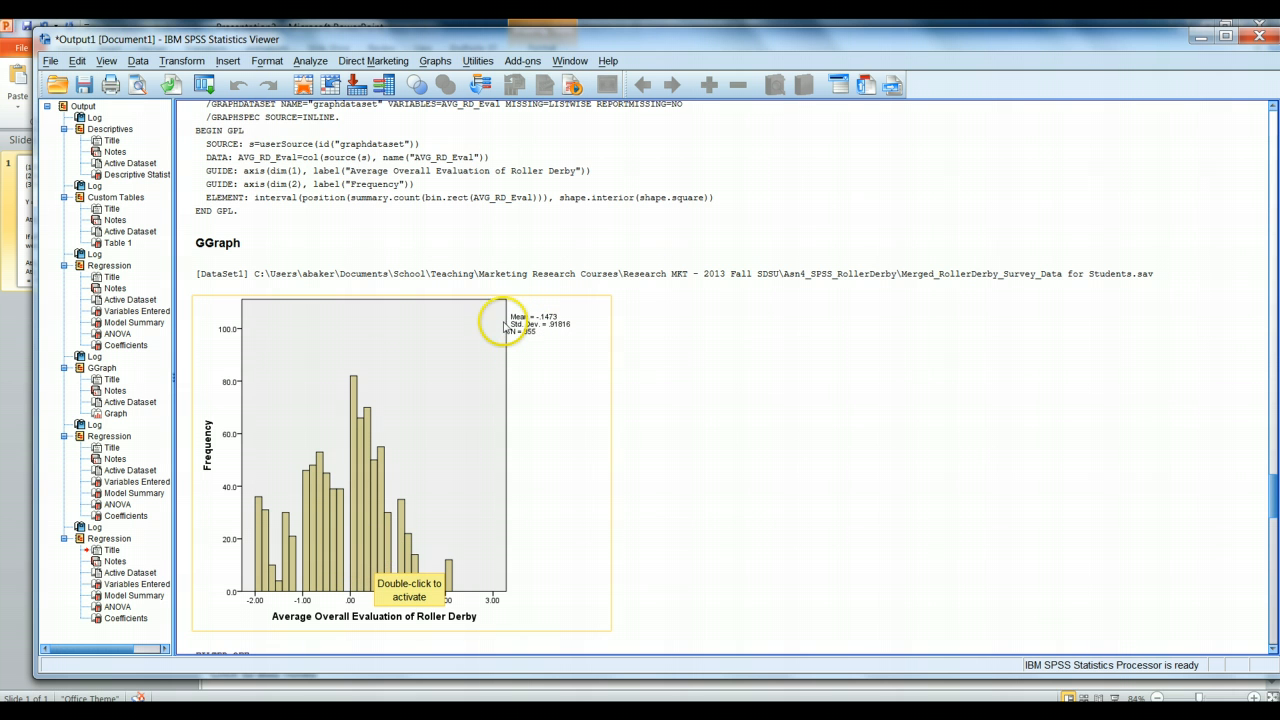
mouse_move(630, 540)
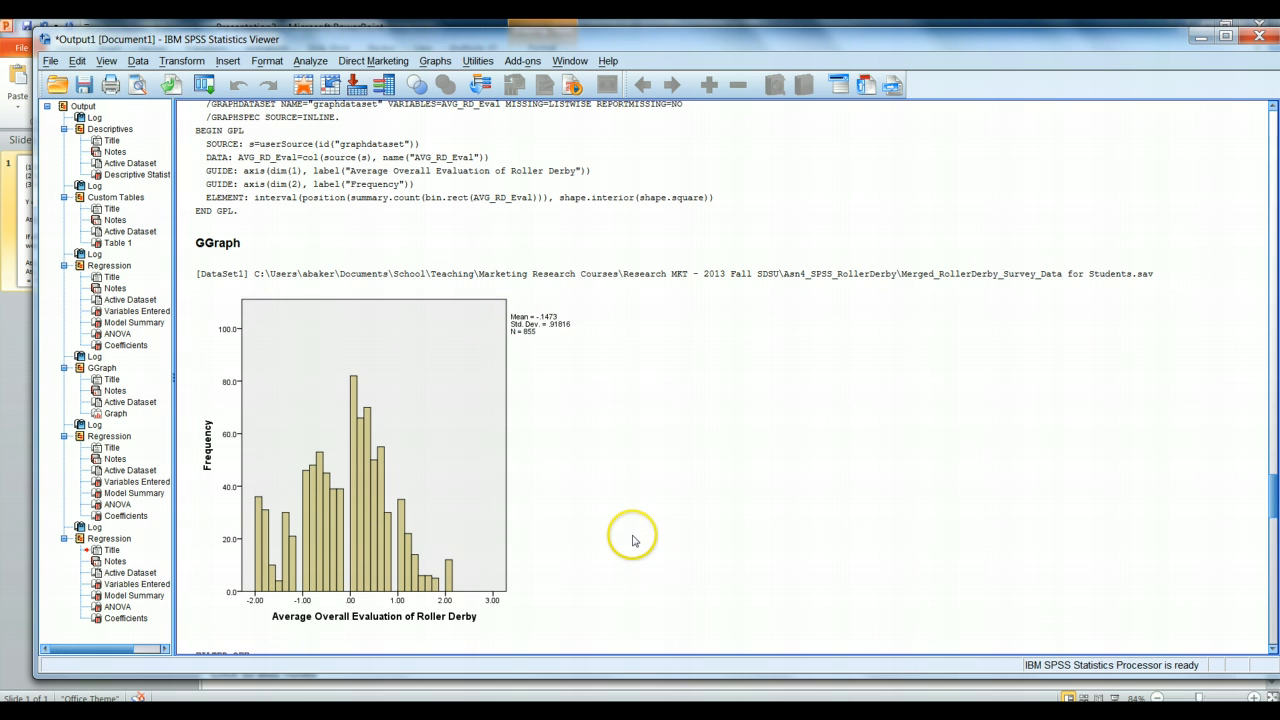
mouse_move(631, 540)
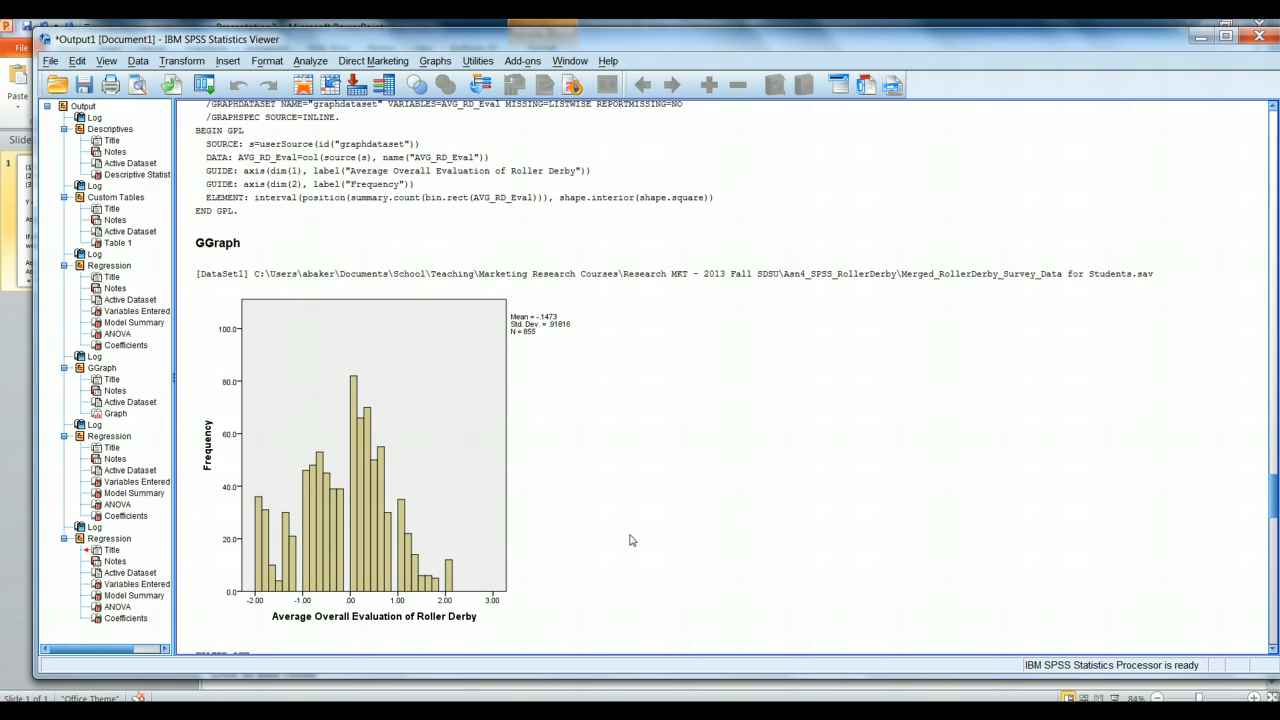
mouse_move(1207, 72)
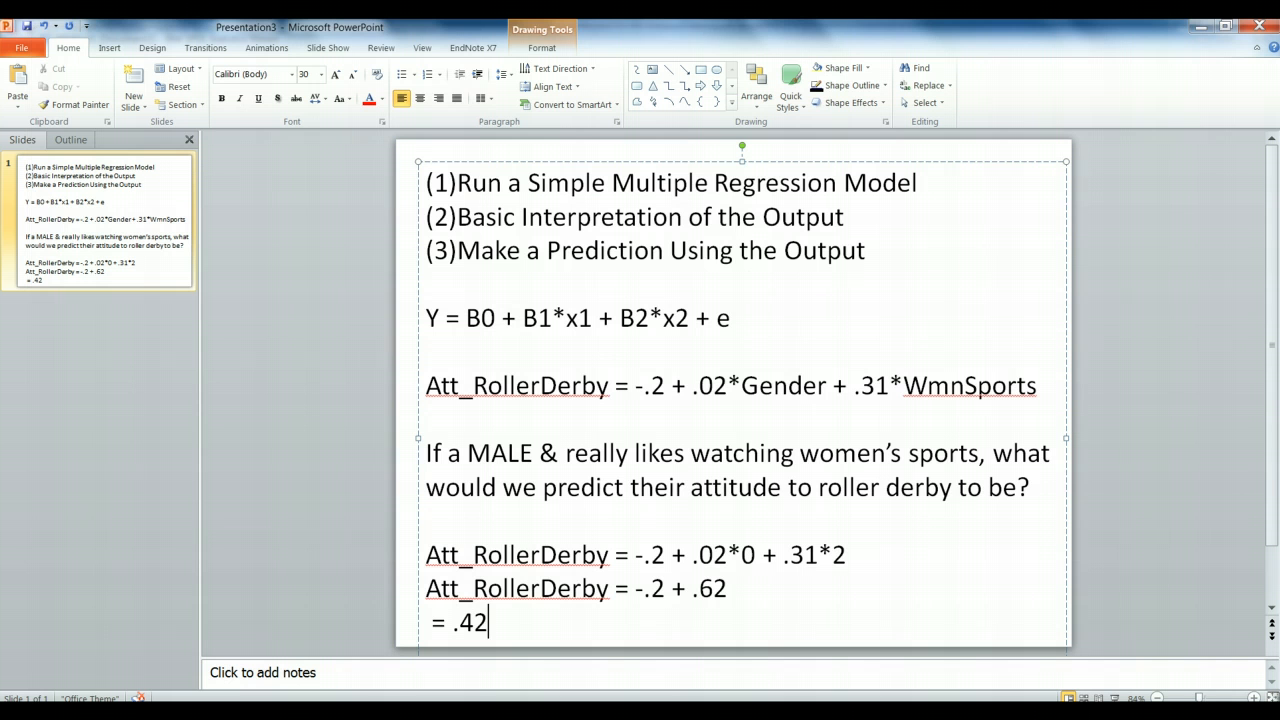
mouse_move(355, 620)
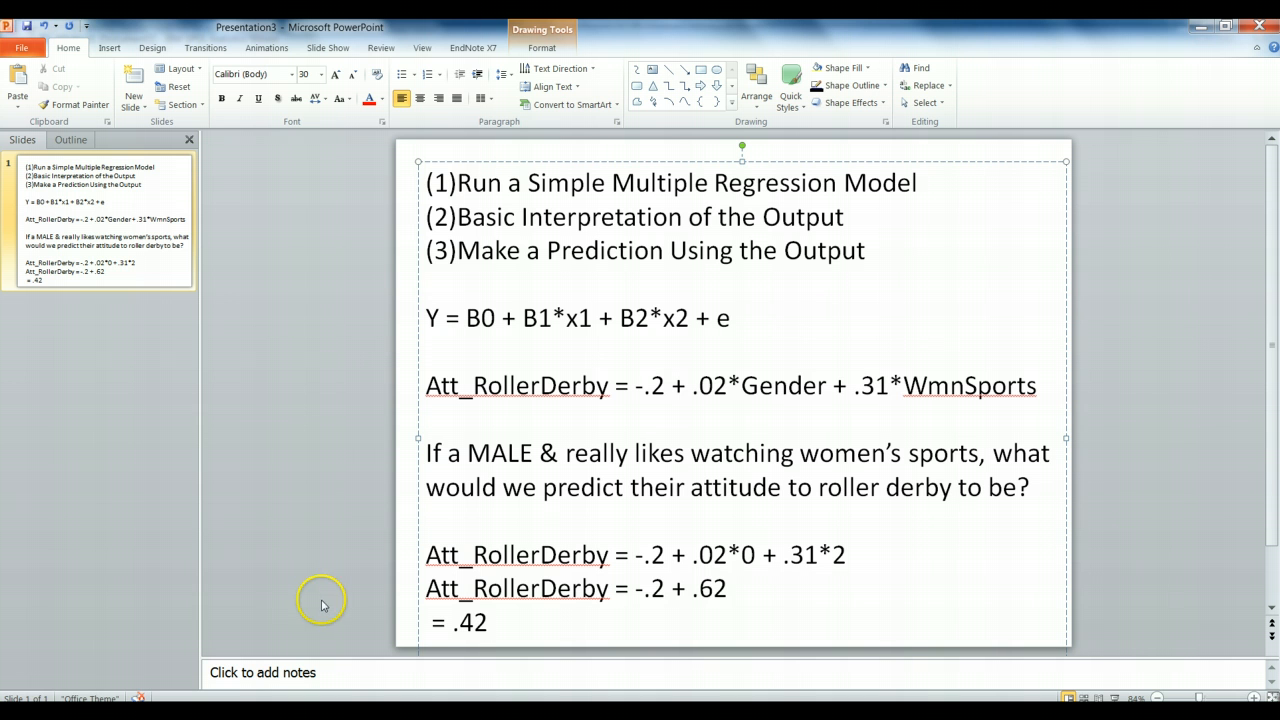
mouse_move(285, 603)
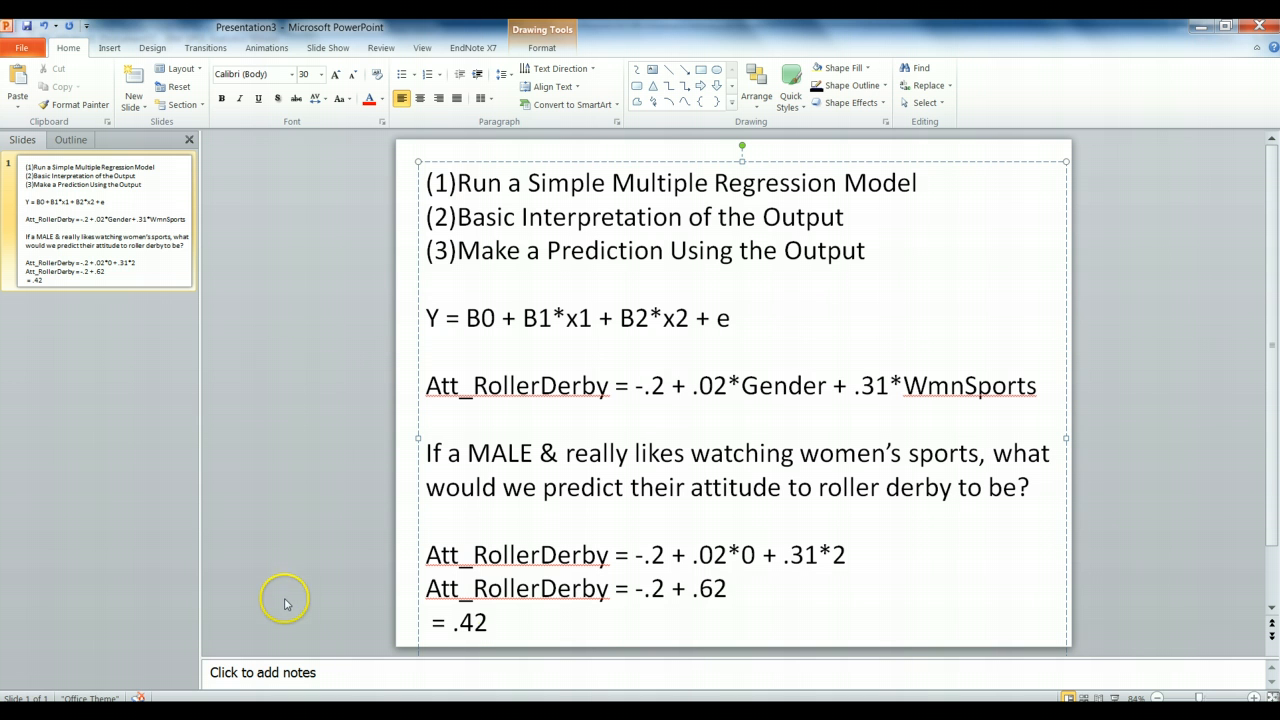